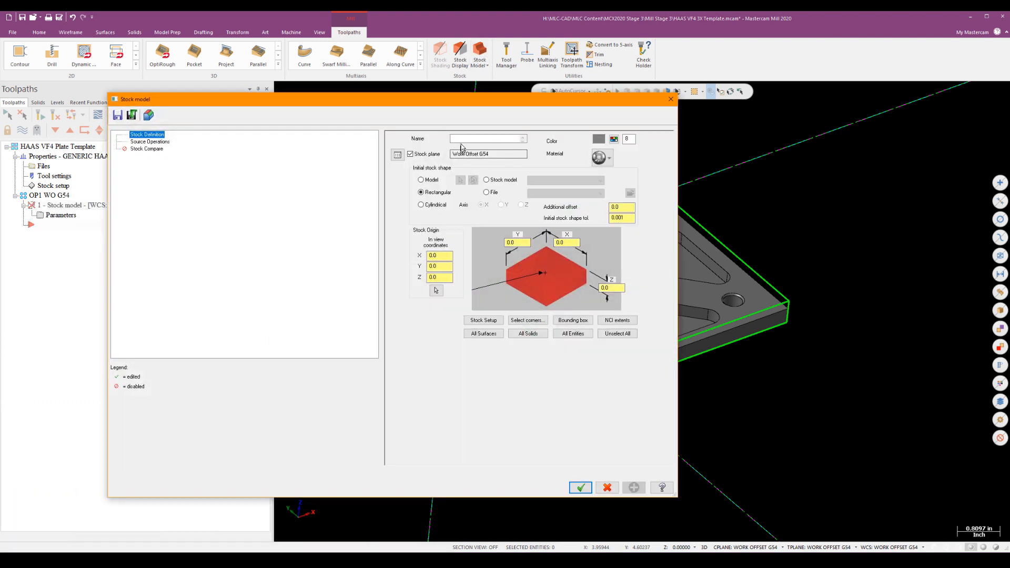
Name the stock model, colour it cyan (11), disable the separate stock plane and accept it.
text(stock a)
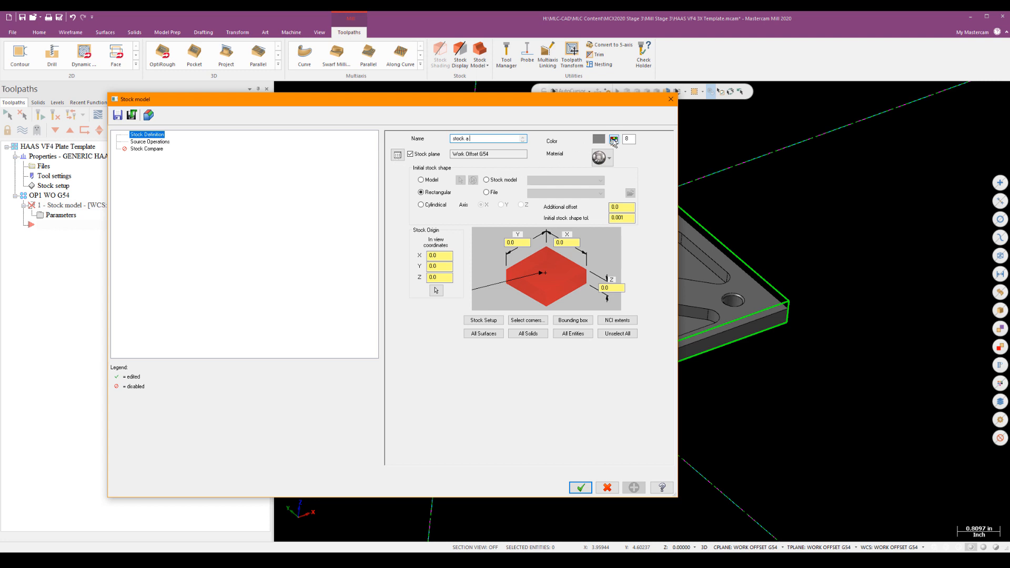
click(614, 140)
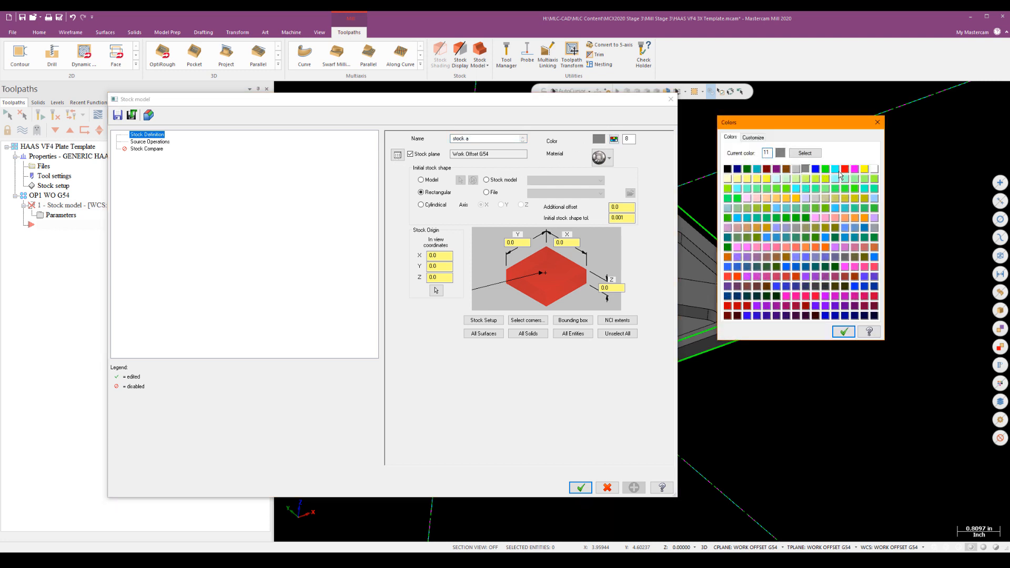
click(843, 332)
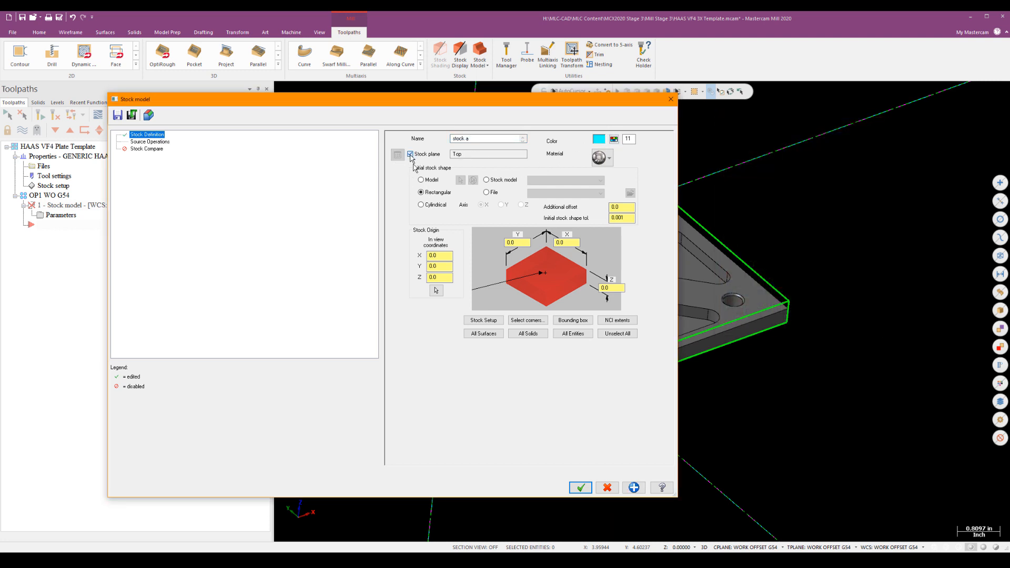
click(411, 154)
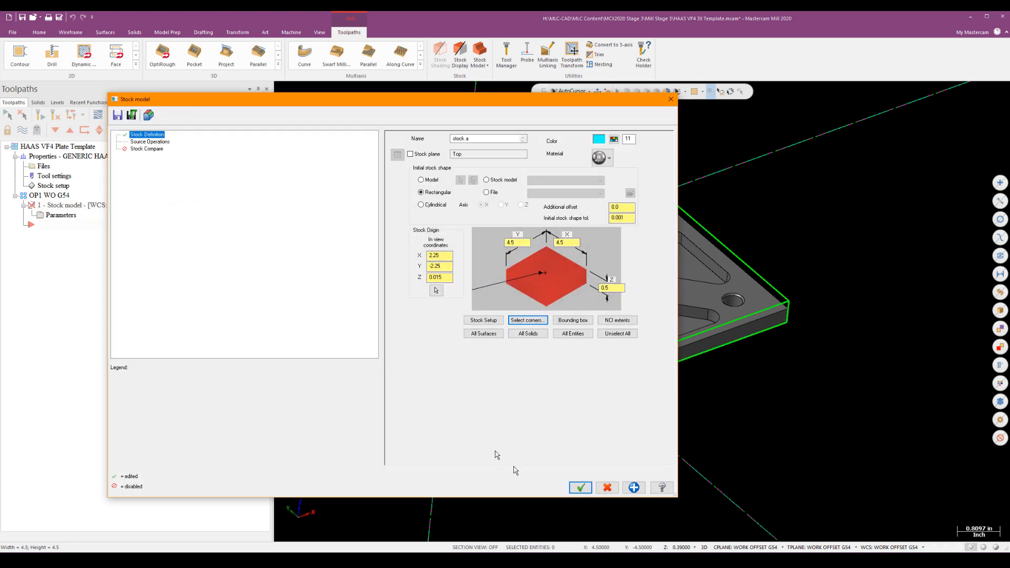
click(579, 488)
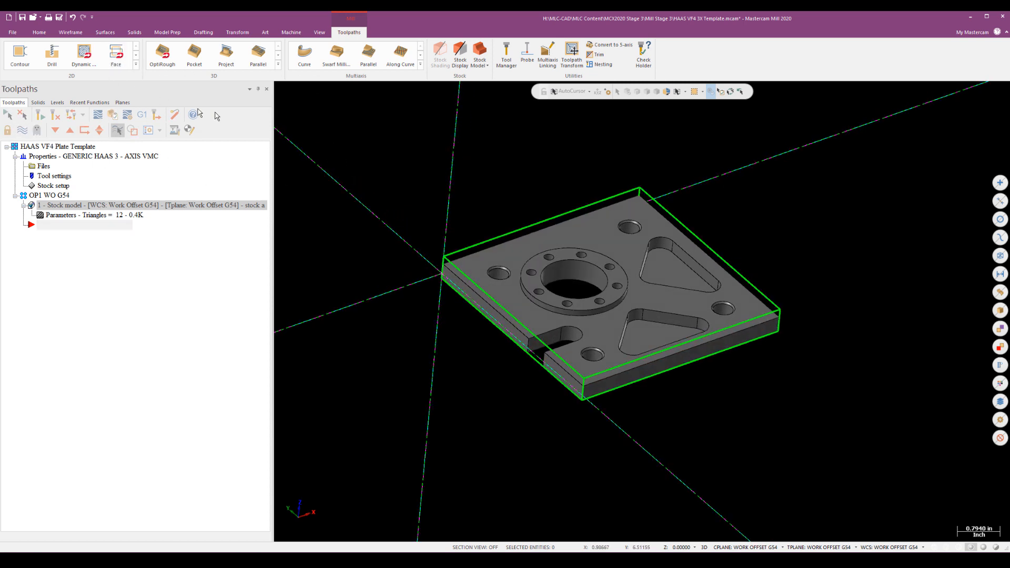
Start a Face toolpath using tool 12, the 2" FACE MILL.
click(116, 54)
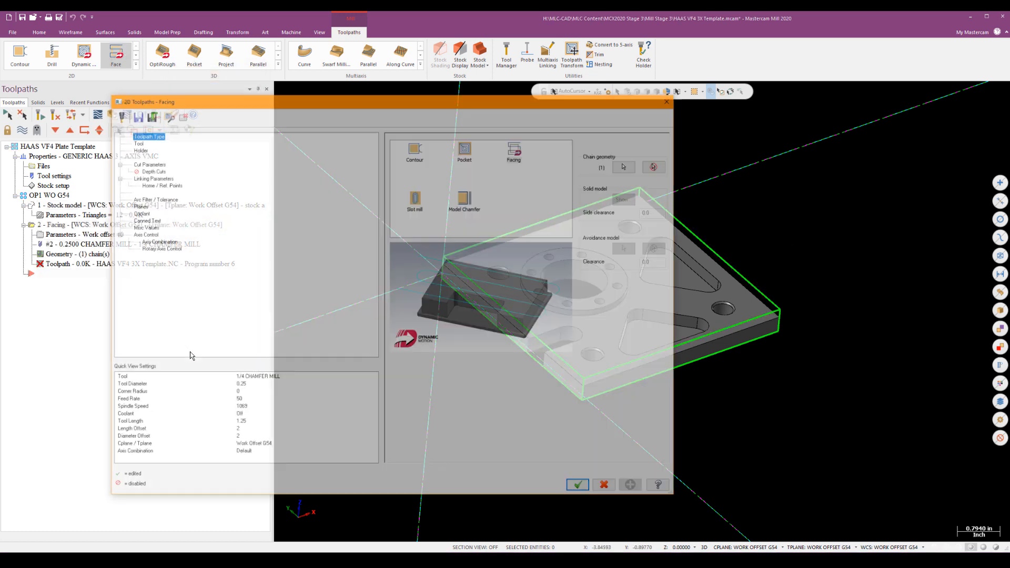
click(137, 141)
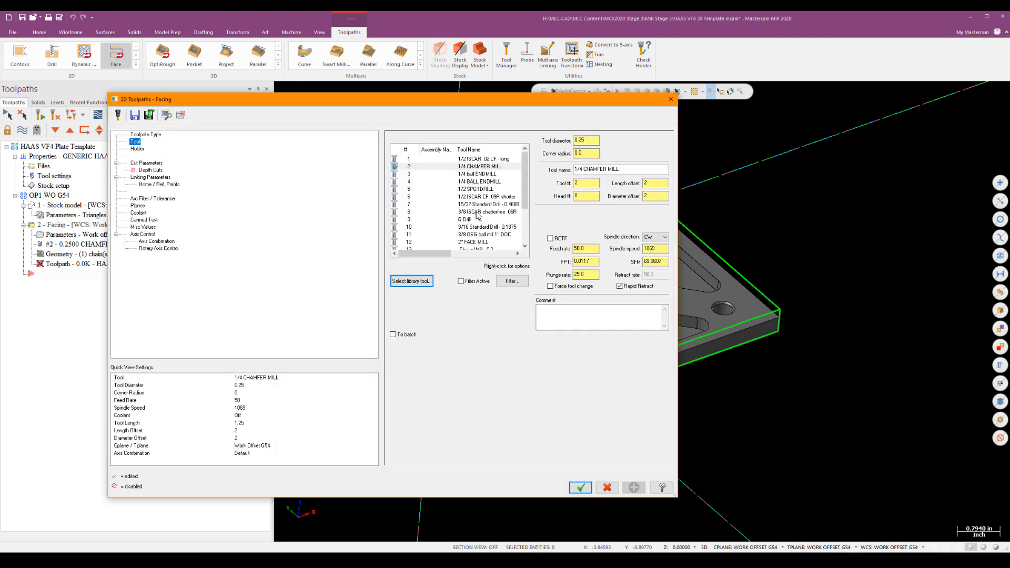
scroll(down, 3)
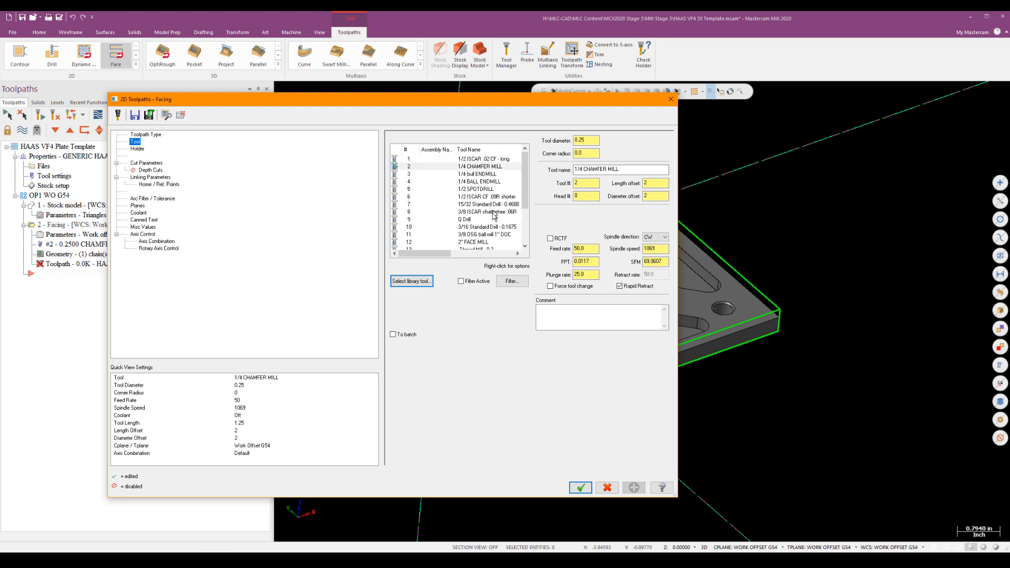
click(474, 242)
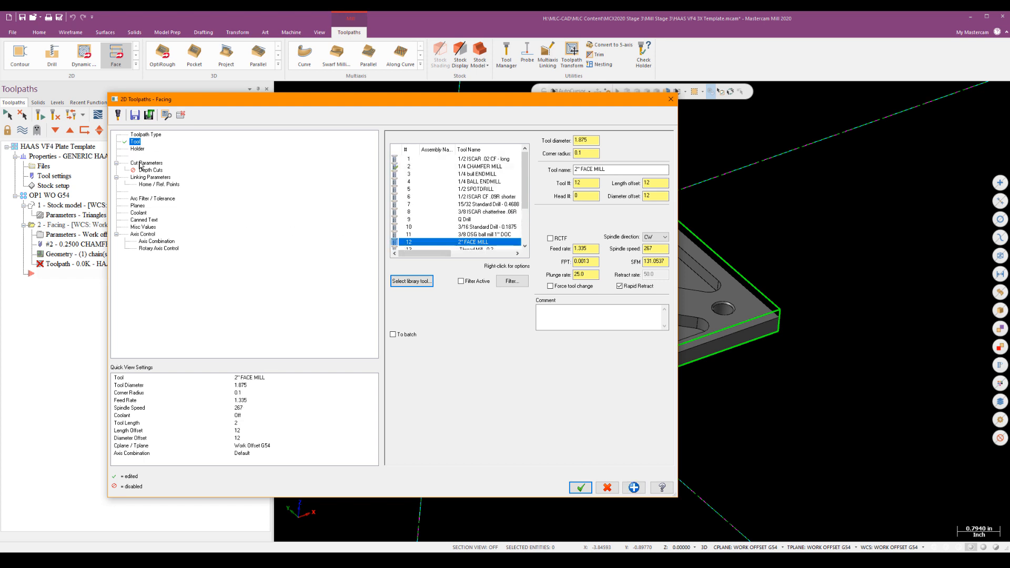
Set the facing cut style to Dynamic on the Cut Parameters page.
click(147, 162)
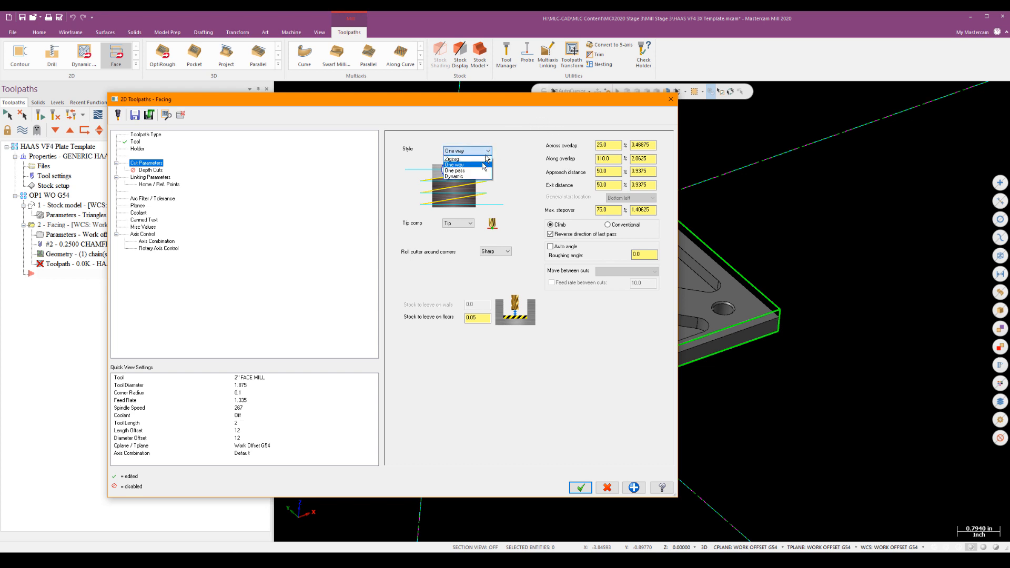
click(454, 176)
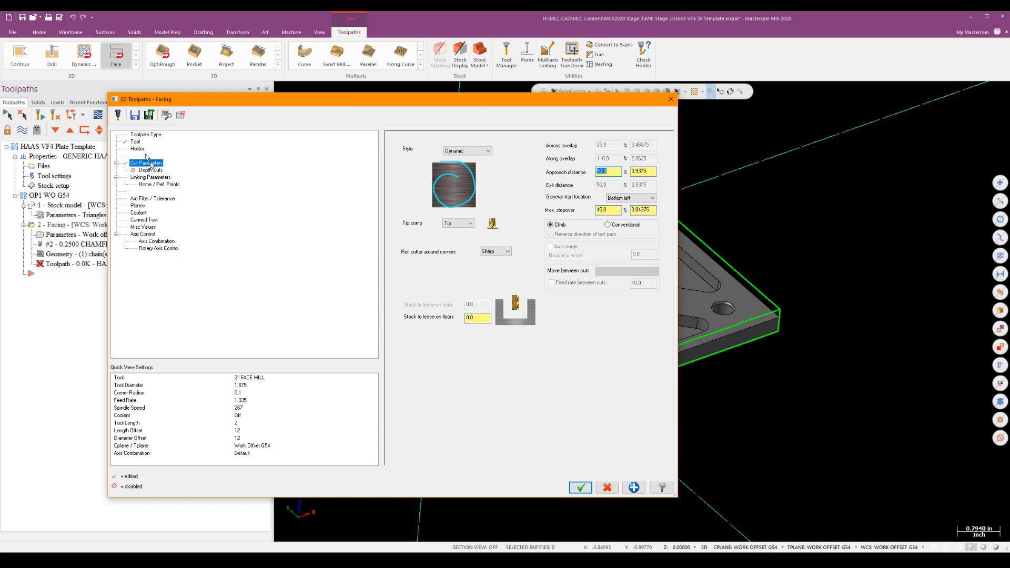
click(149, 170)
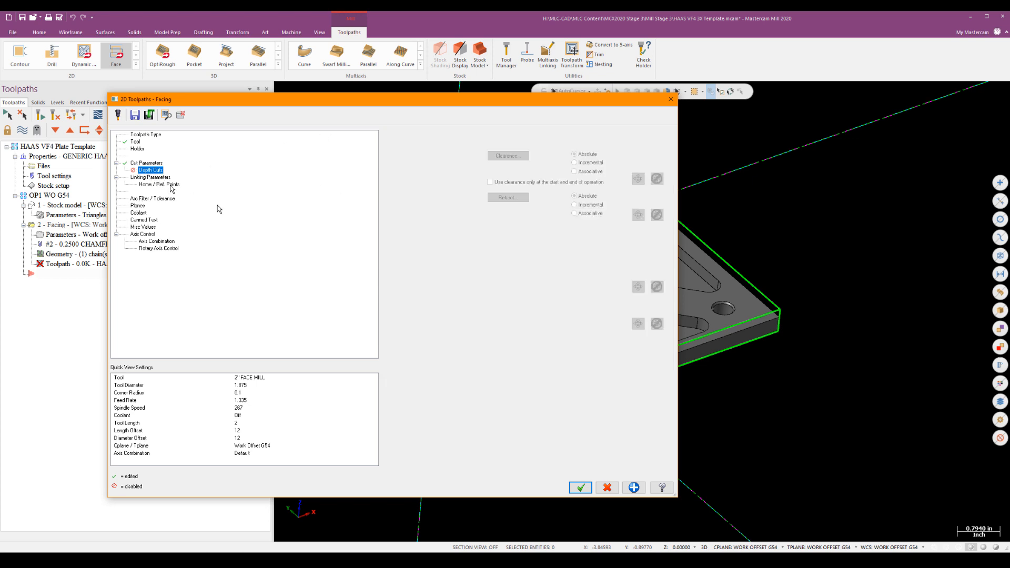
Enable clearance 1.0 (start/end only), retract 0.25, feed plane 0.2, and generate the facing toolpath.
click(150, 176)
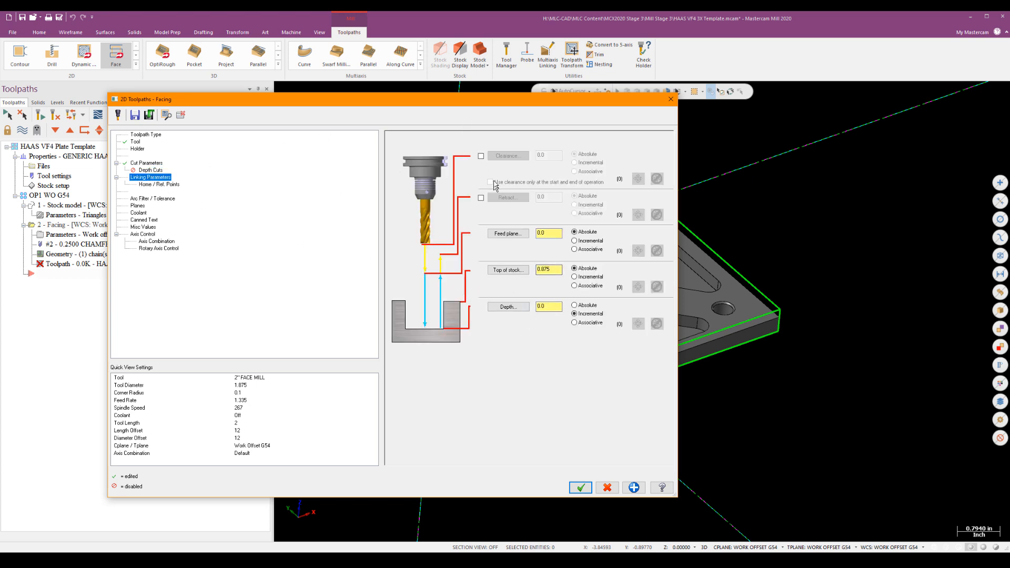
click(481, 155)
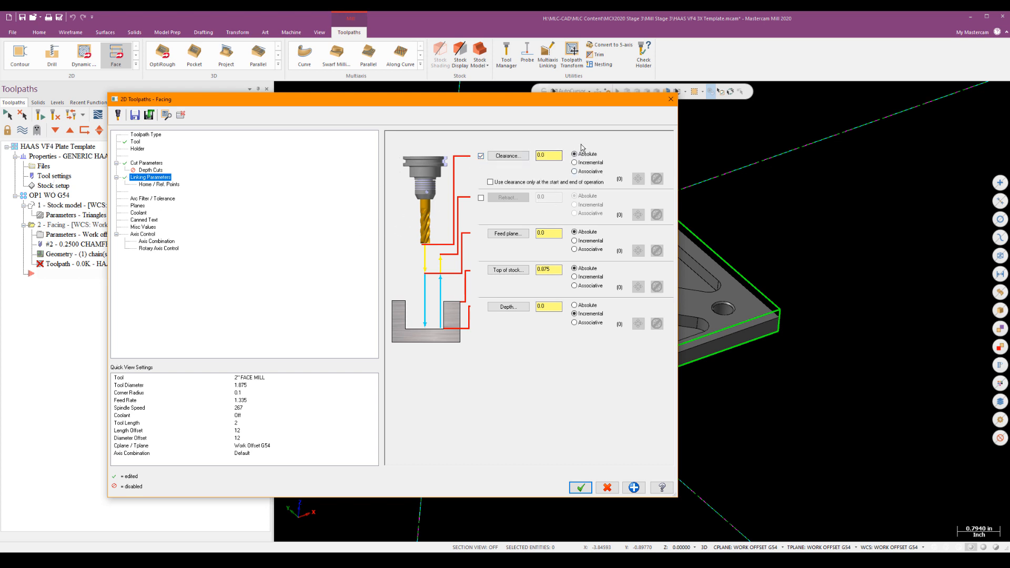
mouse_move(534, 179)
text(1)
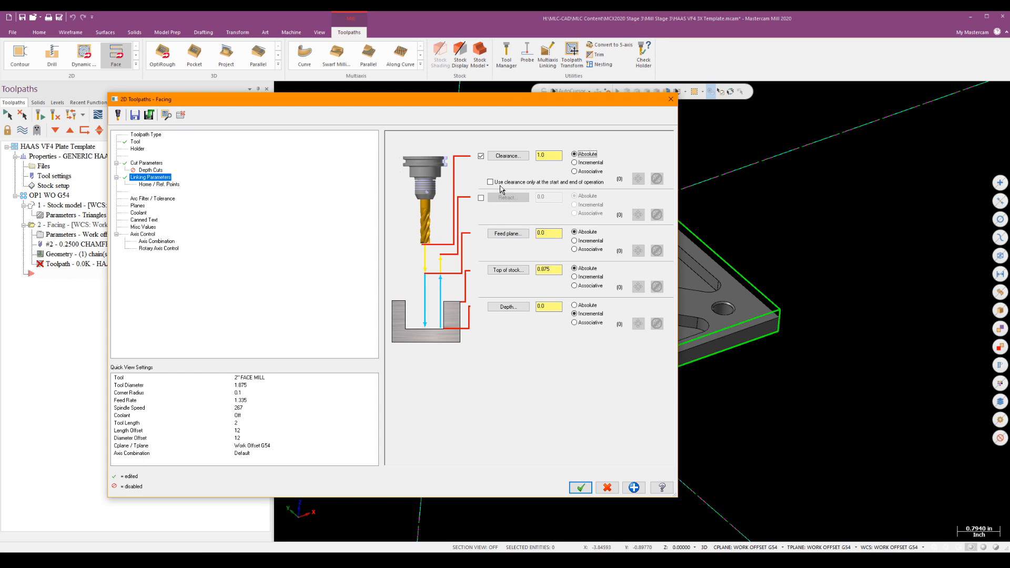
click(490, 182)
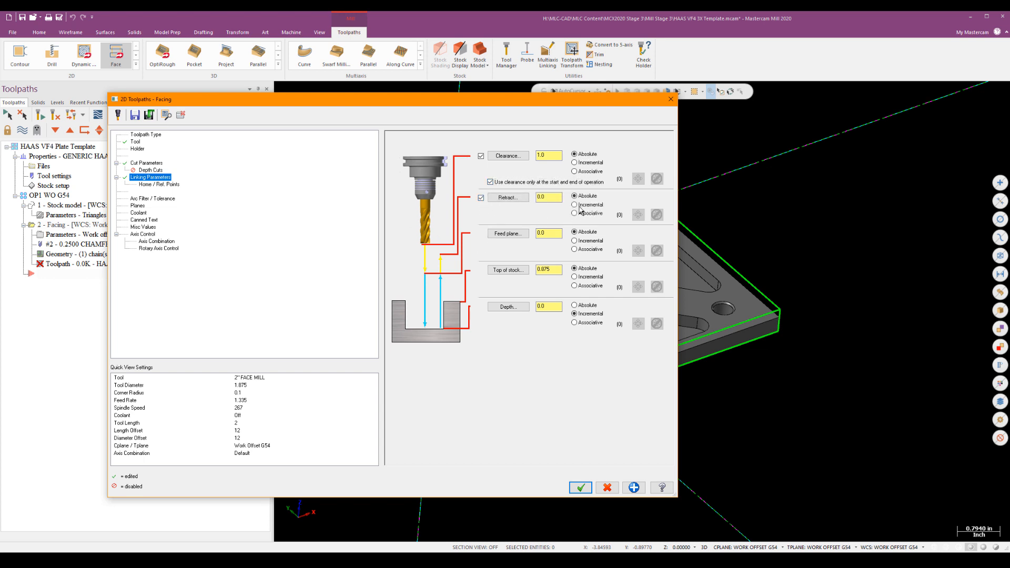
text(2)
text(0.39)
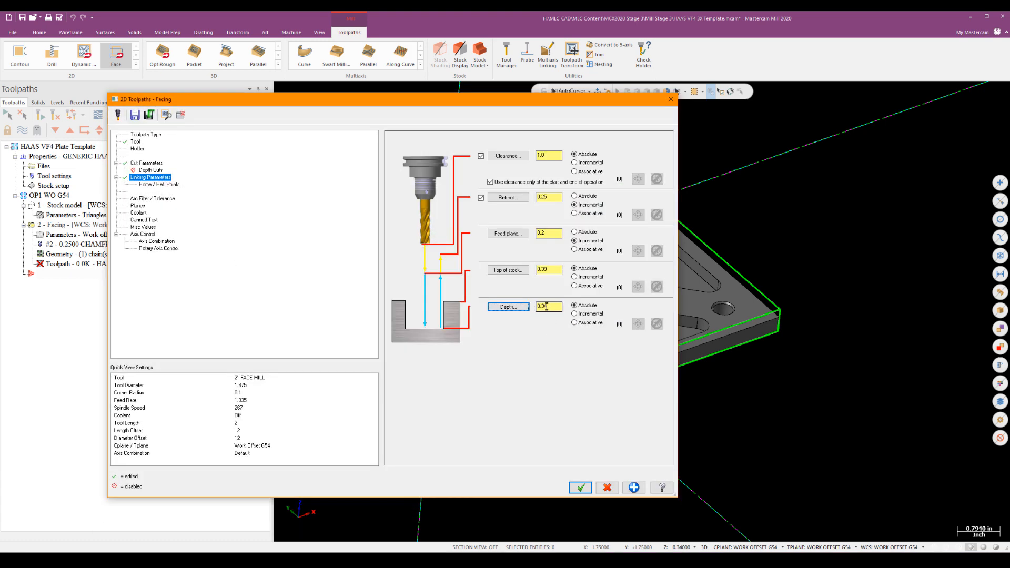
click(579, 487)
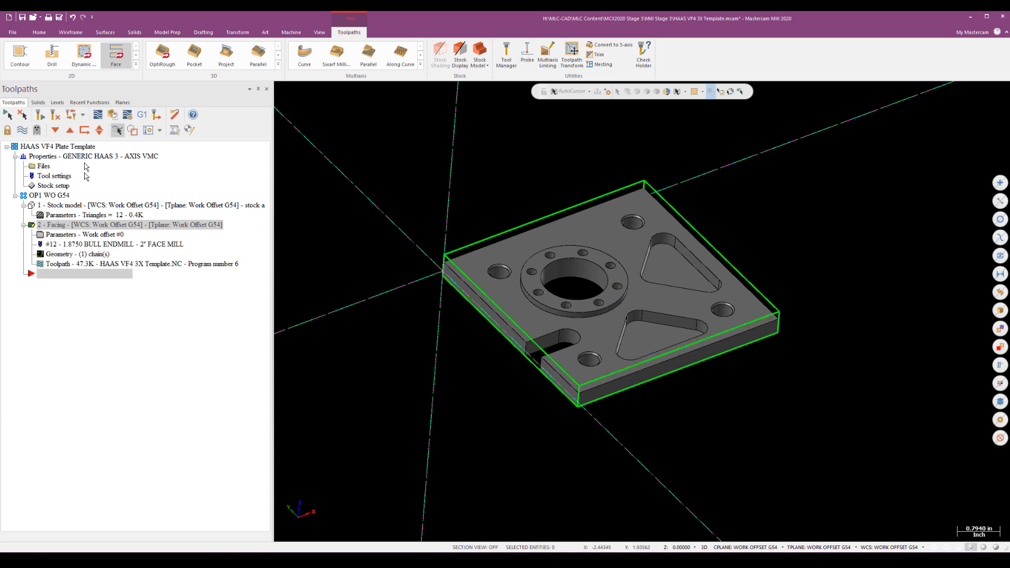
mouse_move(693, 170)
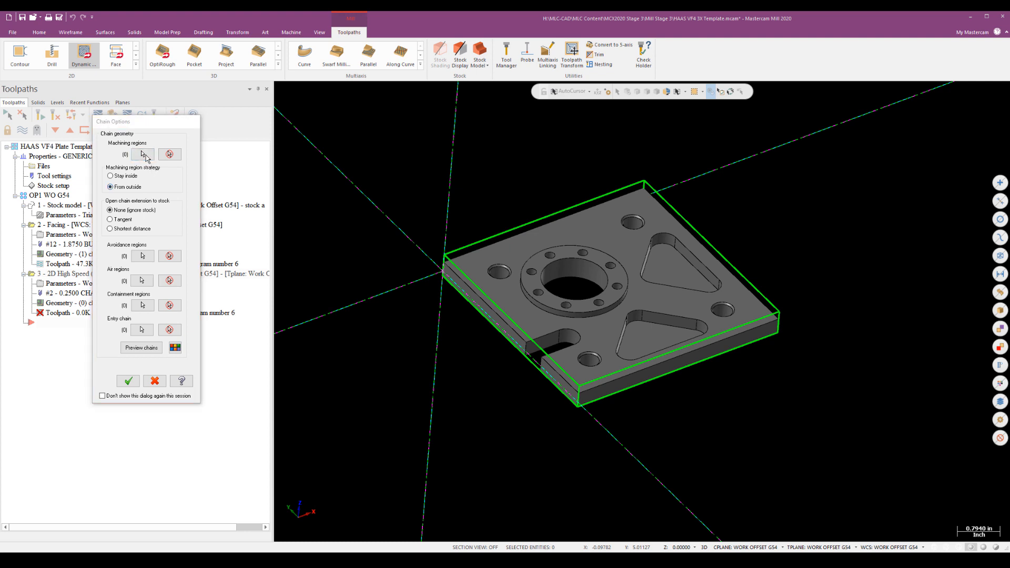
Chain the plate's outer edge as machining region, add one avoidance region, preview and accept.
click(142, 154)
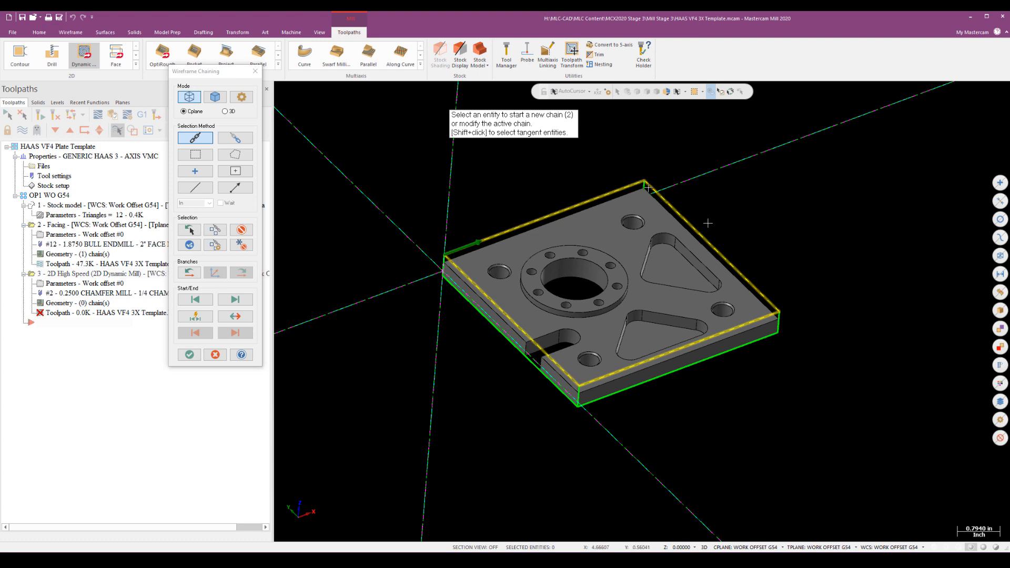
mouse_move(583, 213)
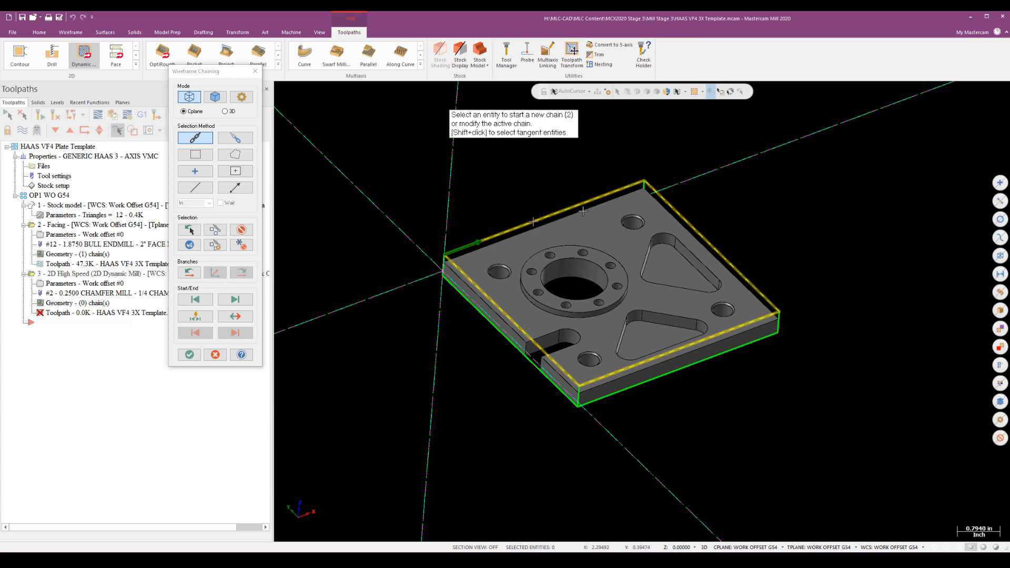
click(189, 354)
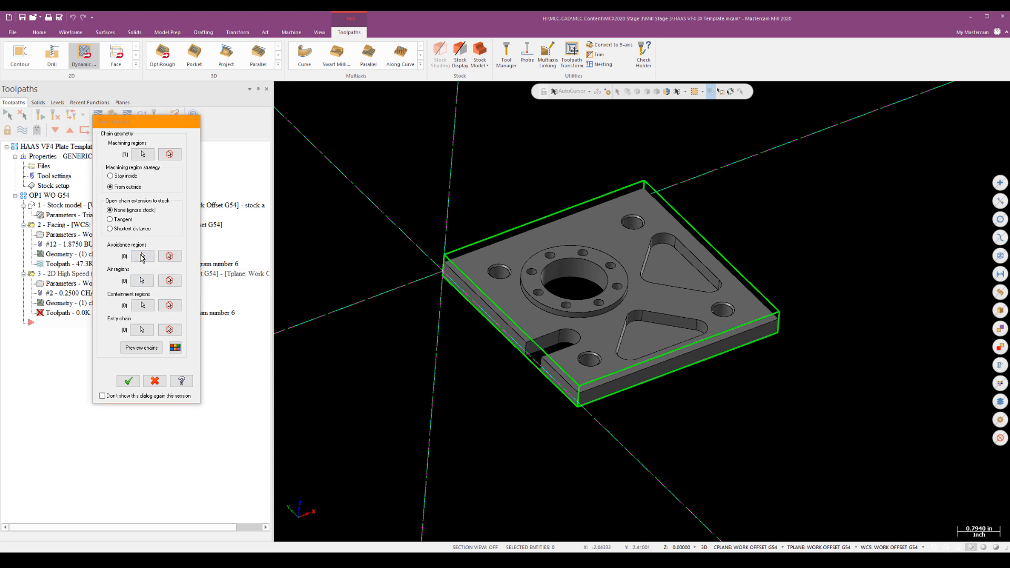
click(127, 381)
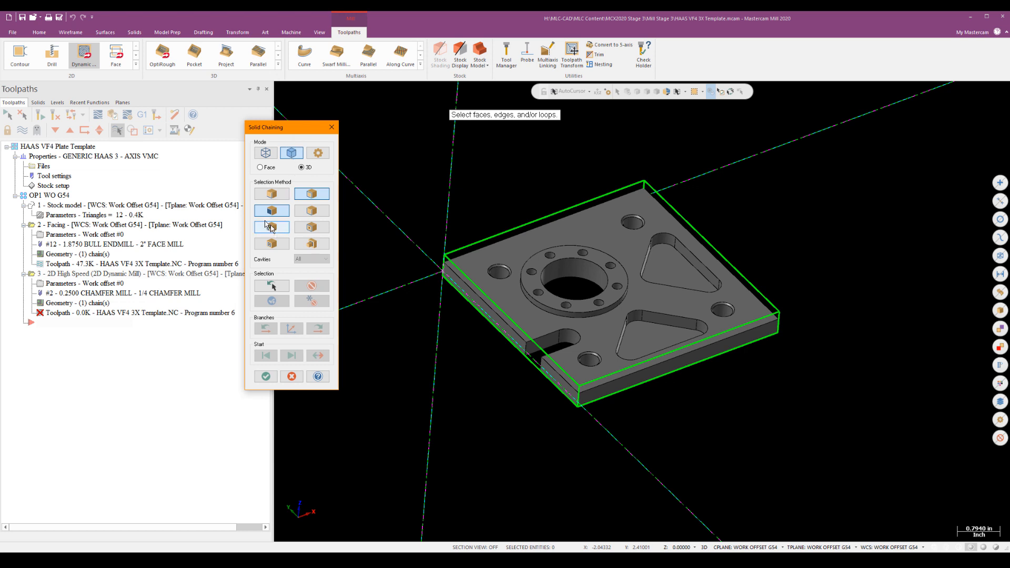
mouse_move(312, 227)
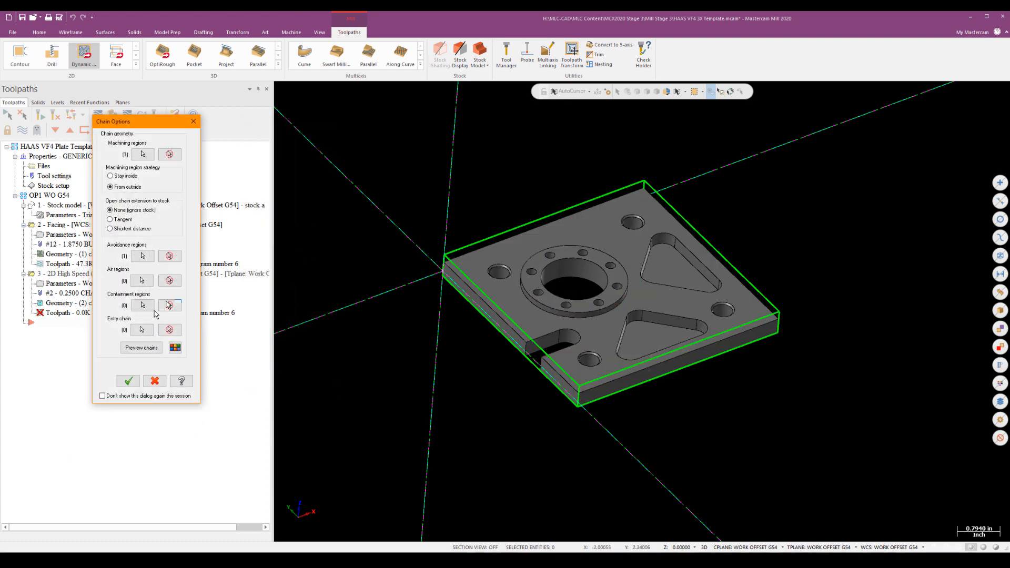
click(141, 348)
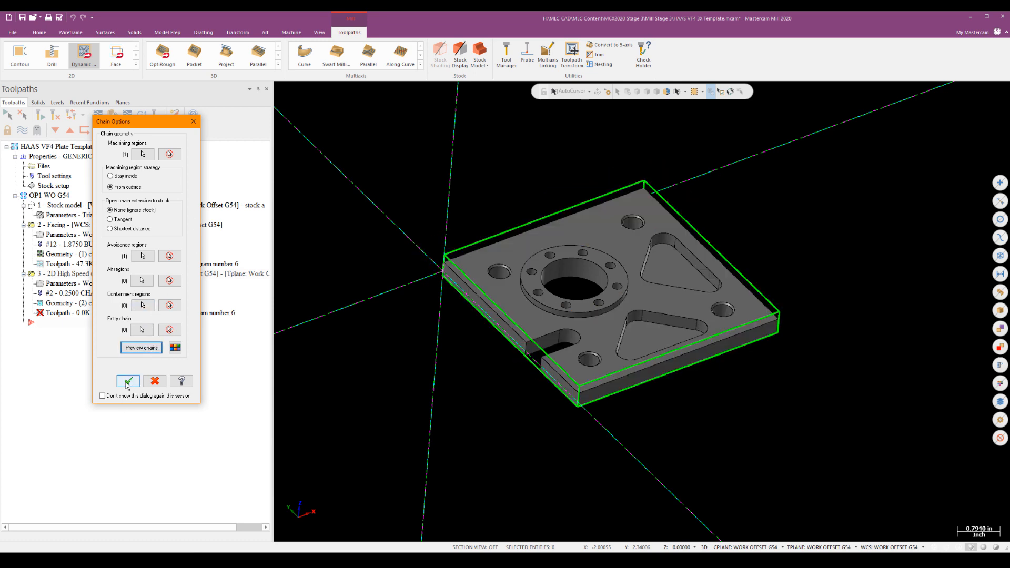
click(128, 381)
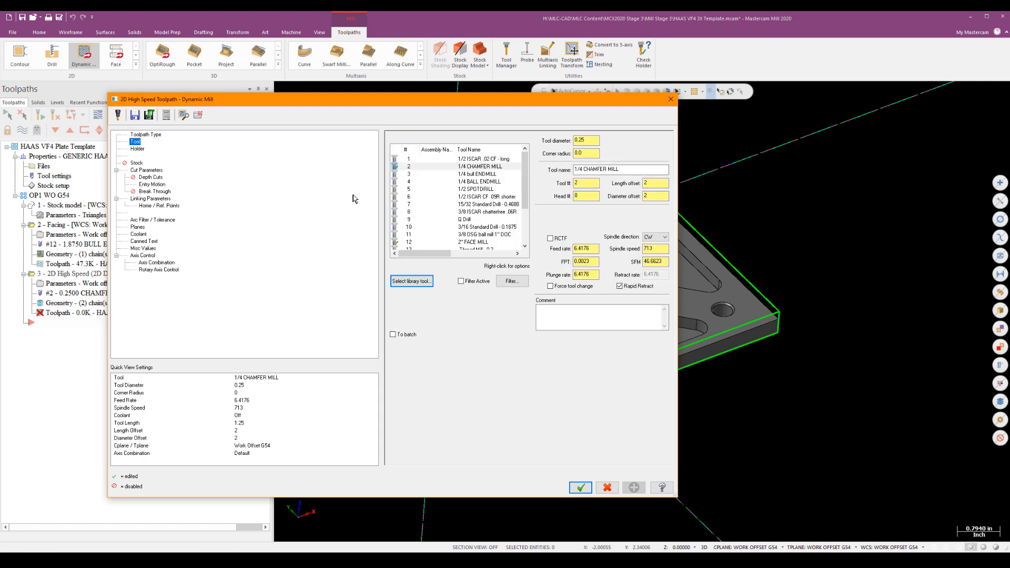
Use the 1/2 ISCAR CF .09R shorter tool and leave 0.01 stock on walls.
click(480, 197)
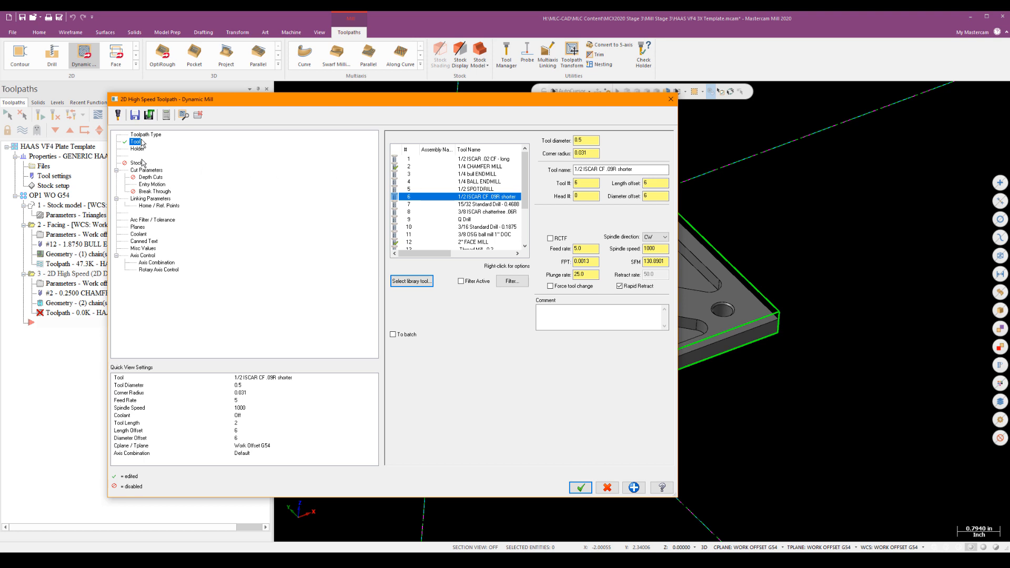
click(147, 171)
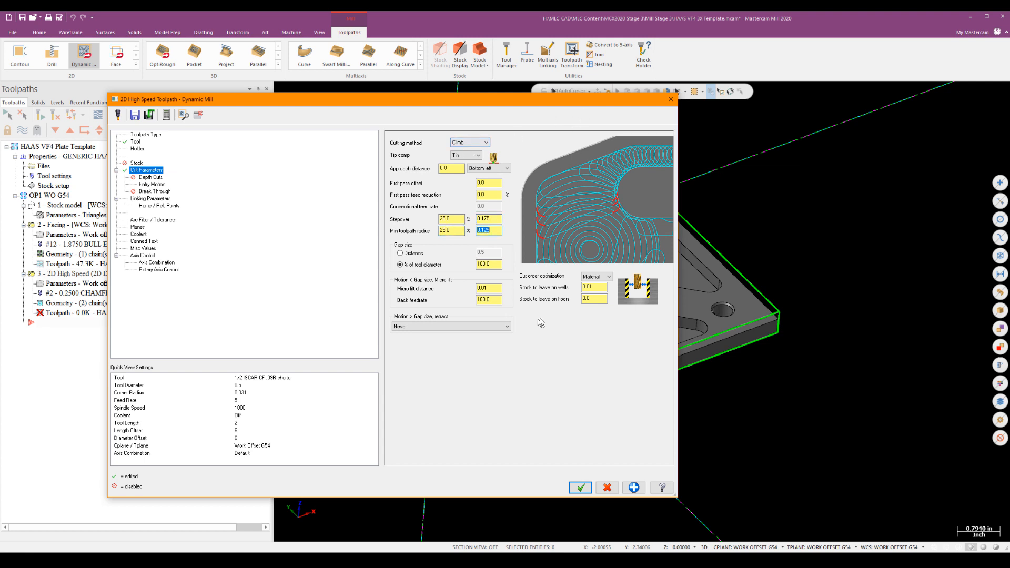
click(592, 288)
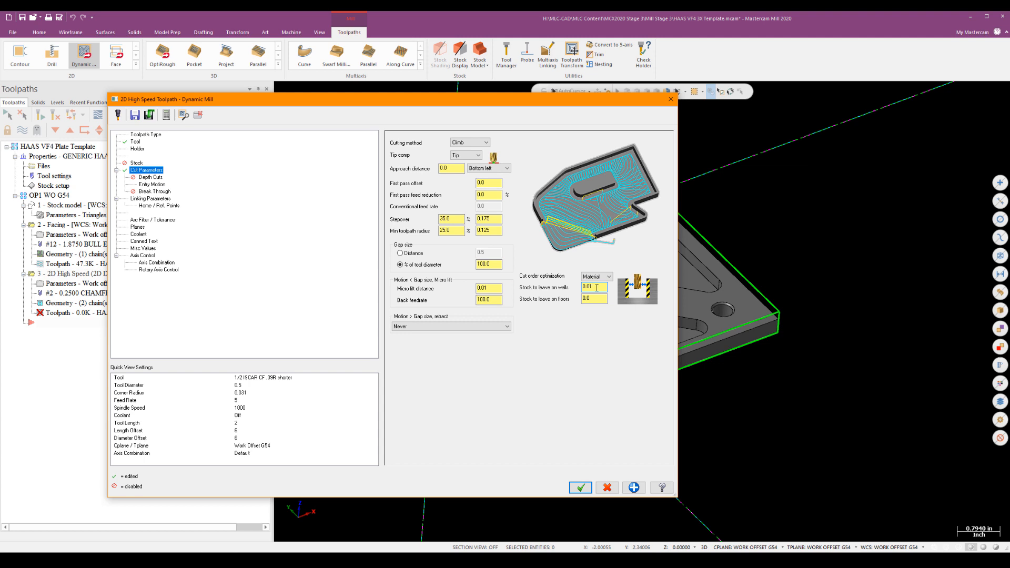
click(592, 288)
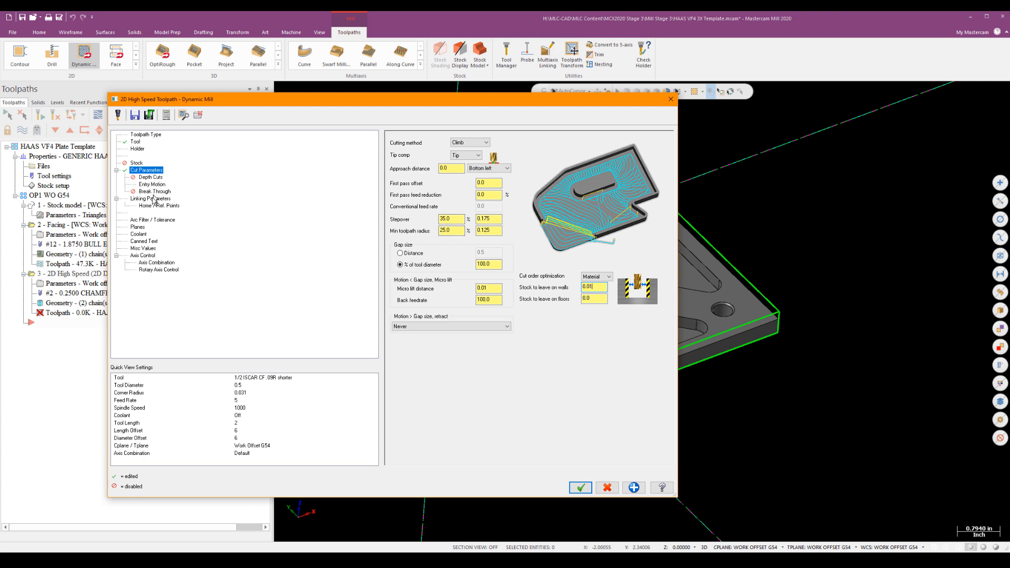
click(152, 199)
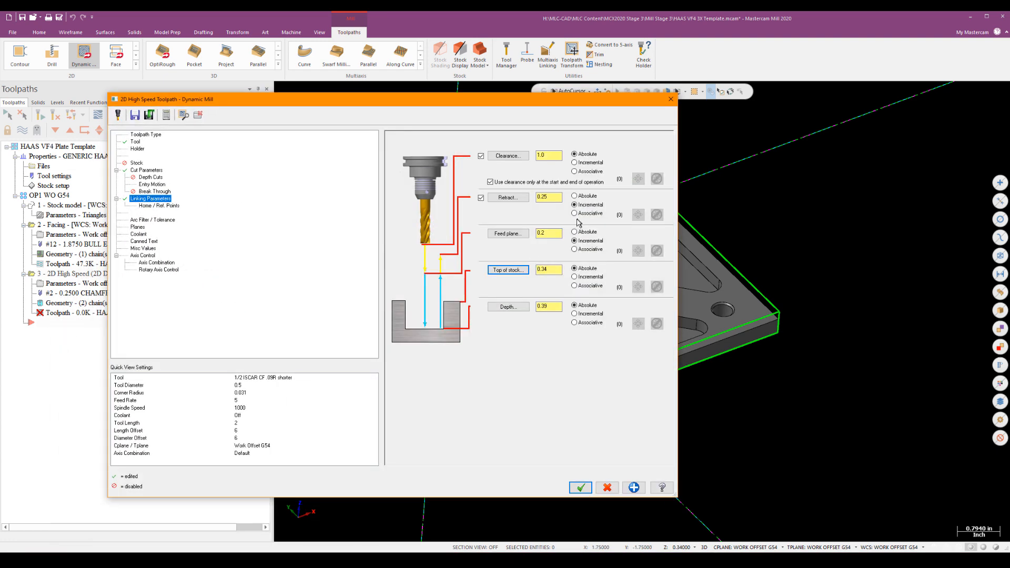
Pick the 0.215 depth from the model and generate the dynamic mill toolpath.
click(508, 306)
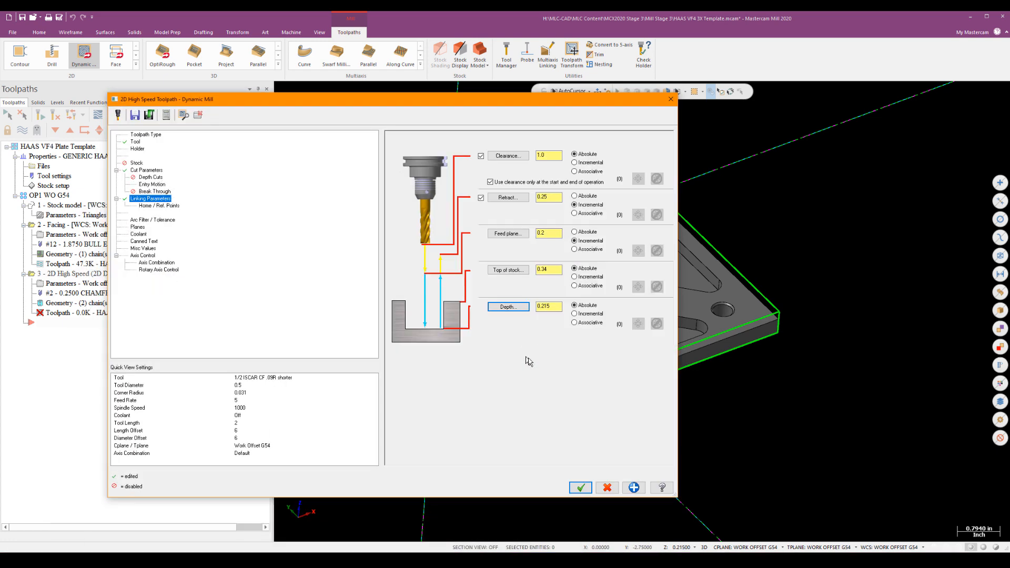
mouse_move(154, 222)
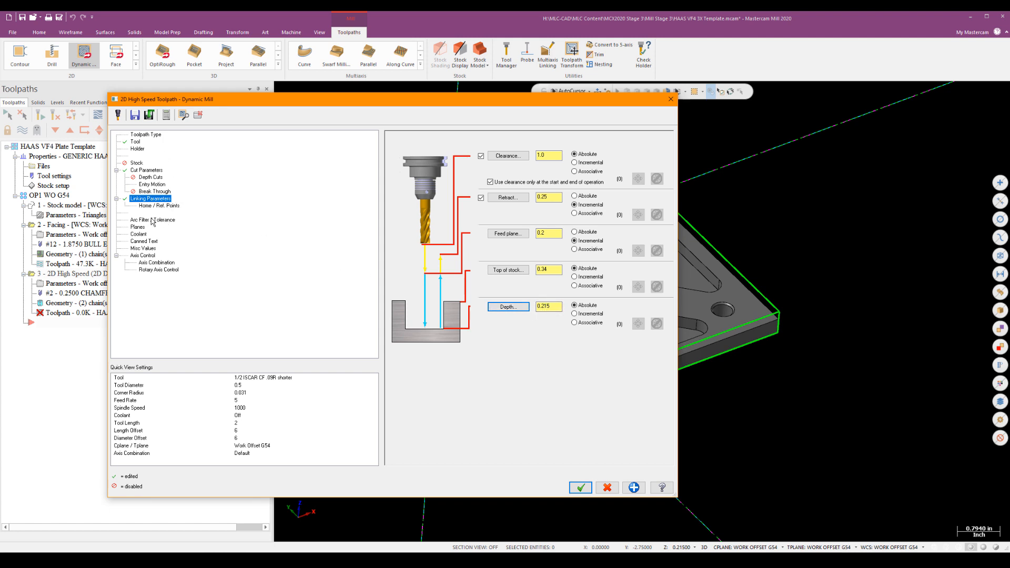
click(152, 220)
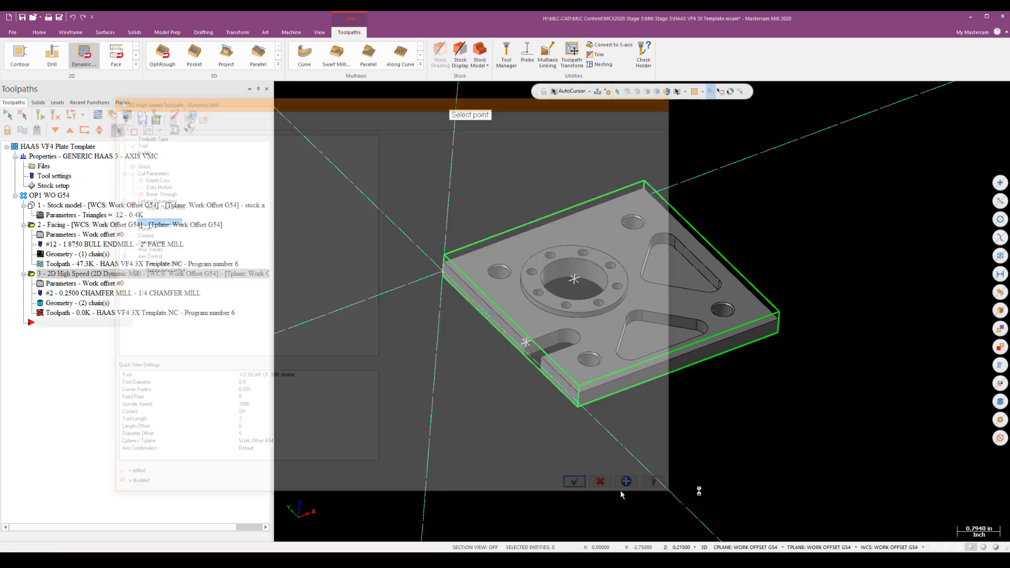
click(574, 481)
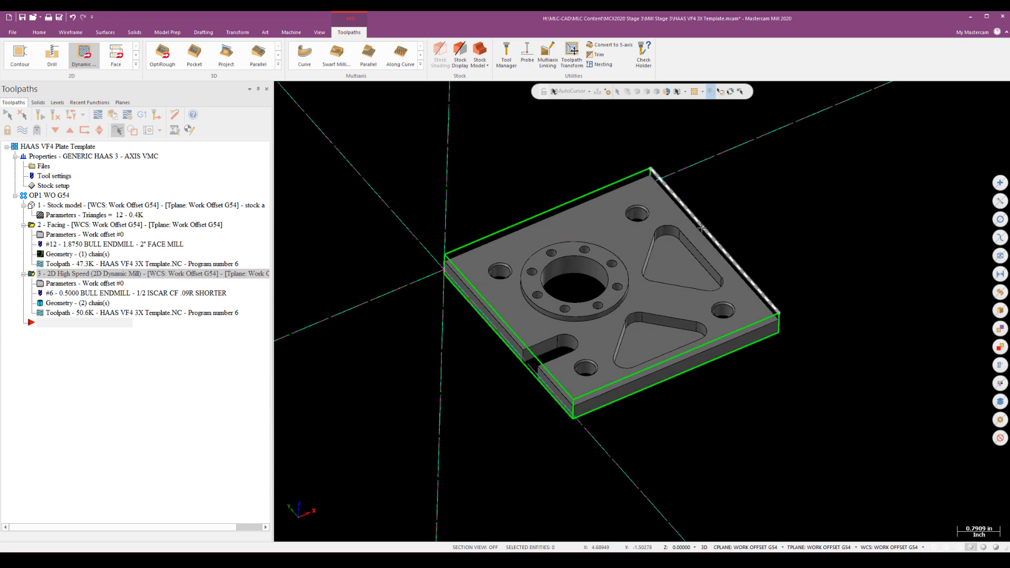
Use the 1/2 ISCAR CF .09R tool for circle mill with zero stock on walls and floors.
scroll(up, 3)
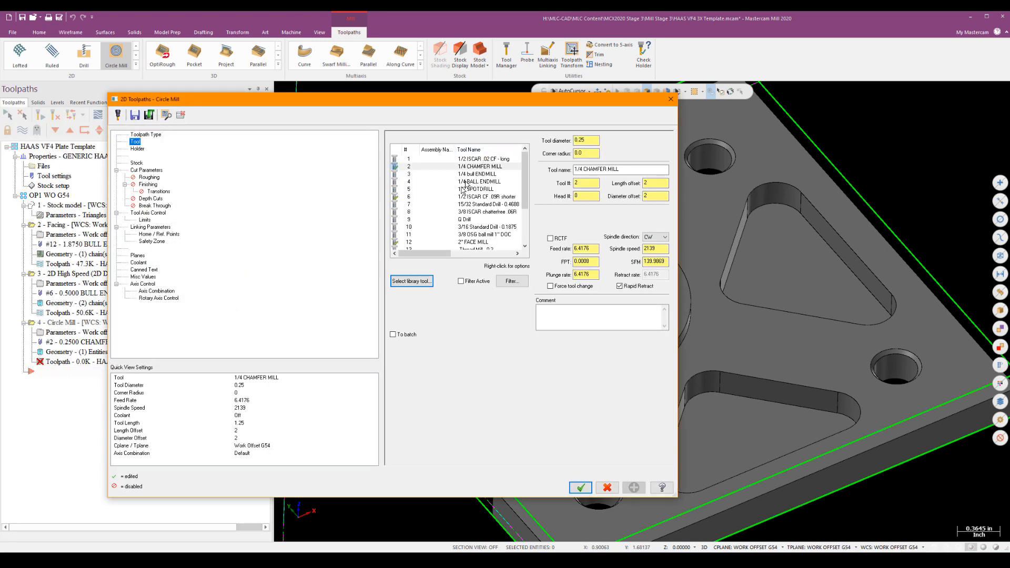
click(484, 197)
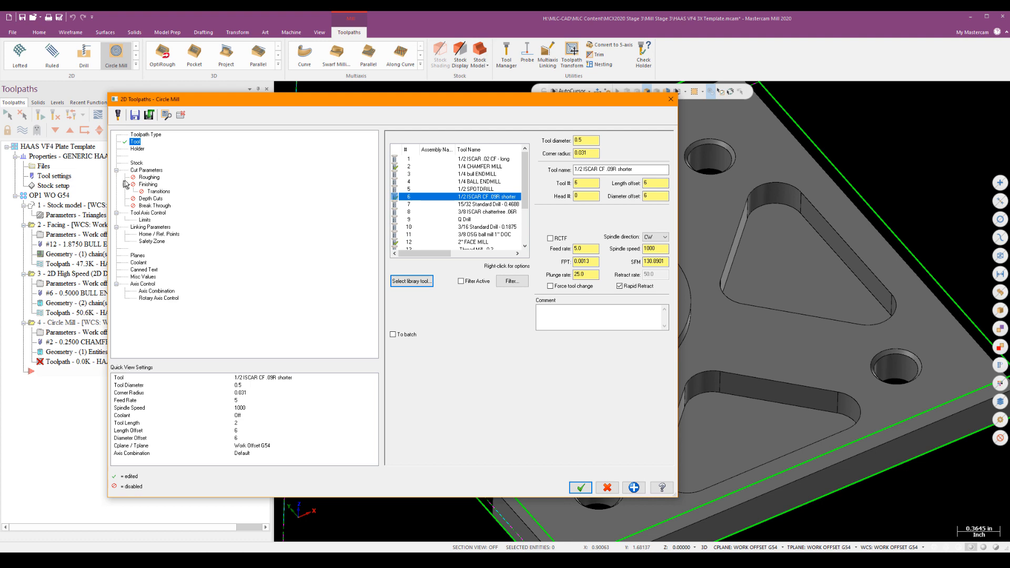
click(146, 169)
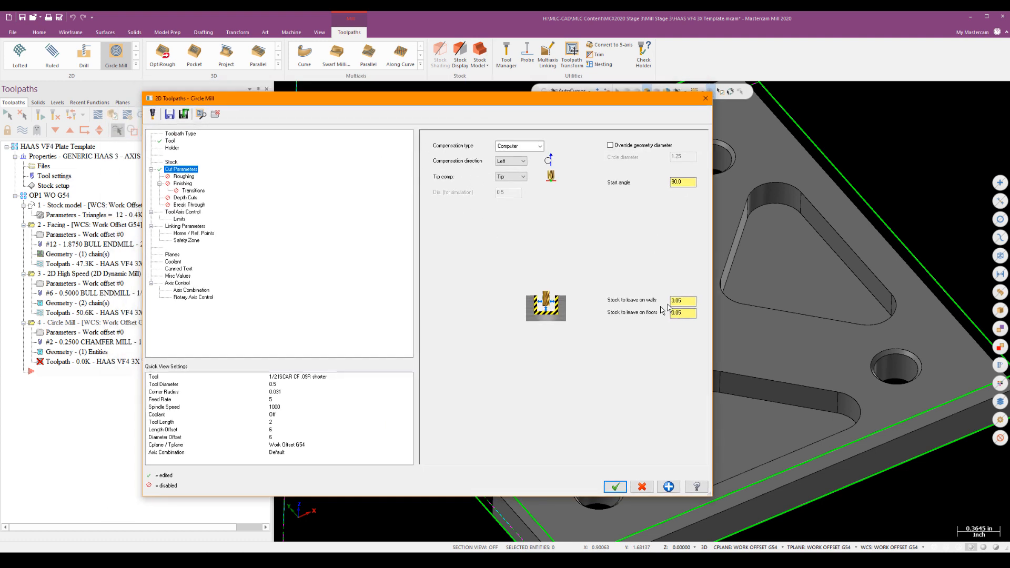
click(682, 300)
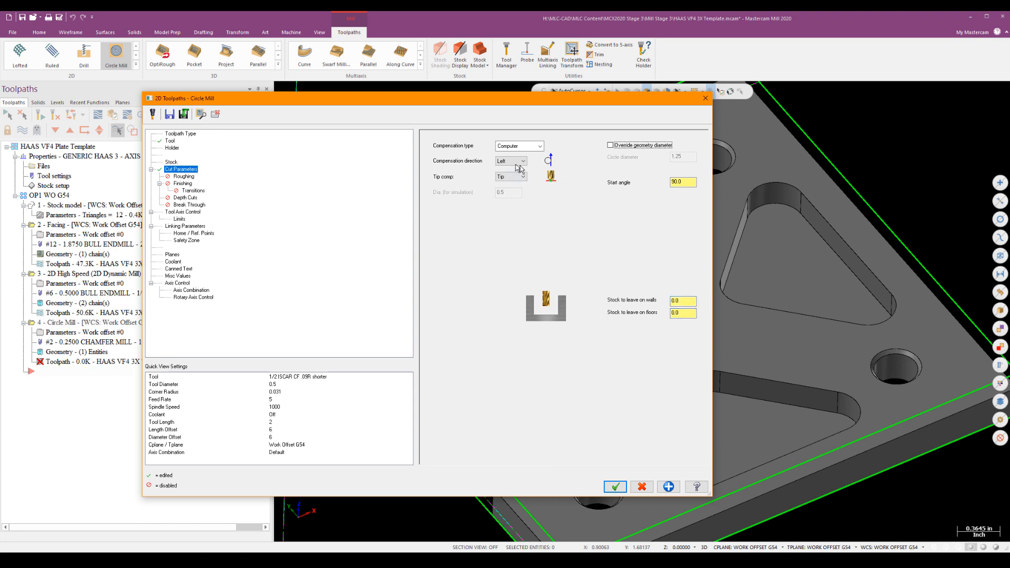
mouse_move(684, 165)
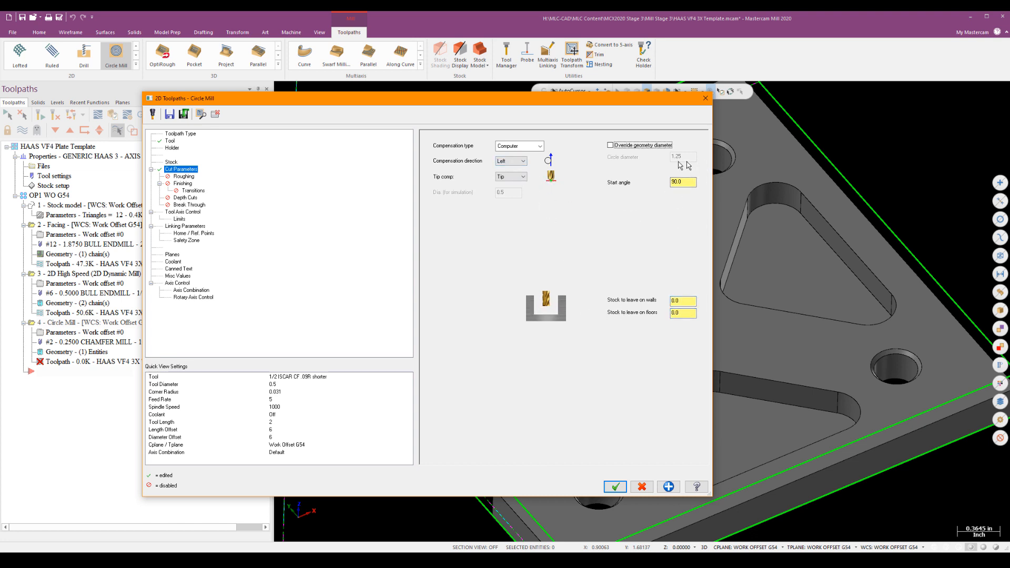
Enable roughing with helical entry, a finish pass, and high speed entry with lead in/out.
click(183, 176)
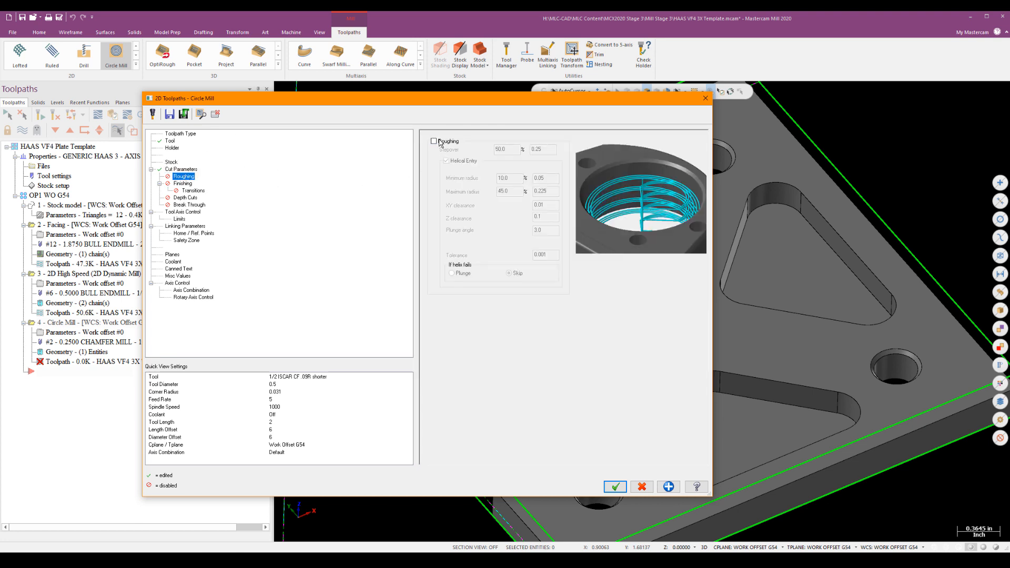
click(435, 141)
text(25)
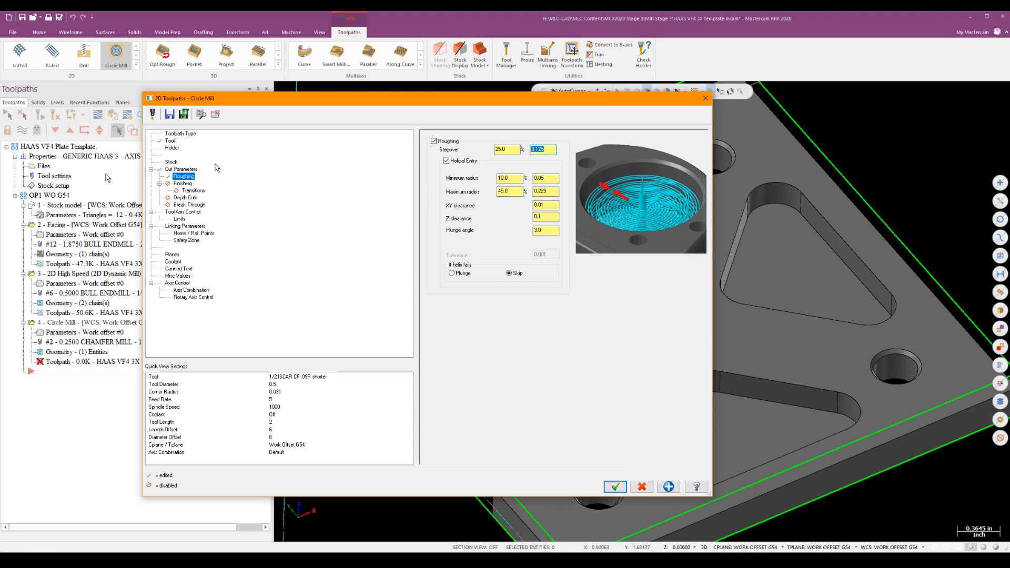
click(183, 183)
text(.01)
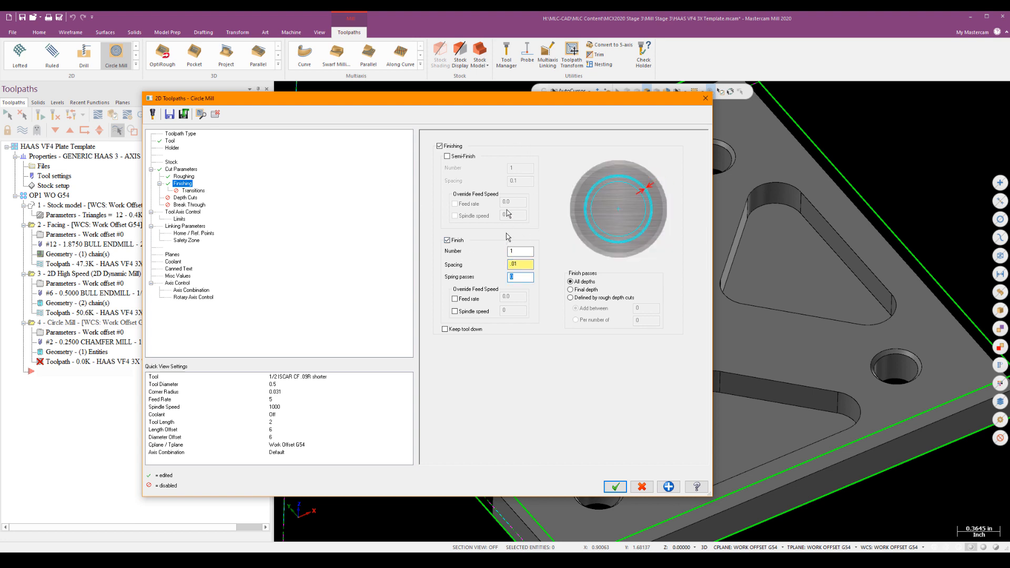
click(191, 191)
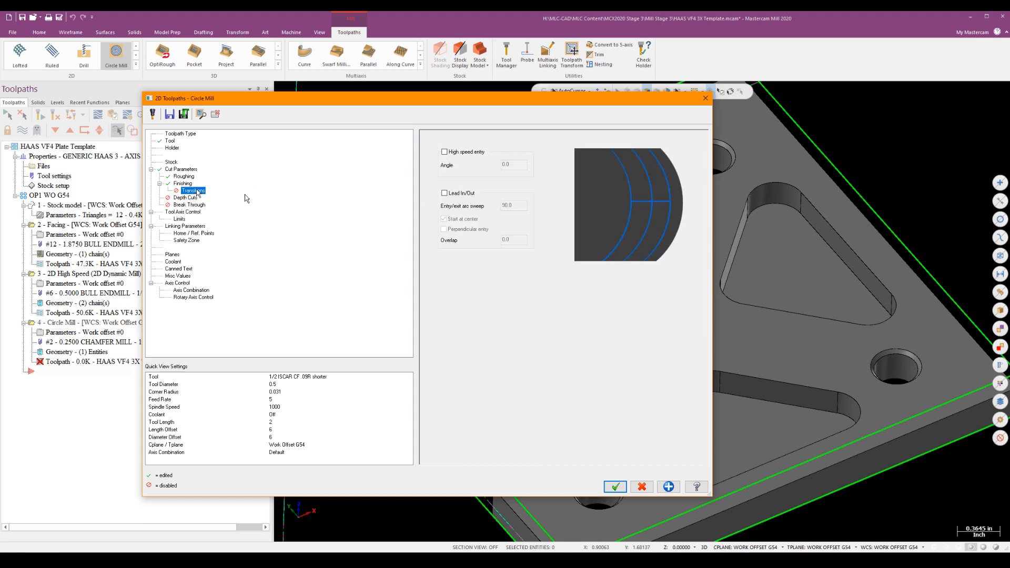
click(444, 152)
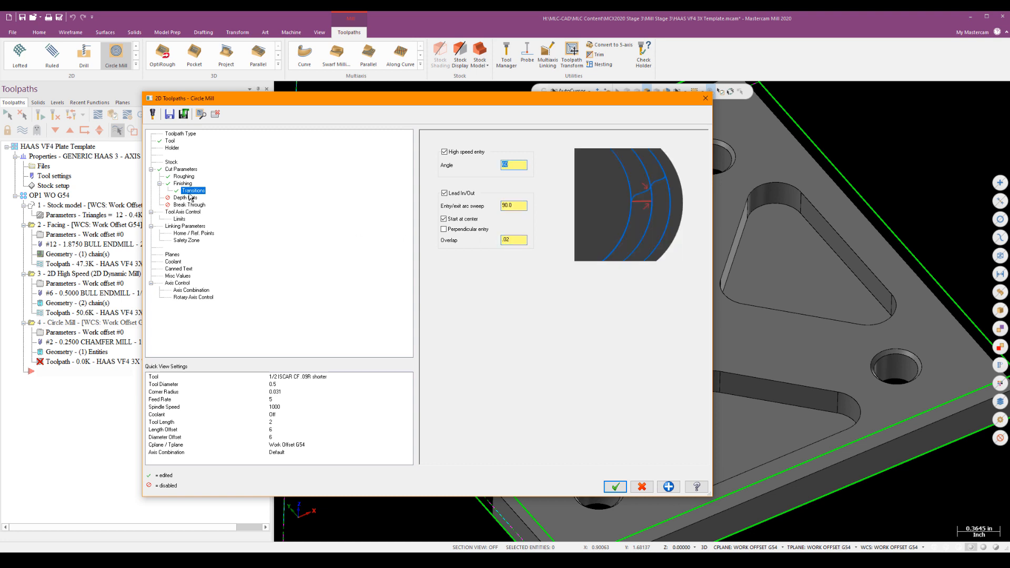
Turn on break through by 0.05.
click(190, 205)
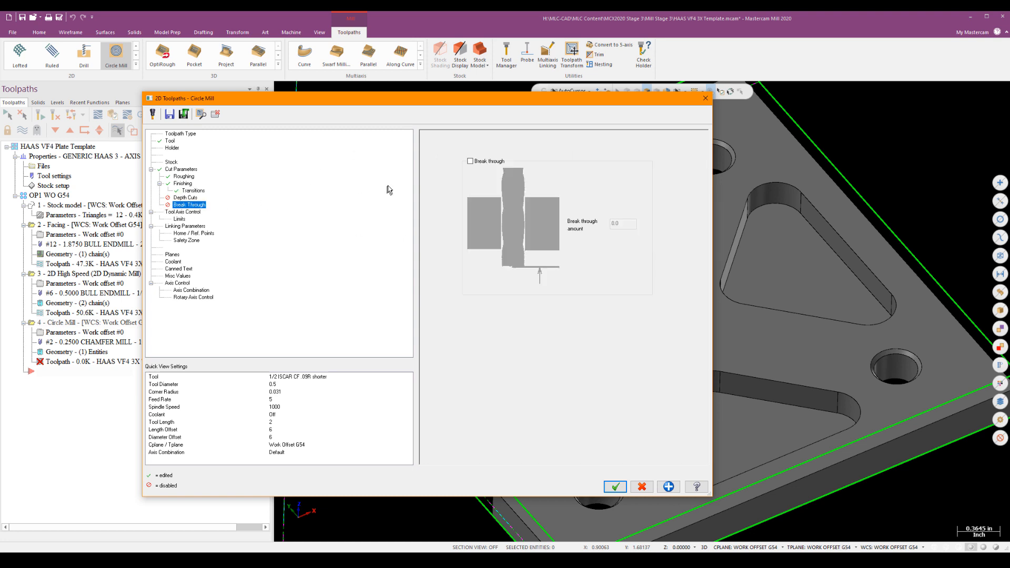
click(471, 160)
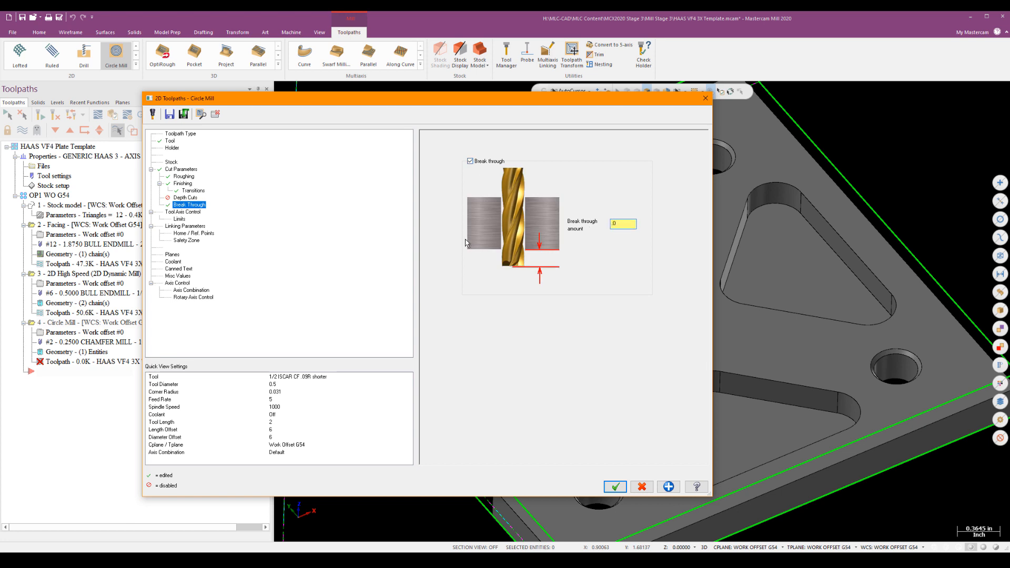
text(0.05)
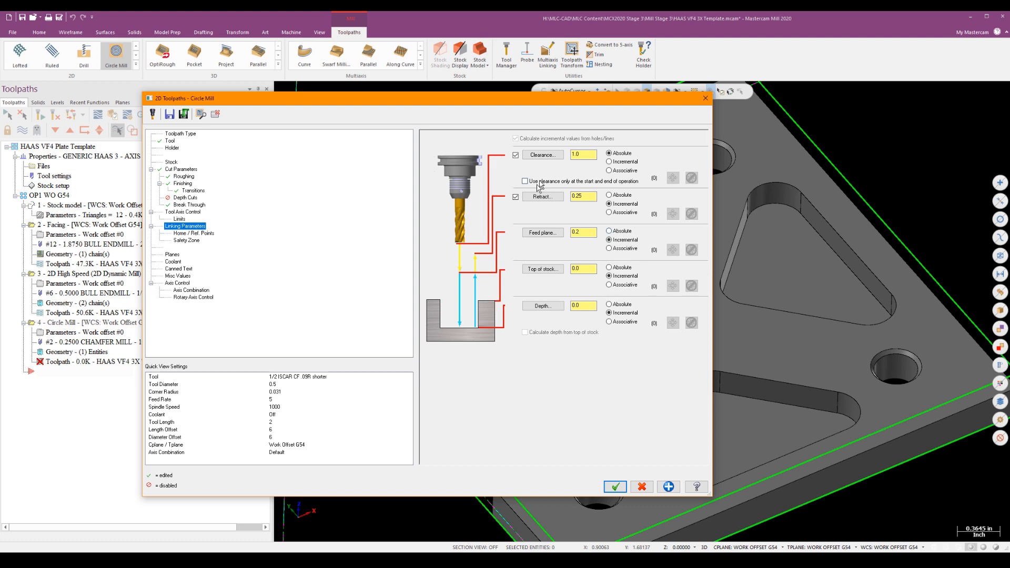
Pick the 0.34 top of stock from the model and generate the circle mill toolpath.
click(614, 486)
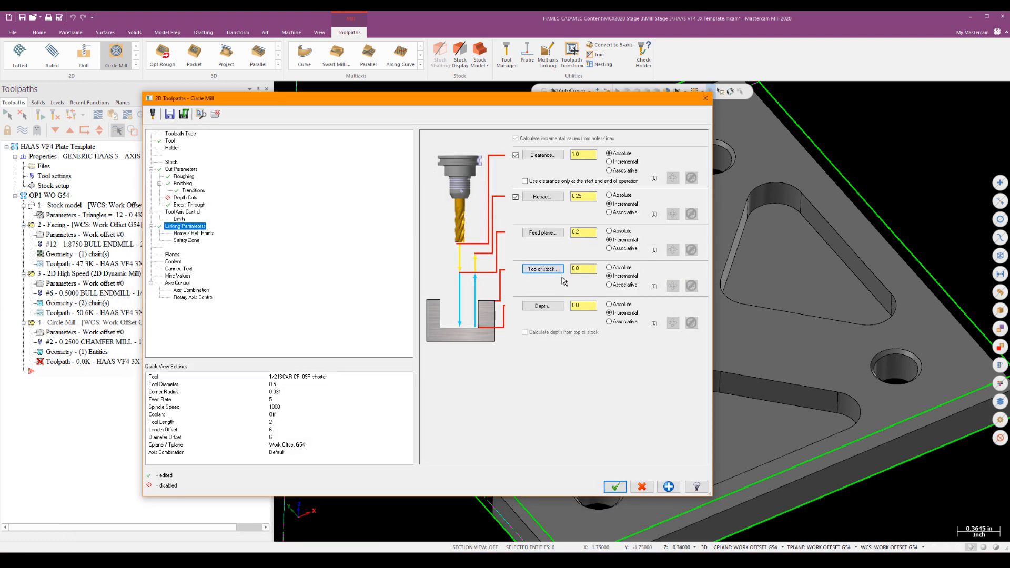
click(609, 267)
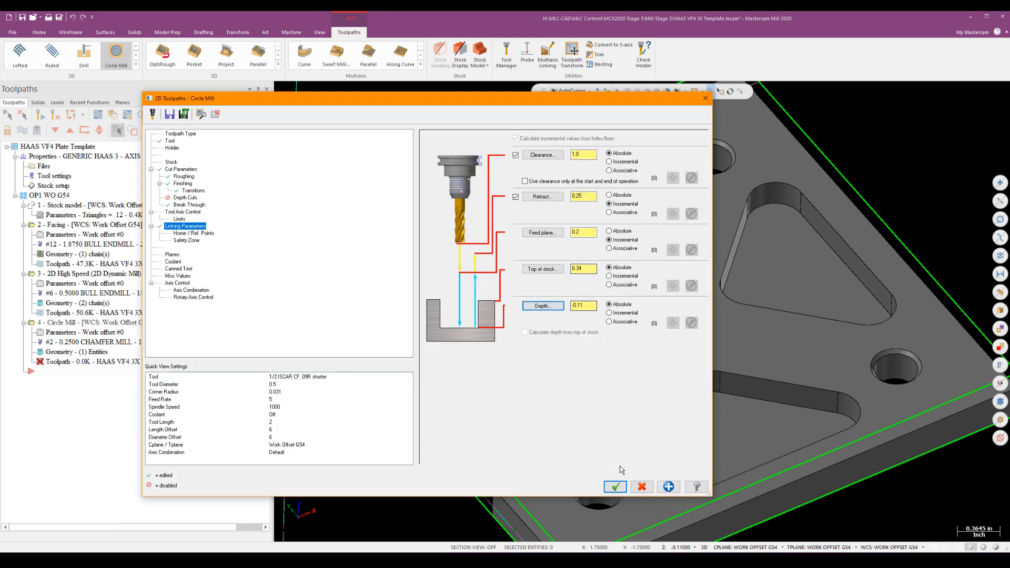
click(614, 487)
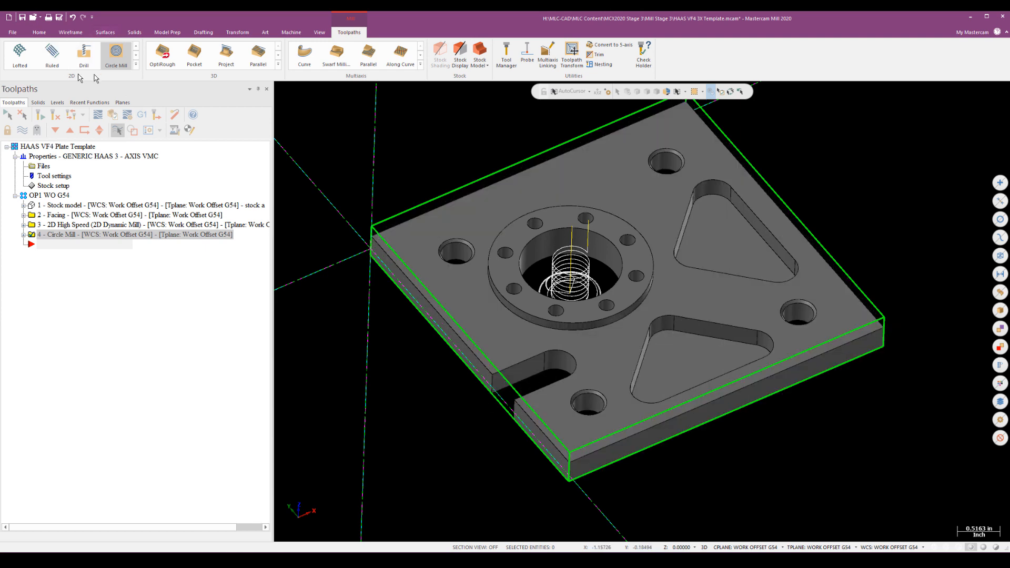
Start a Dynamic Mill toolpath chaining both triangular pocket loops as machining regions.
click(84, 55)
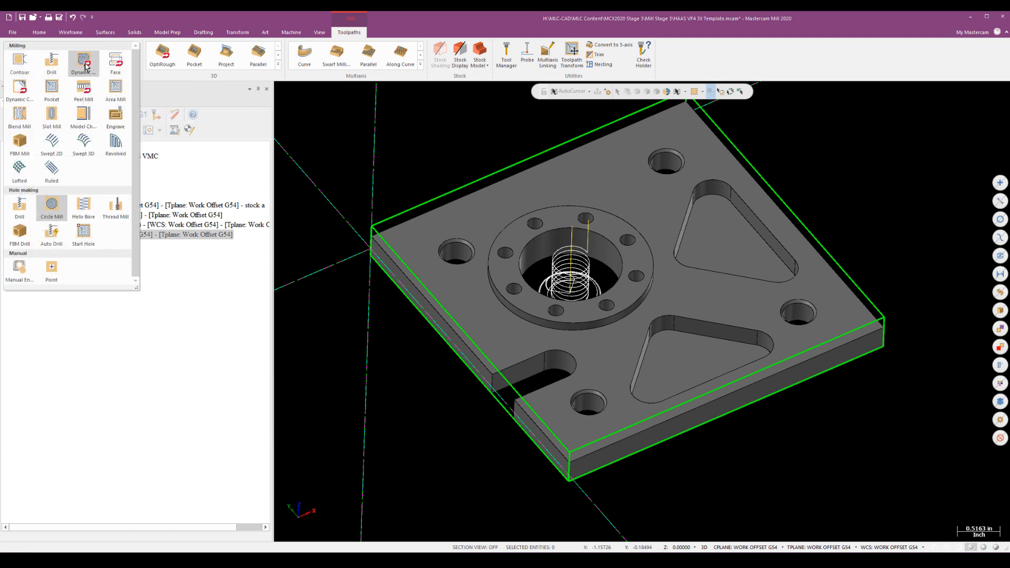
click(83, 61)
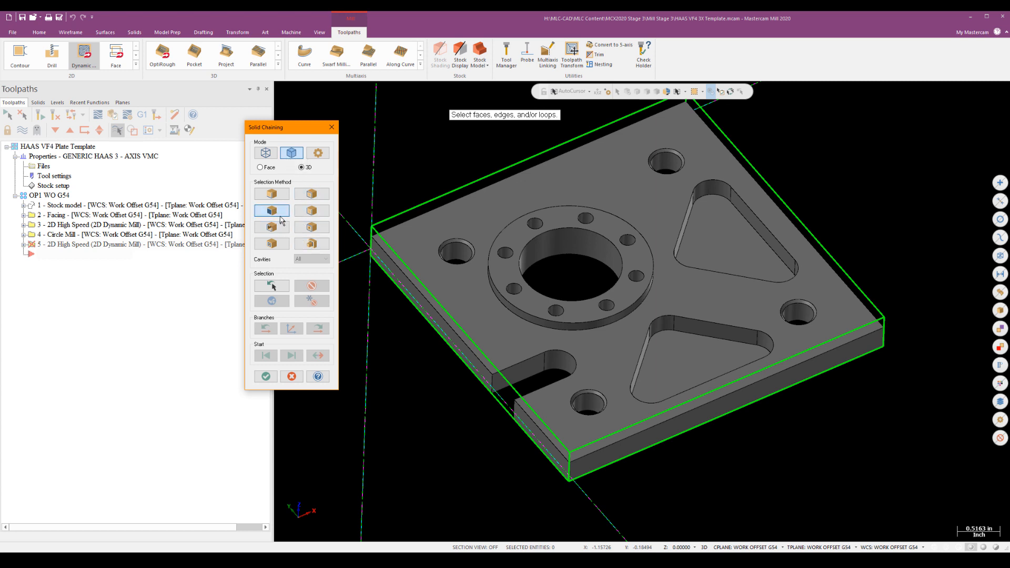
click(696, 373)
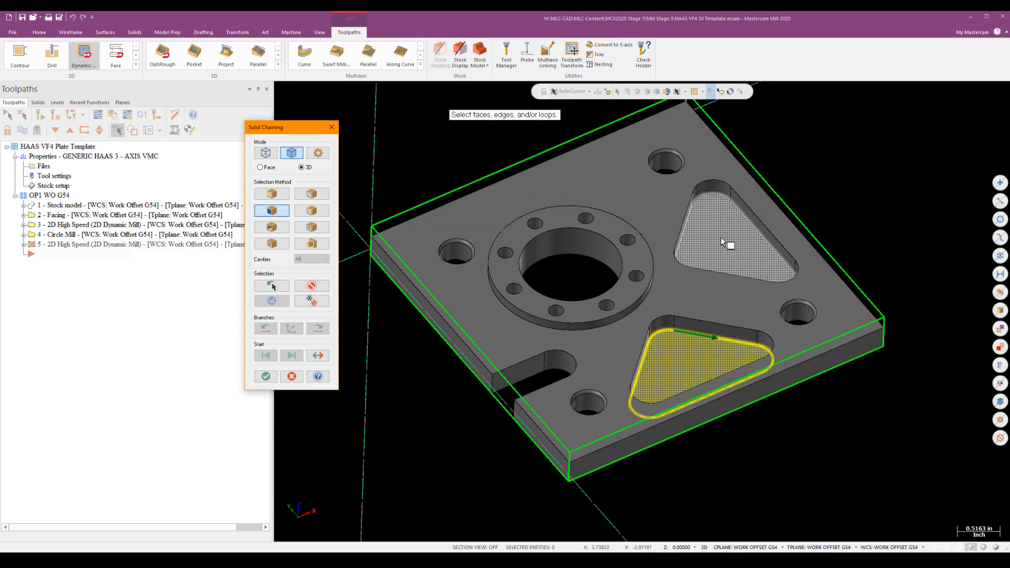
click(728, 245)
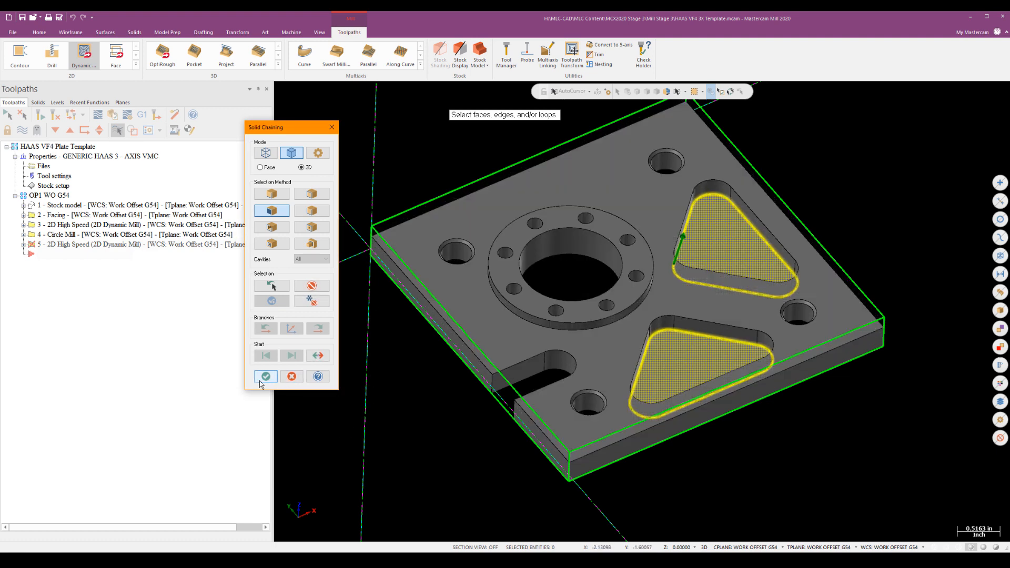
click(265, 377)
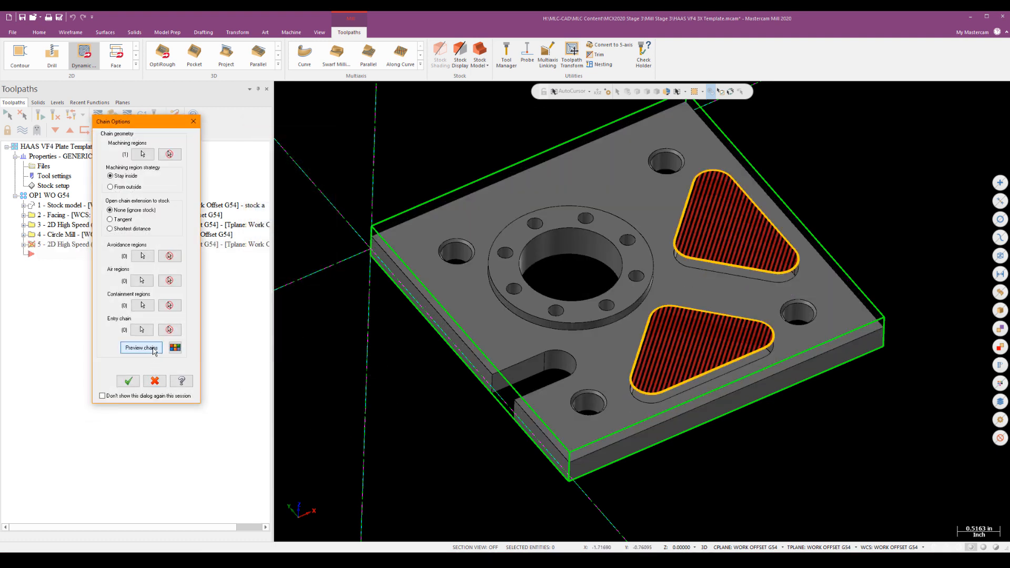
click(128, 381)
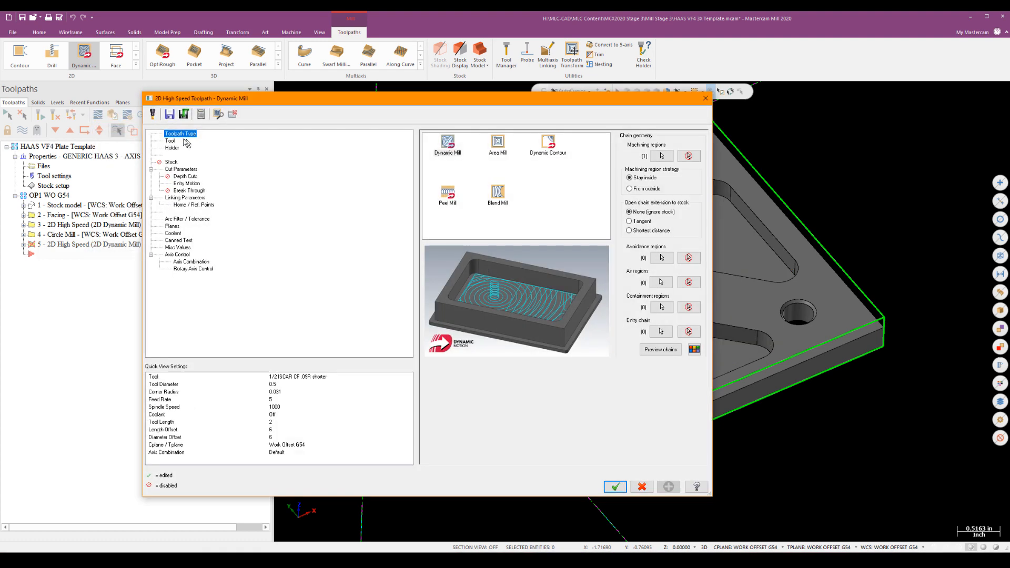
Choose the 3/8 ISCAR chatterfree .06R tool for the pocket dynamic mill.
click(170, 140)
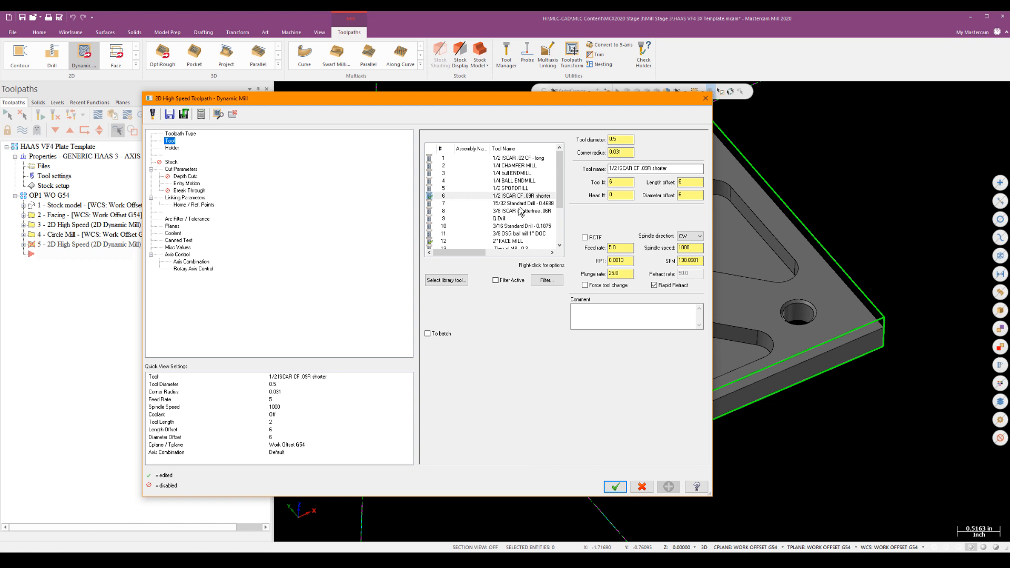
click(519, 210)
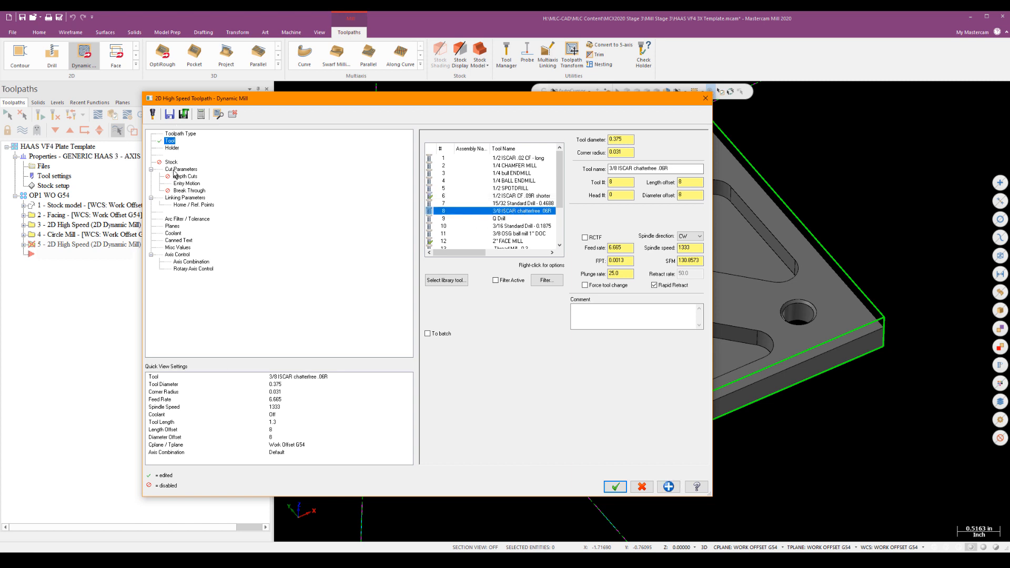
Set stepover 20% and minimum toolpath radius 10% on Cut Parameters.
click(181, 168)
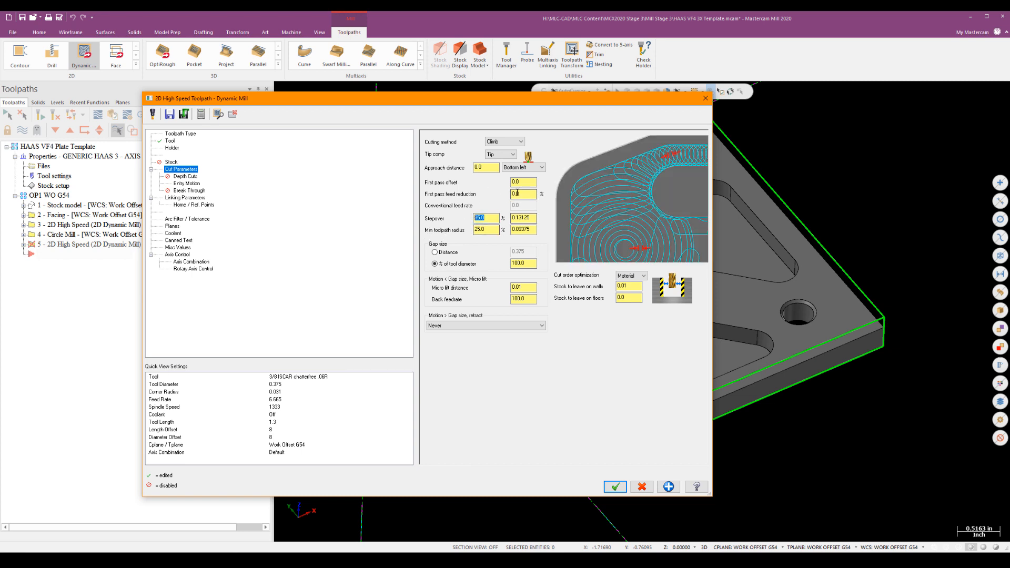
text(20.0)
click(486, 230)
text(10)
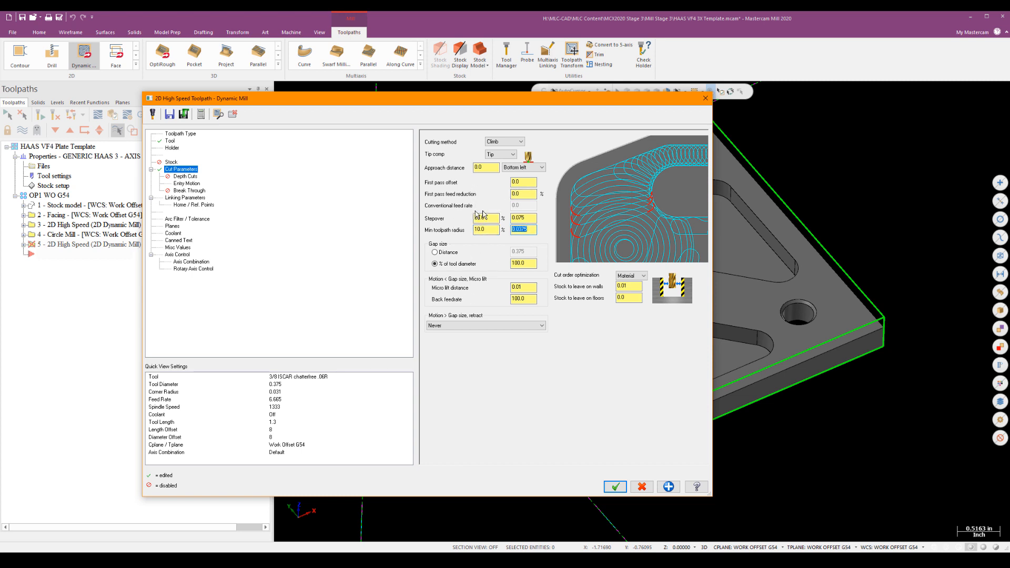
text(20.0)
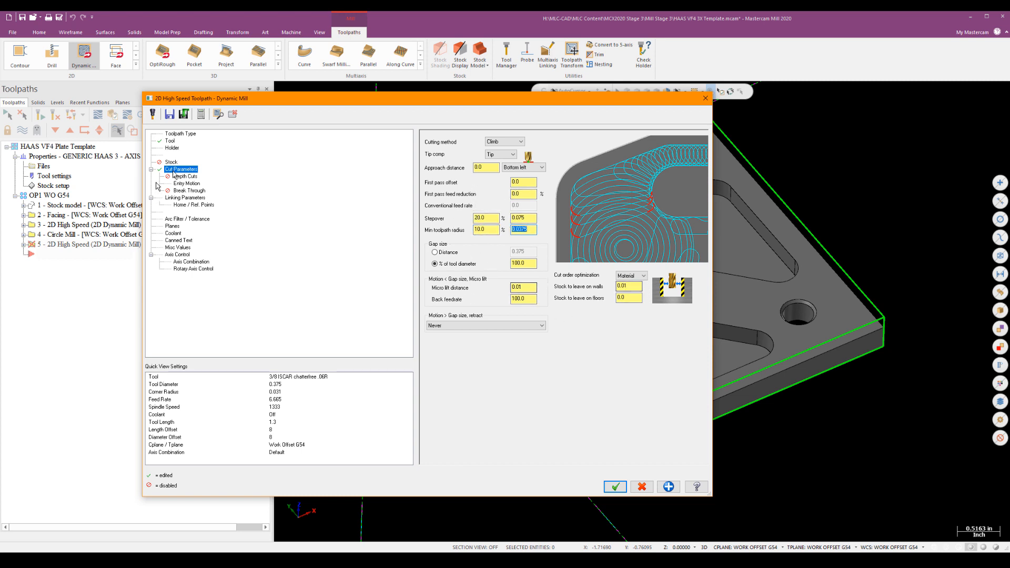
click(185, 175)
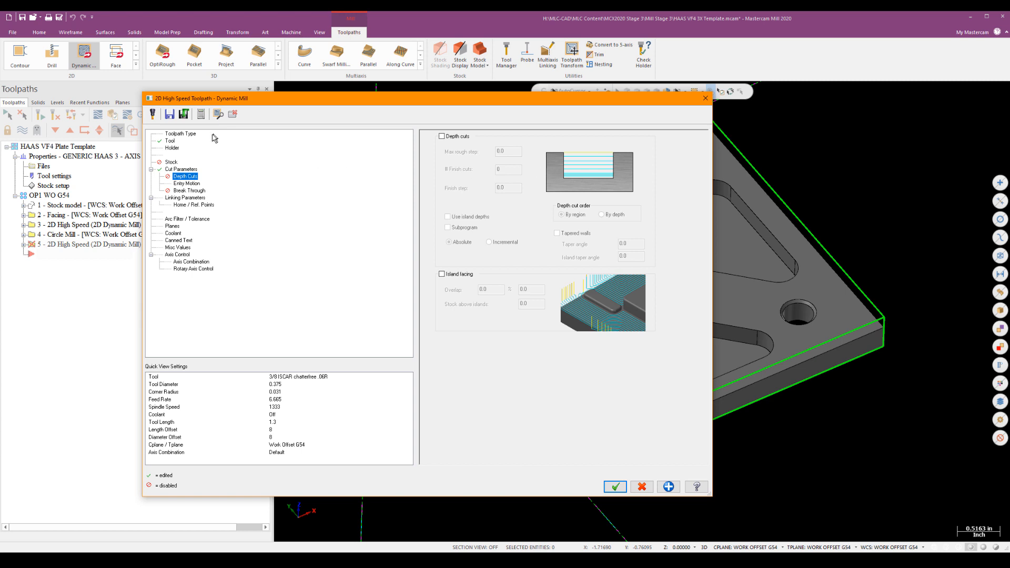
Review entry motion, linking and arc filter pages, then accept the dynamic mill to generate its toolpath.
click(187, 183)
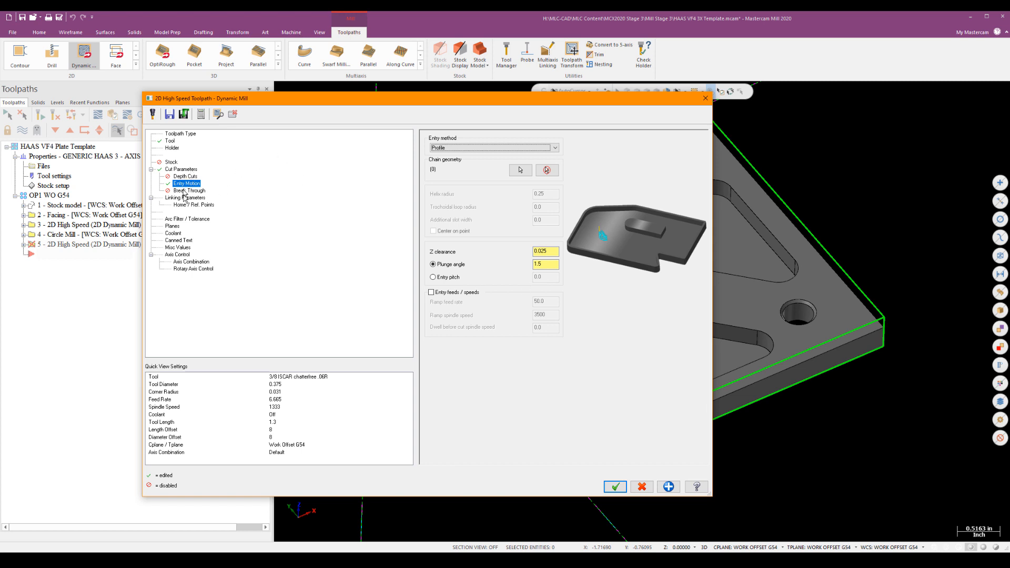
click(185, 197)
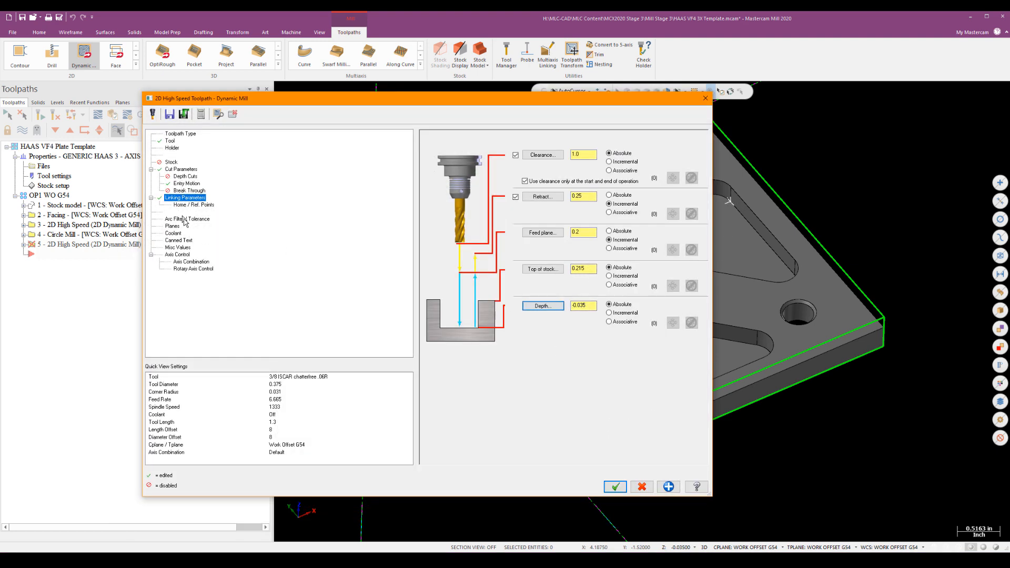
click(187, 219)
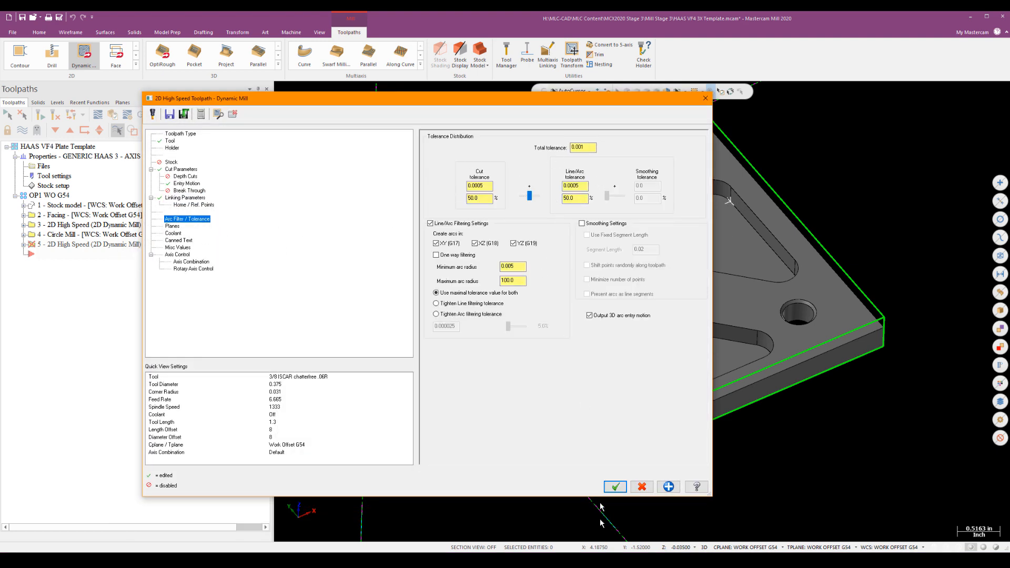
click(613, 486)
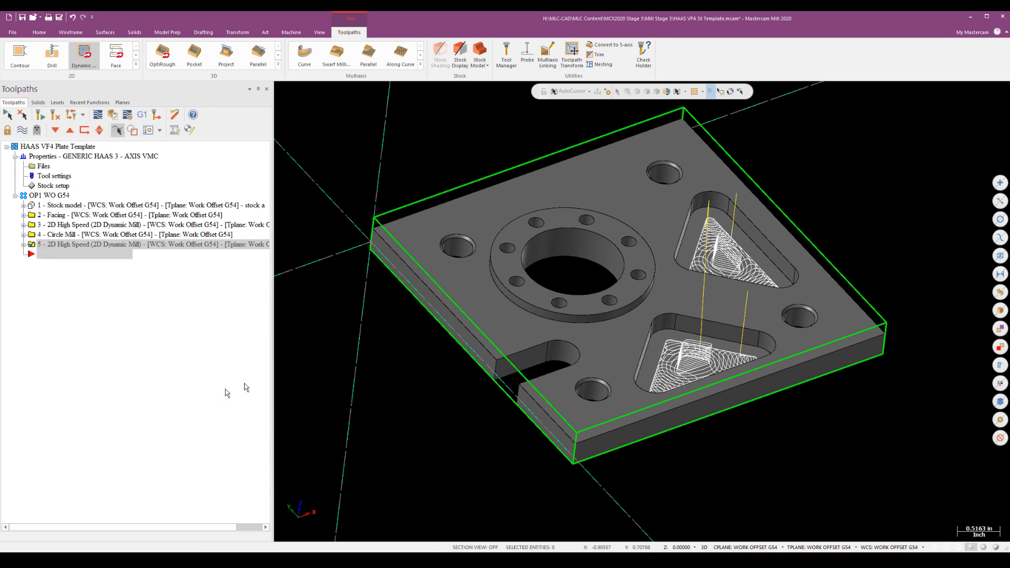
Begin a 2D Contour toolpath and chain the slot edge loop using solid chaining.
click(19, 54)
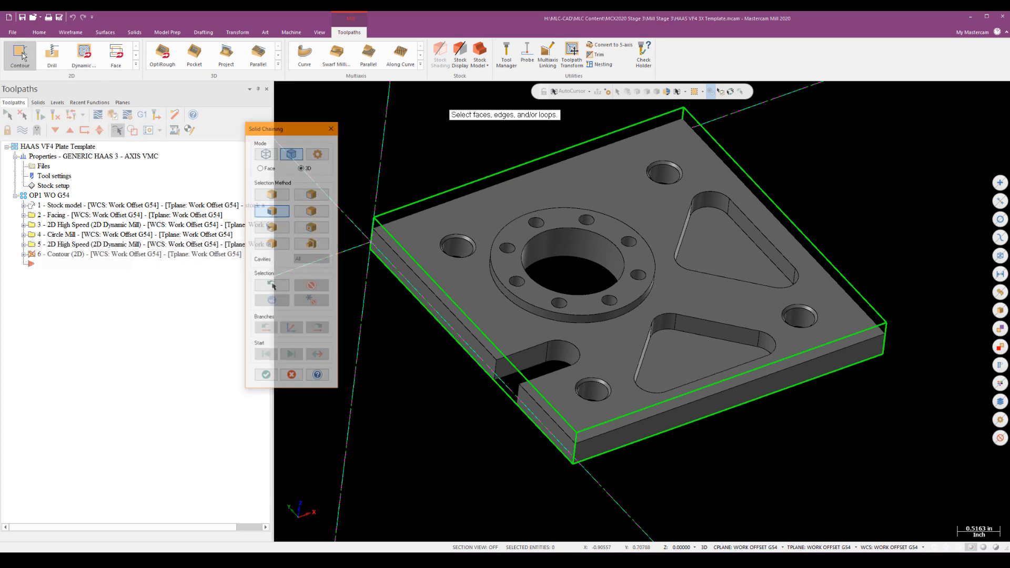
click(312, 193)
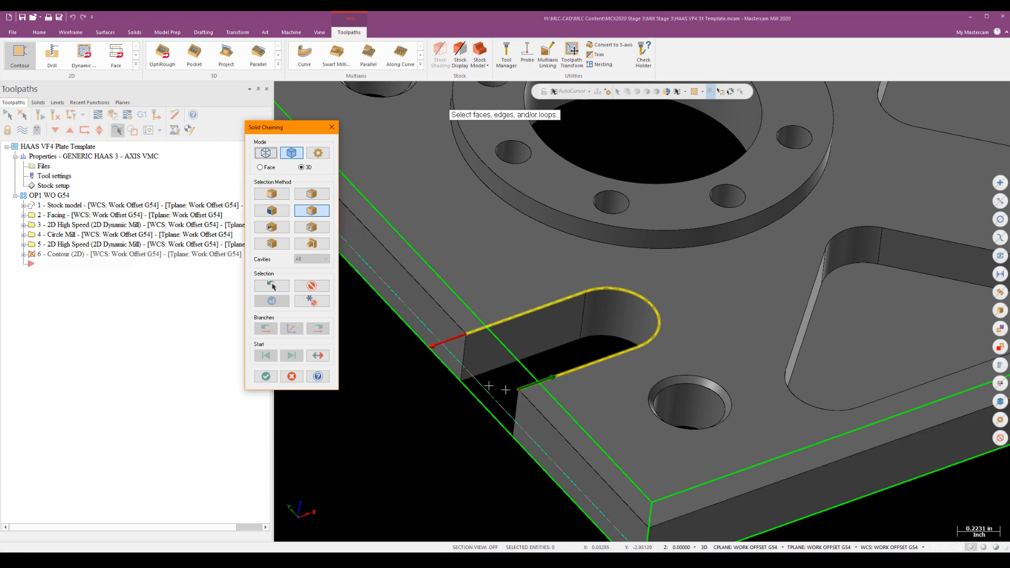
mouse_move(544, 283)
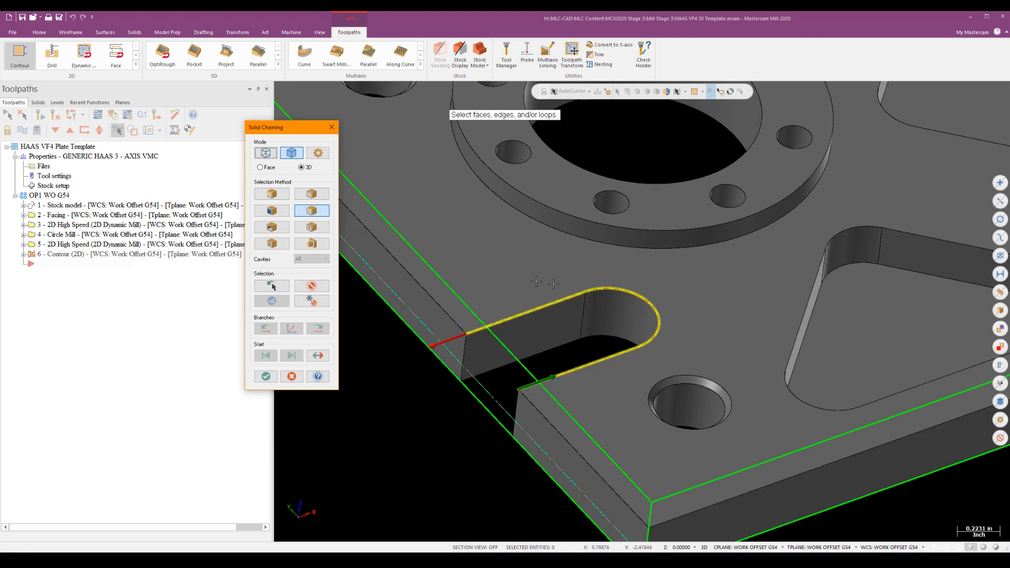
click(265, 377)
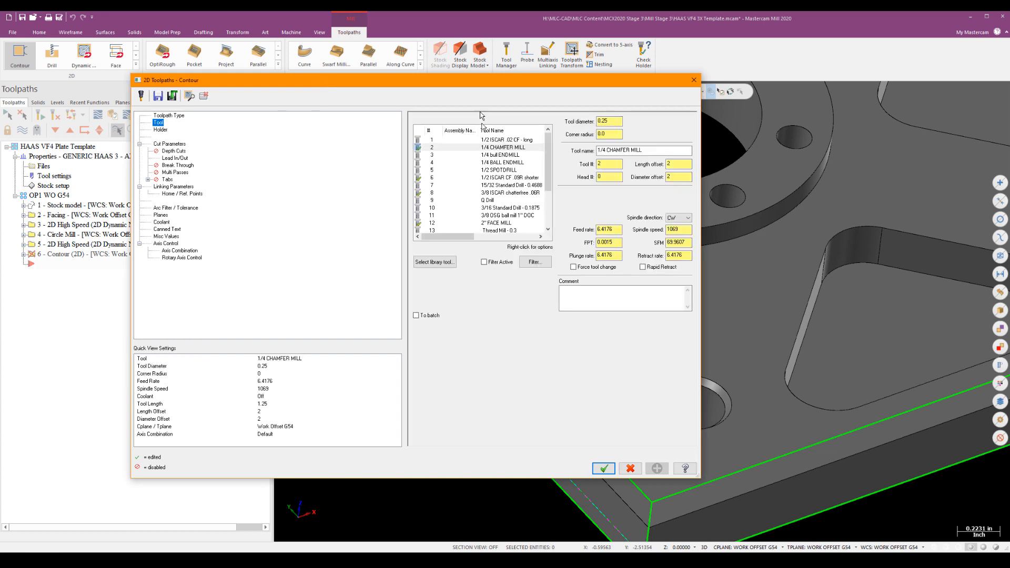
Select tool 8 (3/8 ISCAR chatterfree) and set Depth Cuts max rough step to 0.15.
click(510, 192)
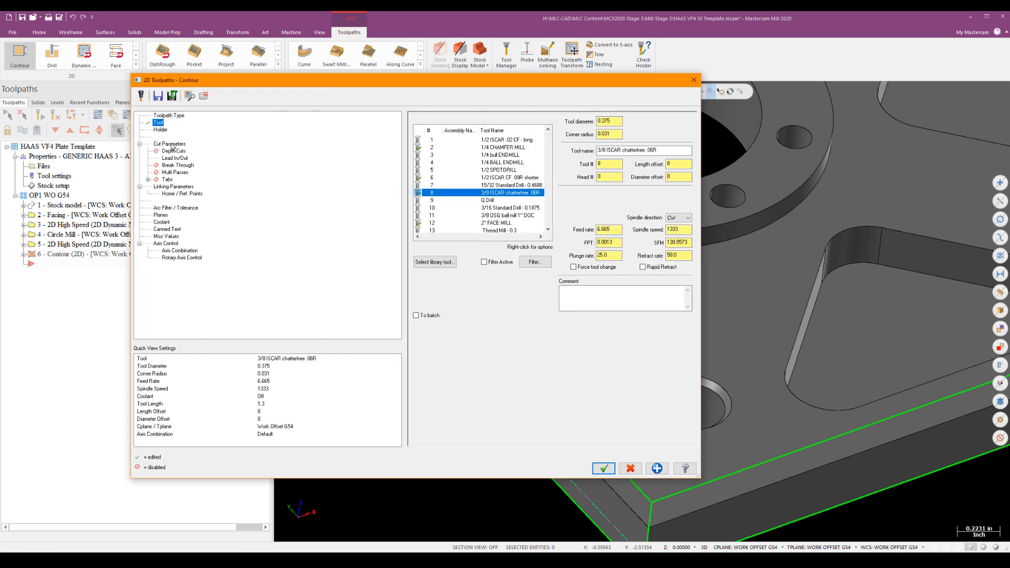
click(169, 144)
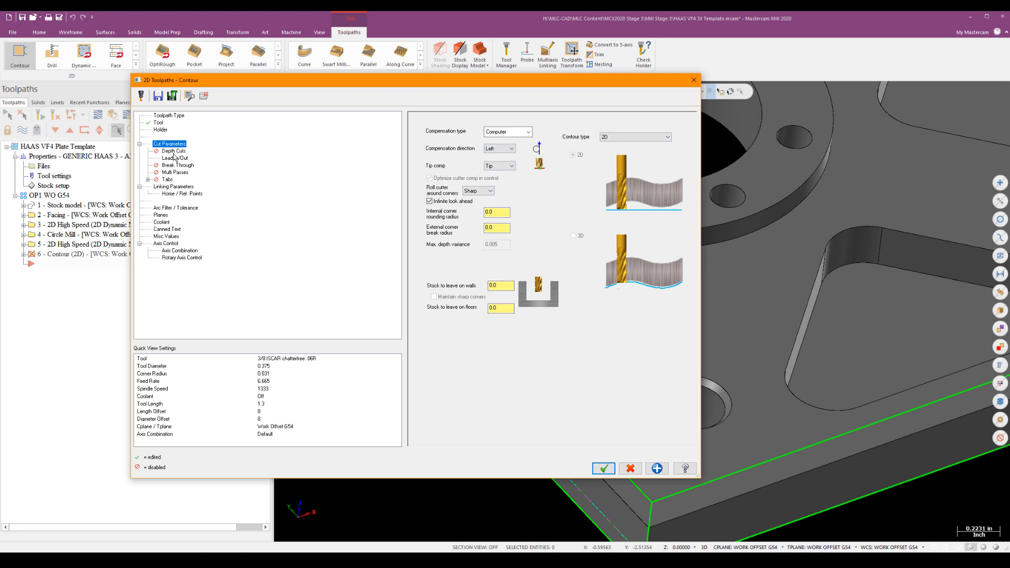
click(173, 150)
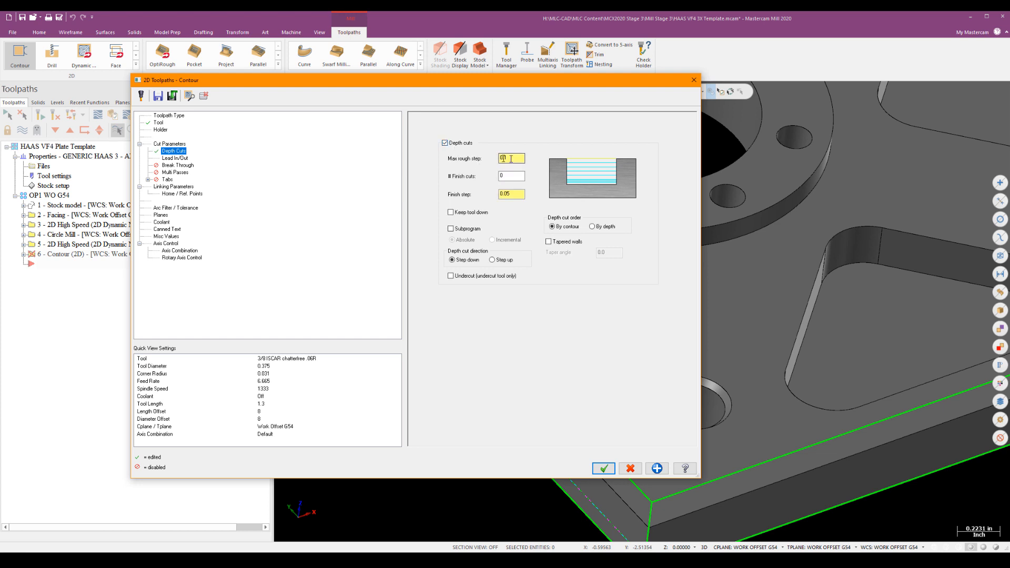
text(.1)
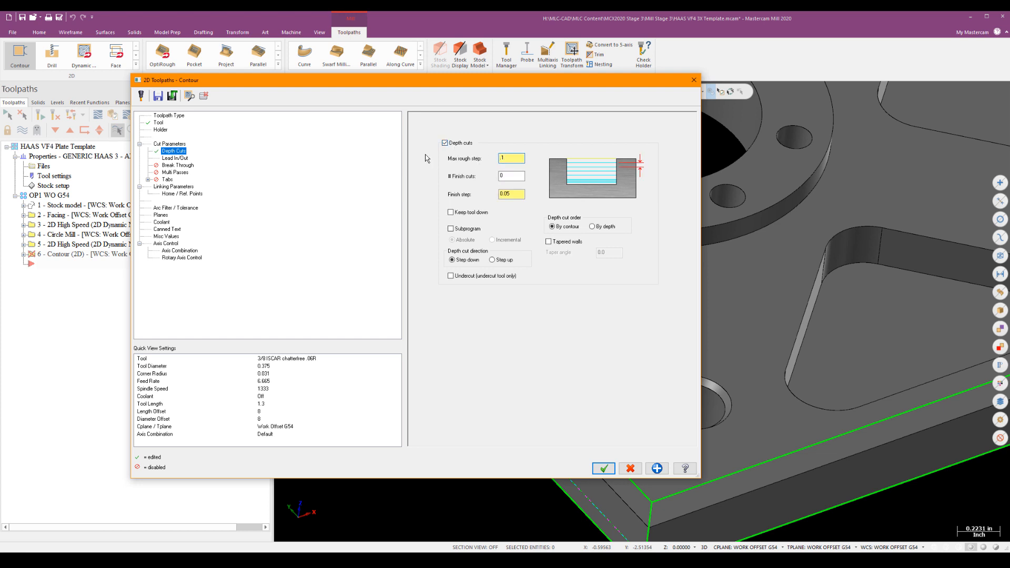
text(0.15)
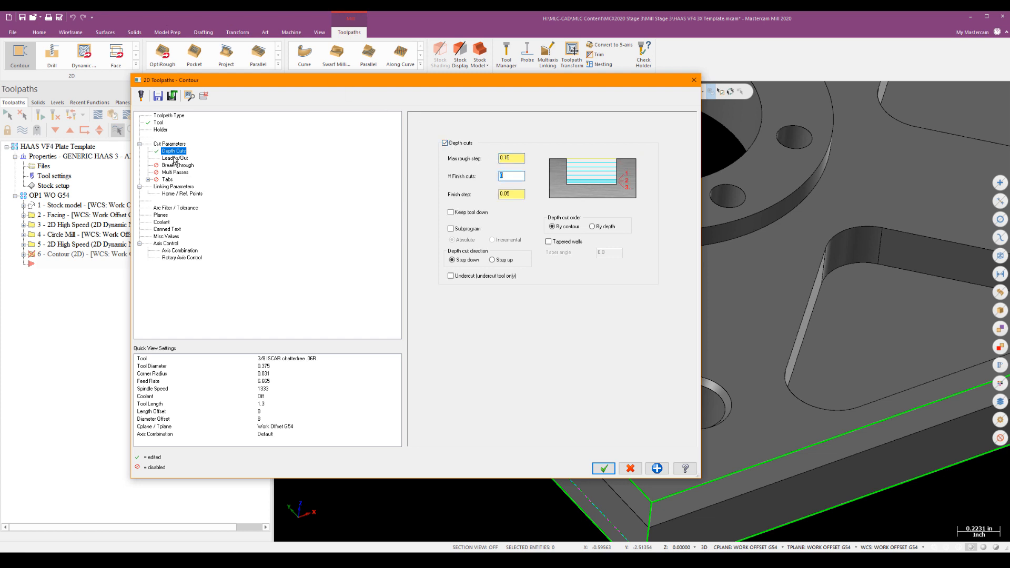
Set small entry arc radius and sweep and copy the entry settings to the exit.
click(174, 159)
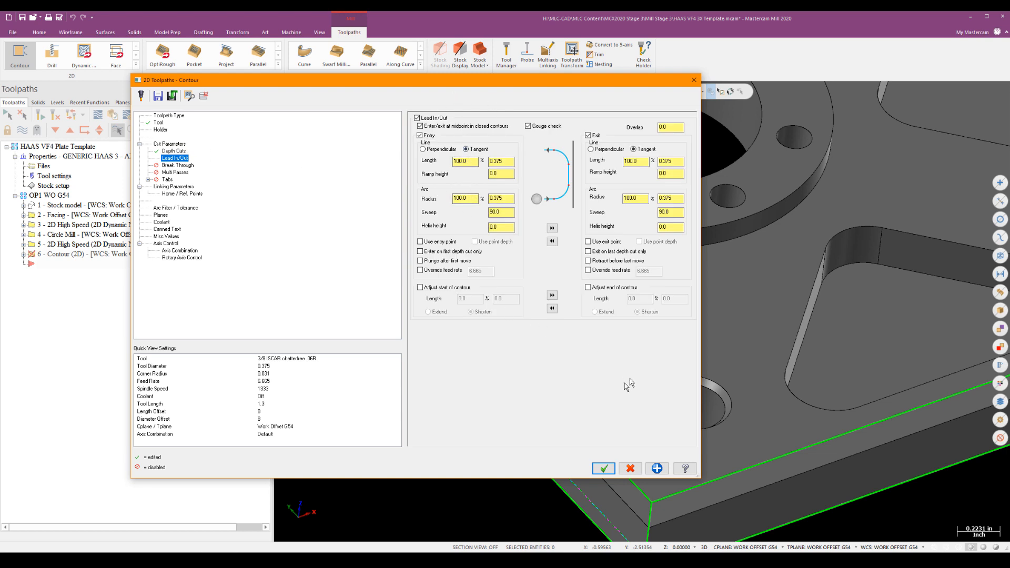
click(465, 199)
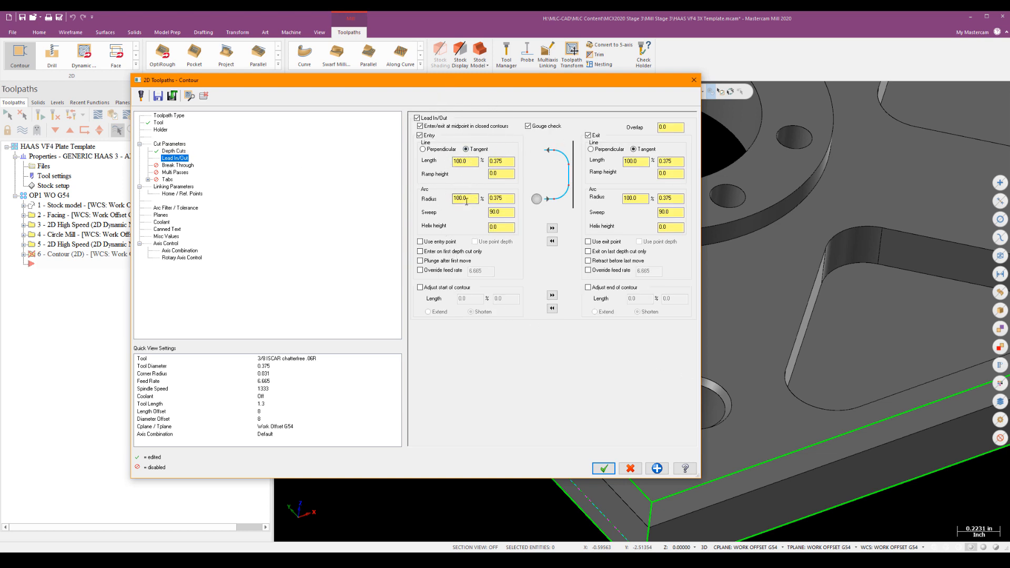
click(465, 199)
text(10)
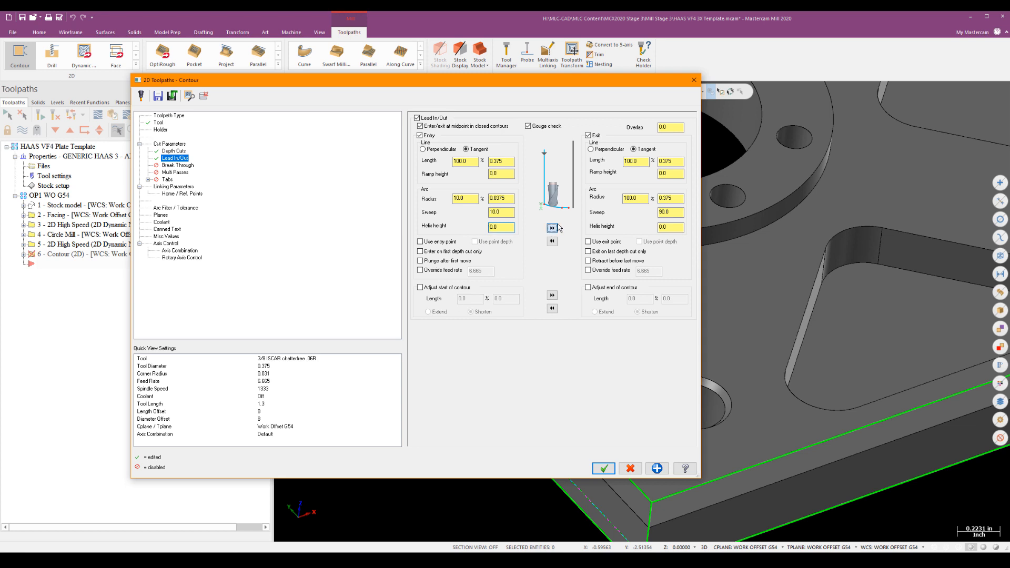
click(173, 151)
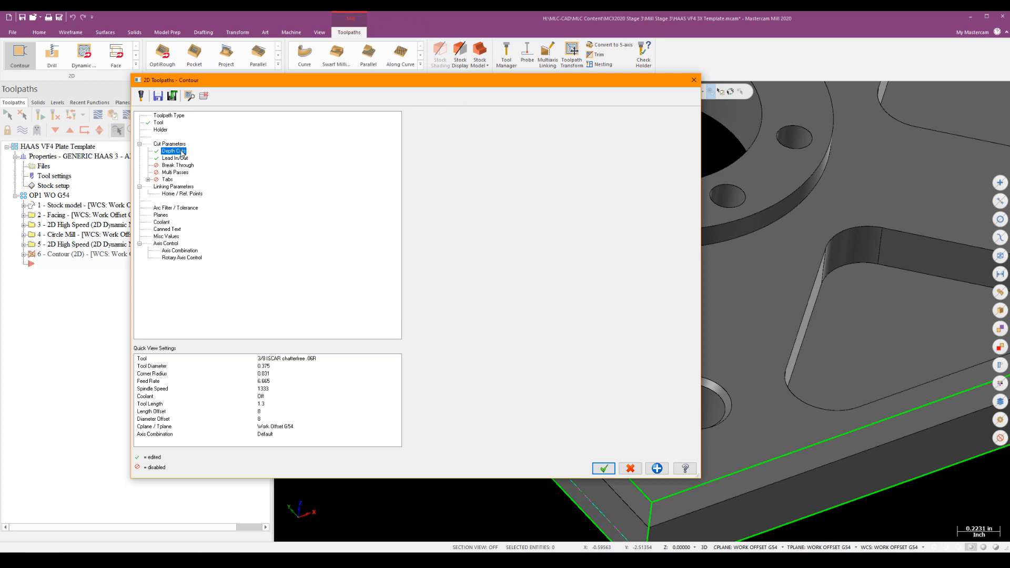
click(174, 151)
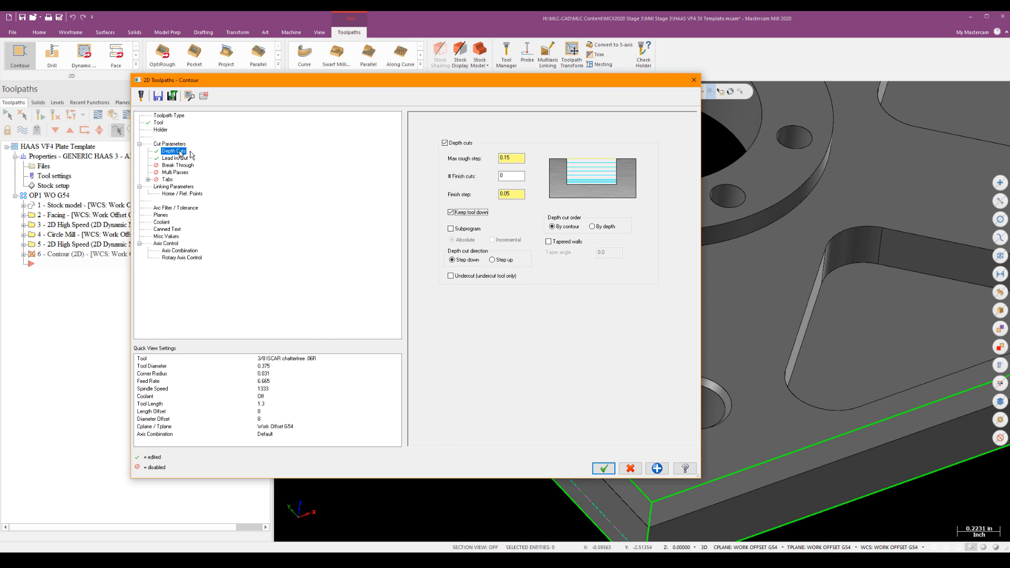
click(174, 159)
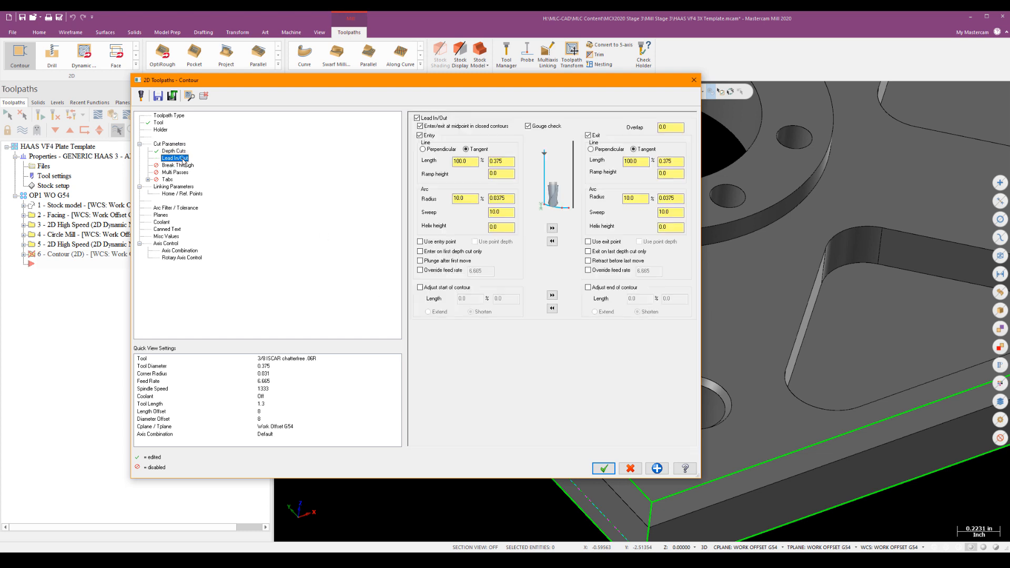
Enable Break Through of 0.05, check Linking Parameters and accept to generate the slot contour.
click(177, 165)
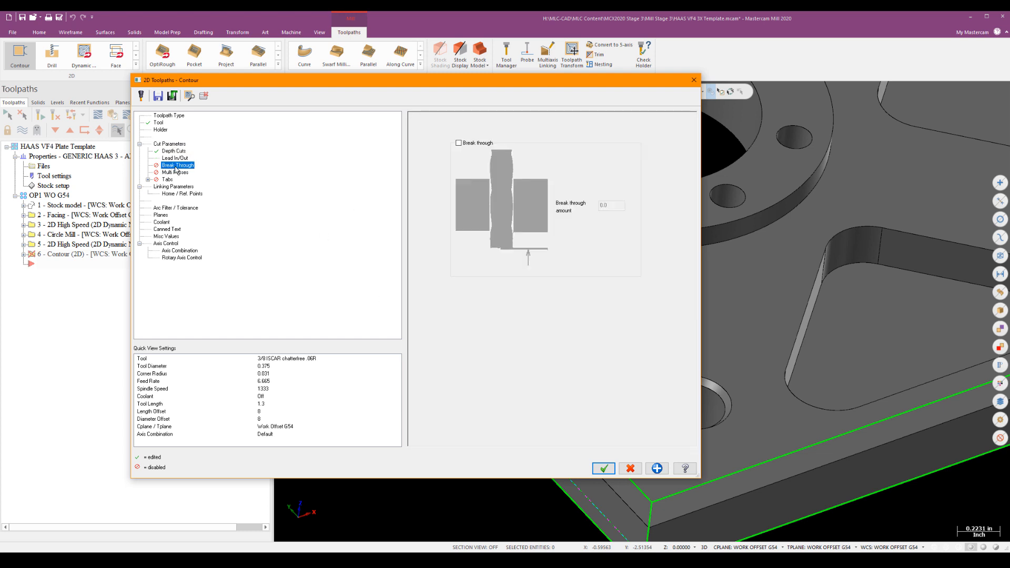
click(458, 142)
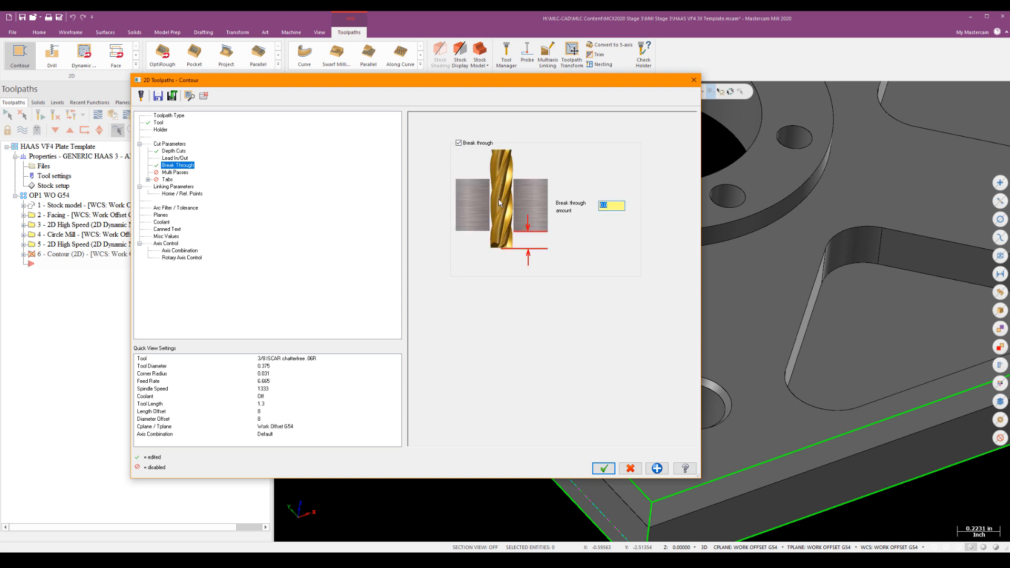
text(0.05)
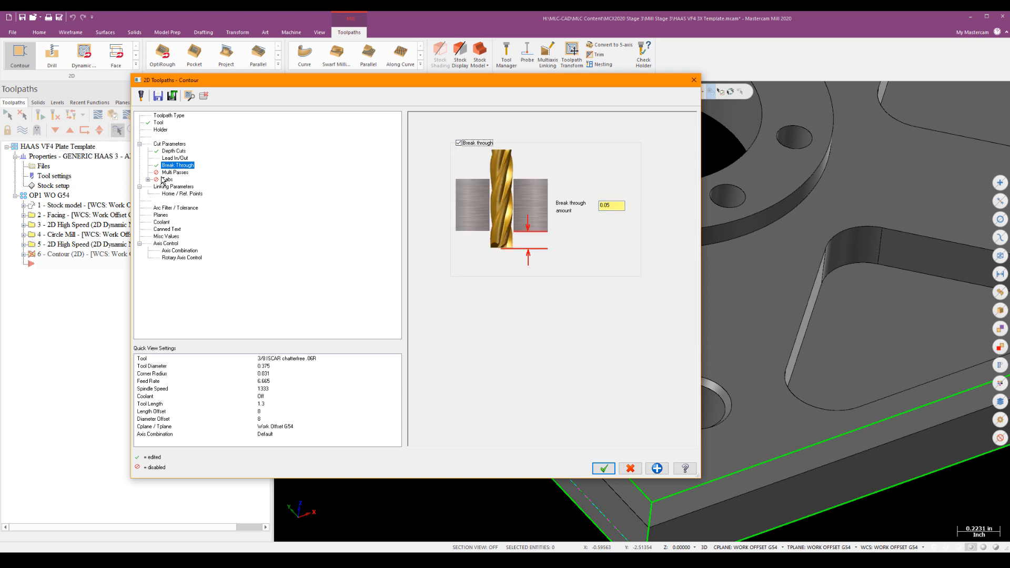
mouse_move(173, 195)
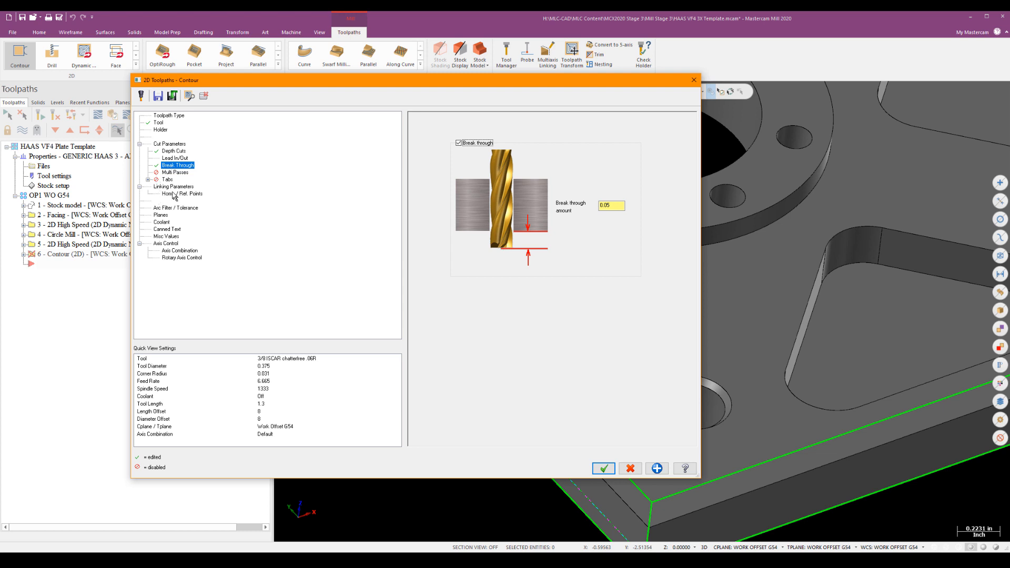
click(172, 186)
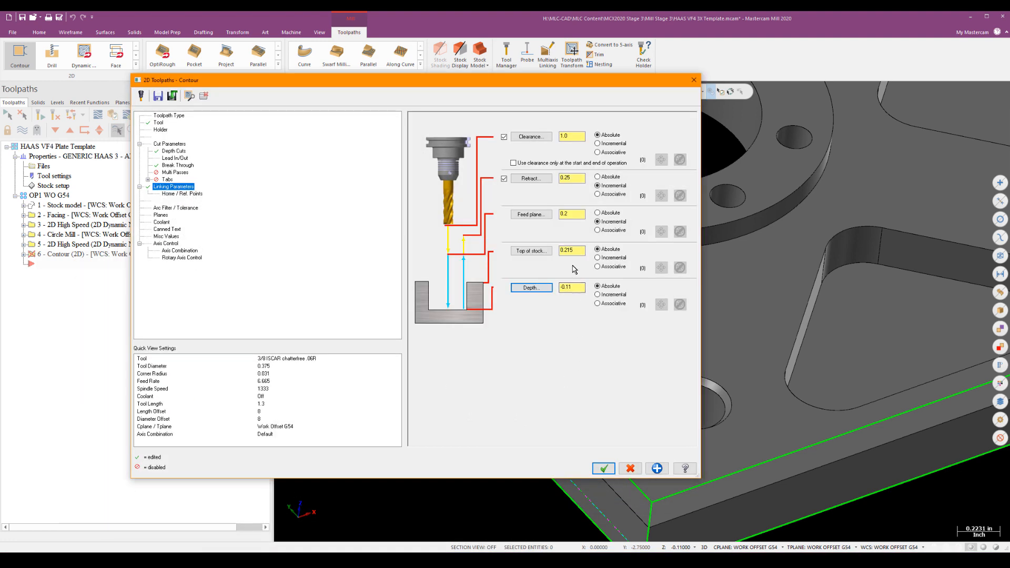
click(603, 468)
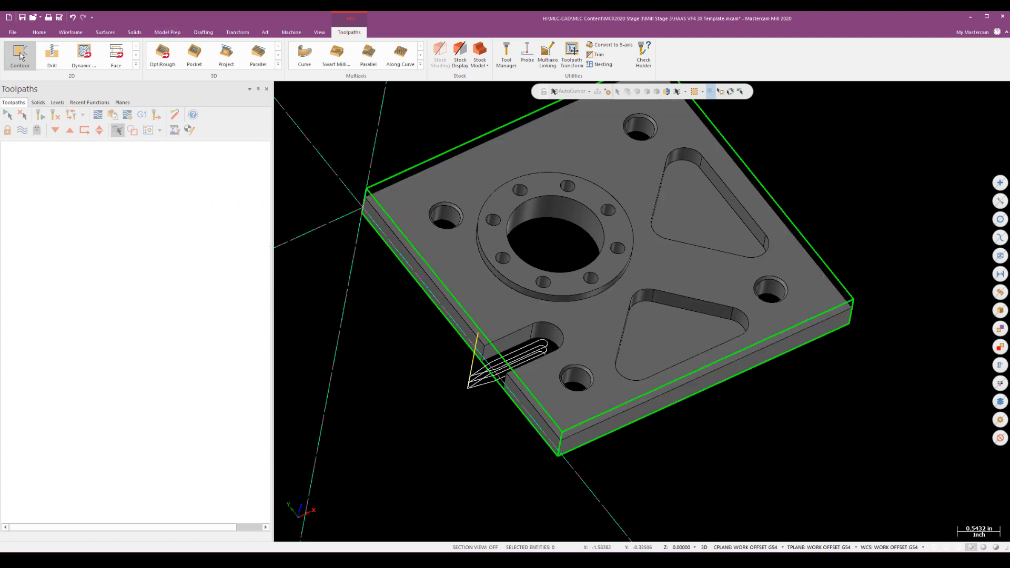
Start another 2D contour and chain both triangle pocket edges and the counterbore ring, confirming each reference face.
click(19, 55)
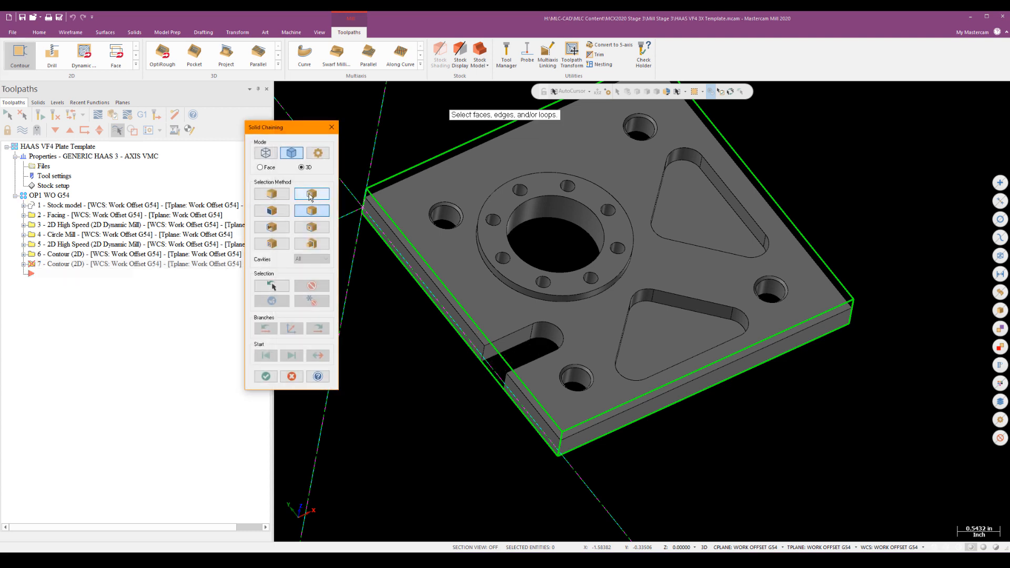
mouse_move(312, 194)
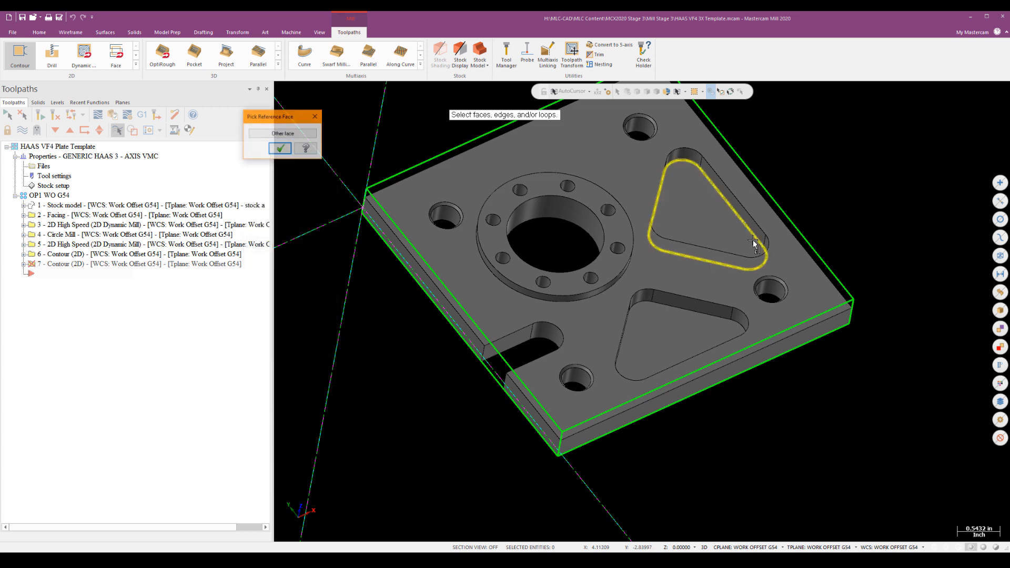
click(281, 149)
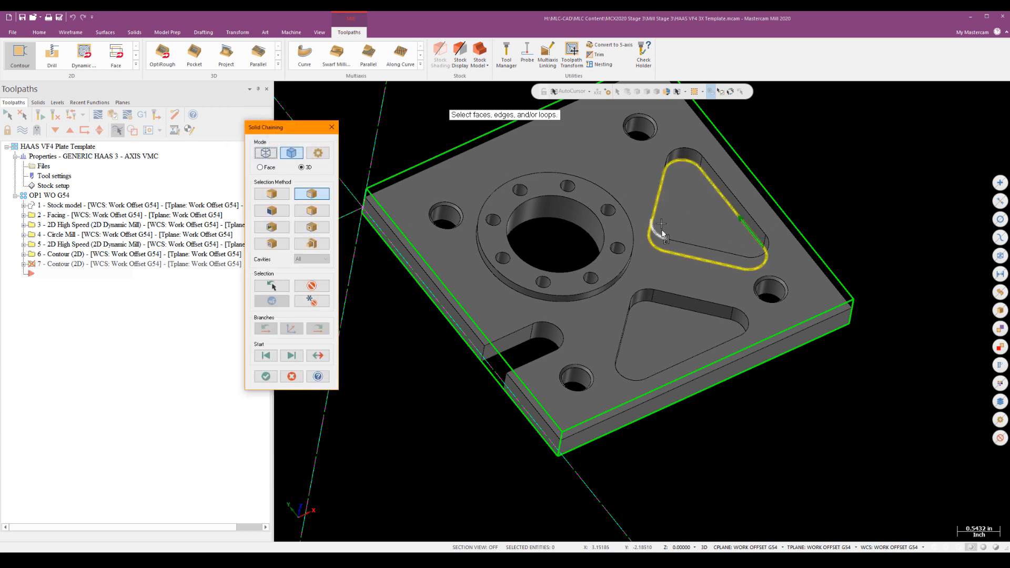
click(664, 234)
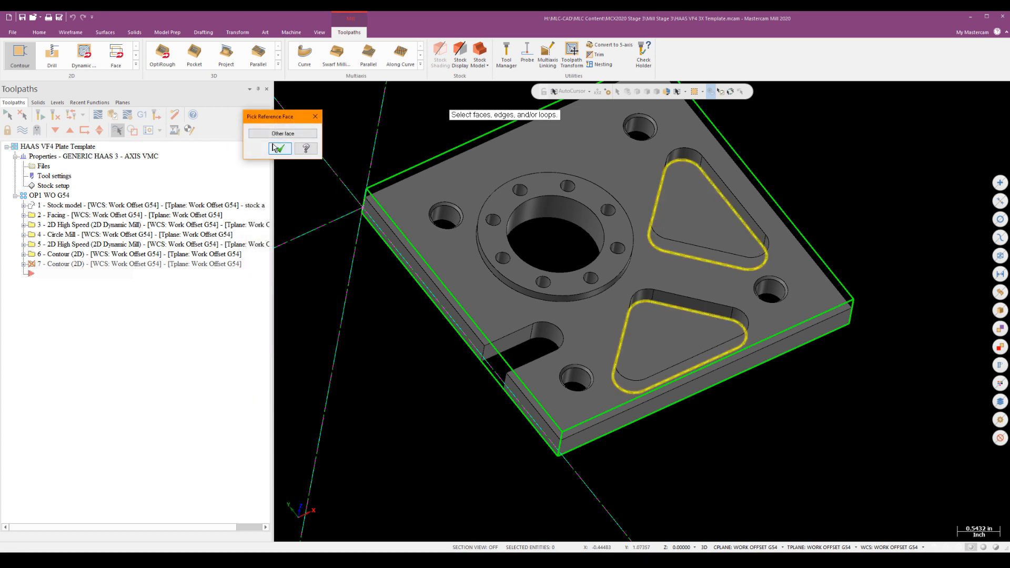
click(280, 148)
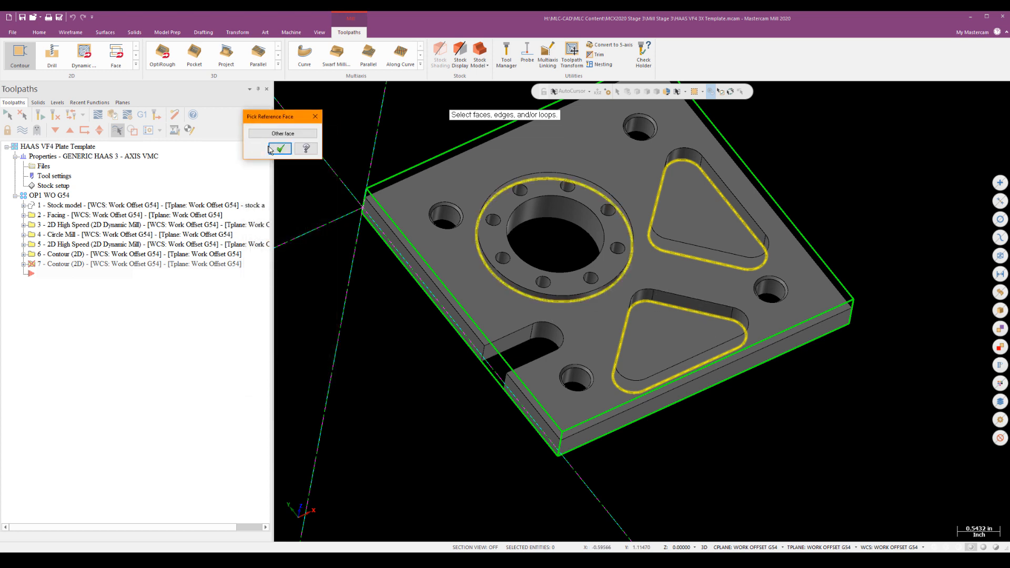
click(280, 149)
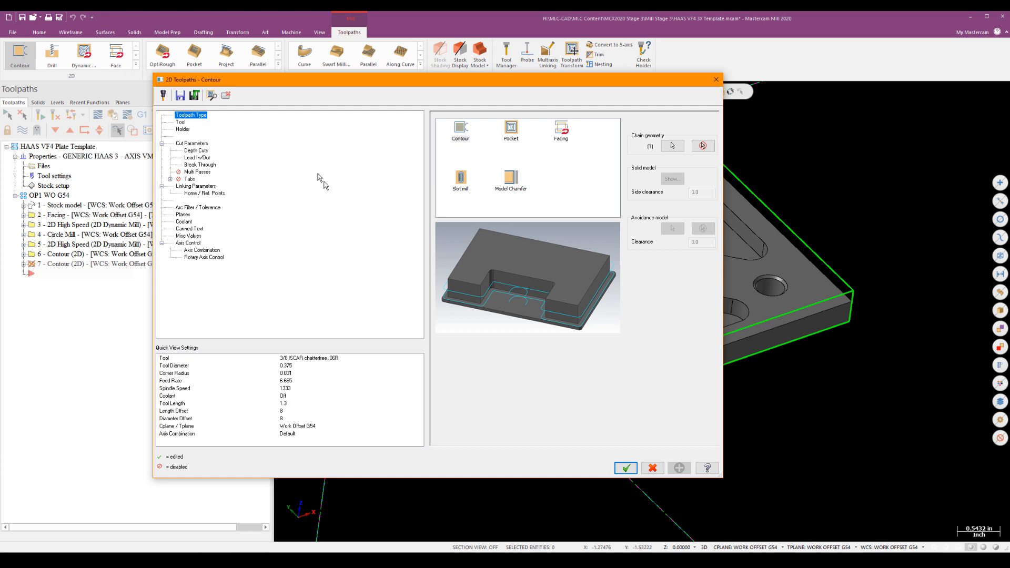
mouse_move(190, 136)
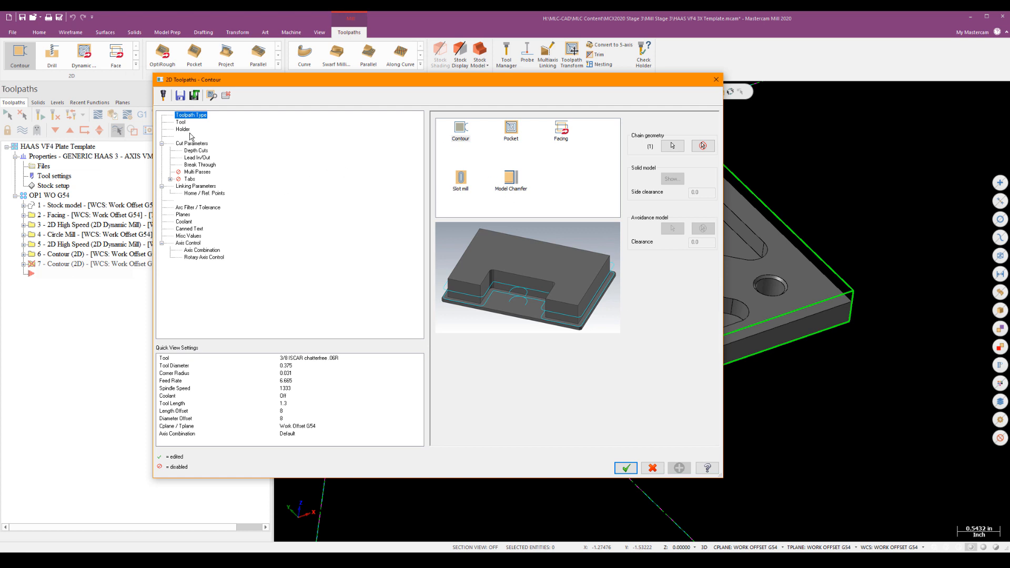
Select tool 8 (3/8 ISCAR chamfertree .06R) and uncheck Depth cuts for the chamfer contour.
click(181, 123)
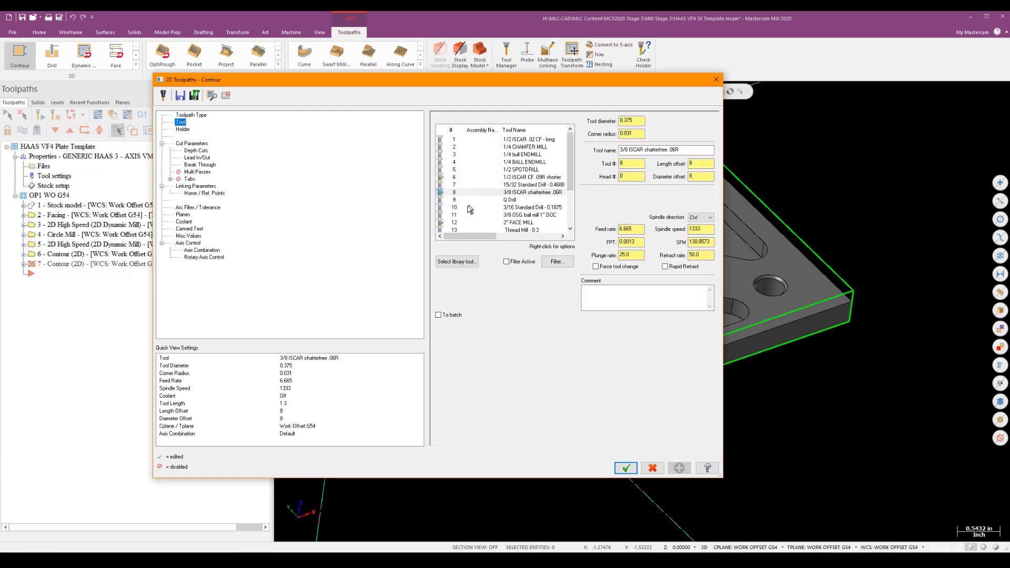
click(528, 192)
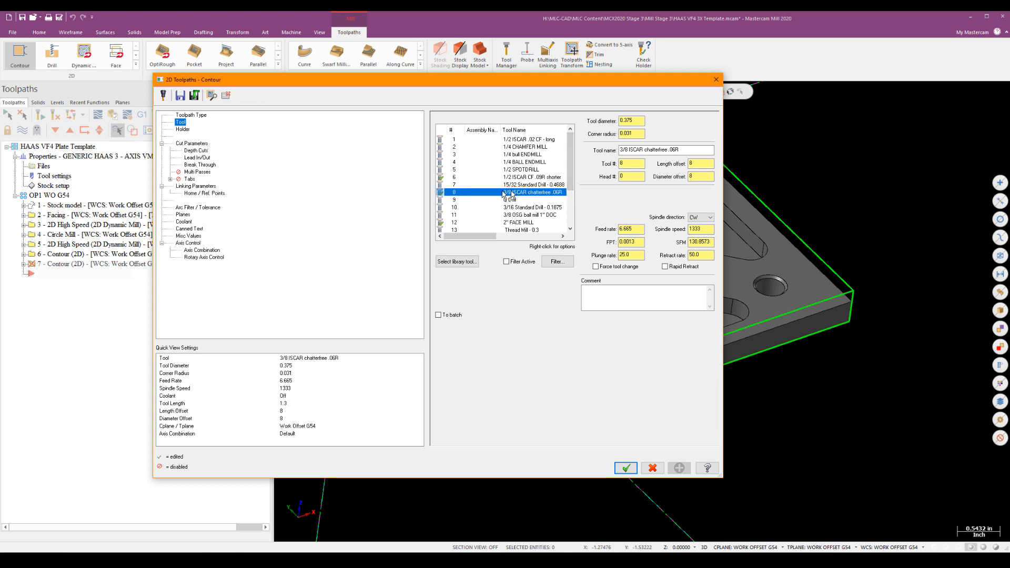
click(191, 143)
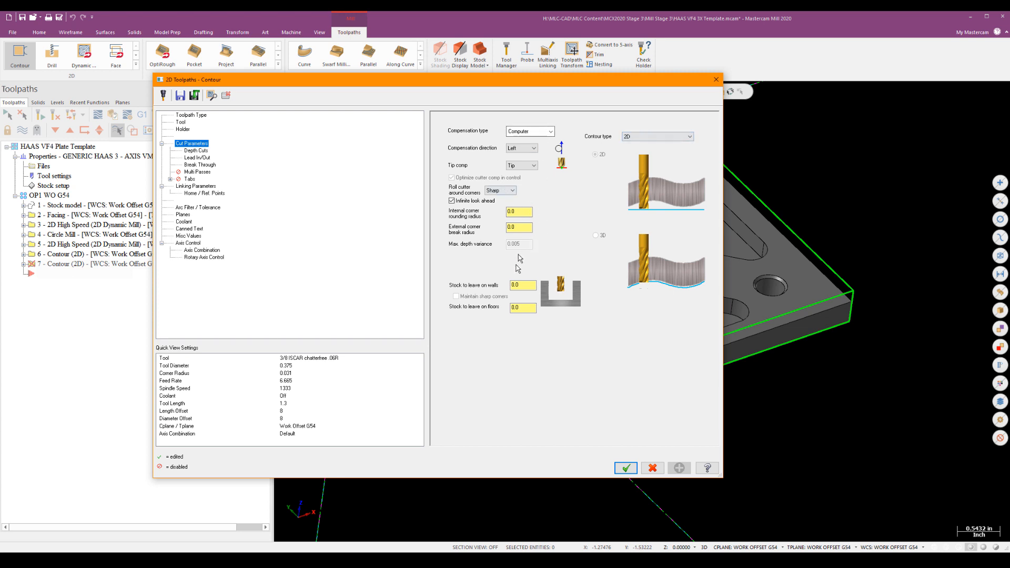
click(195, 150)
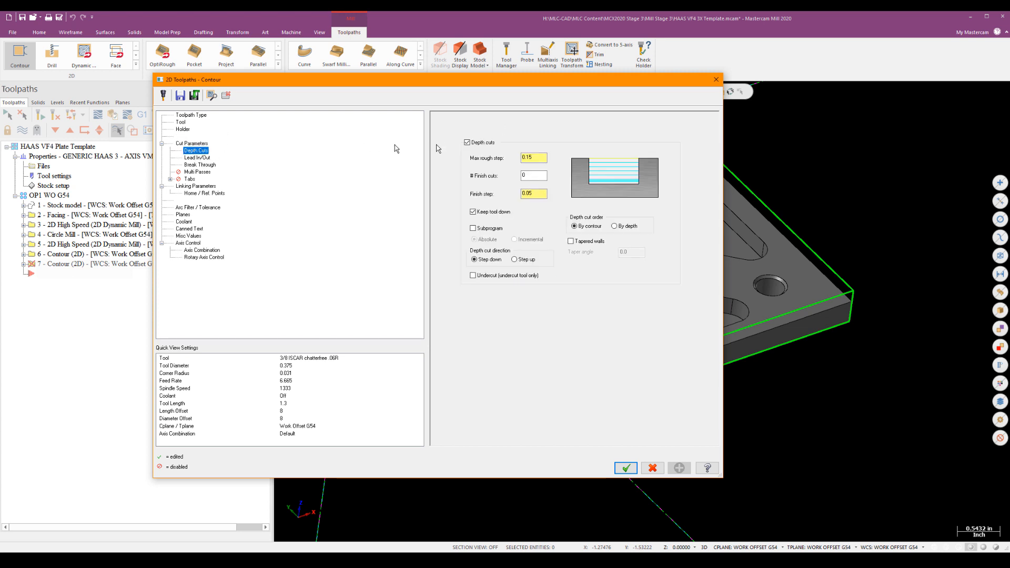
click(468, 142)
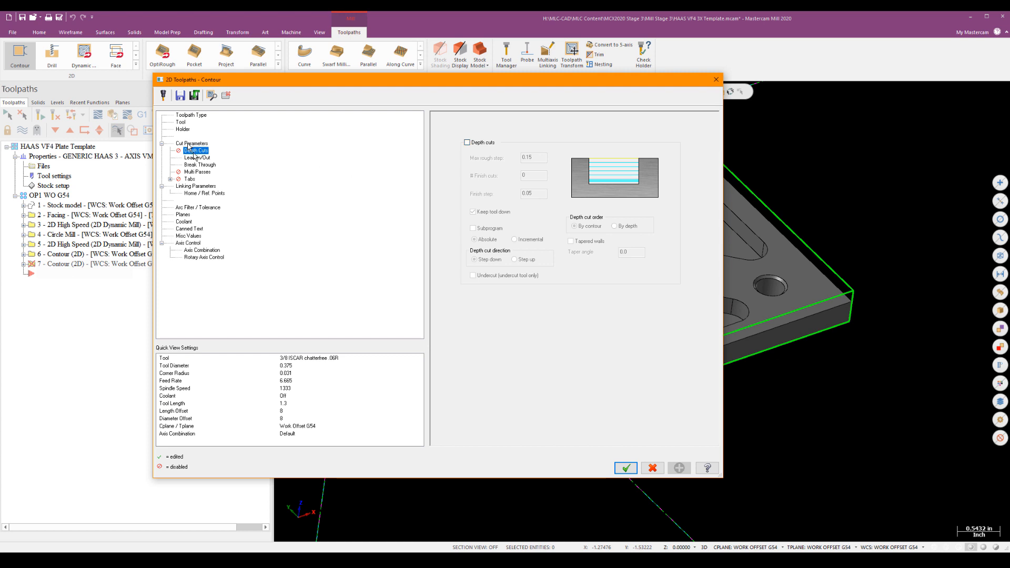
click(197, 158)
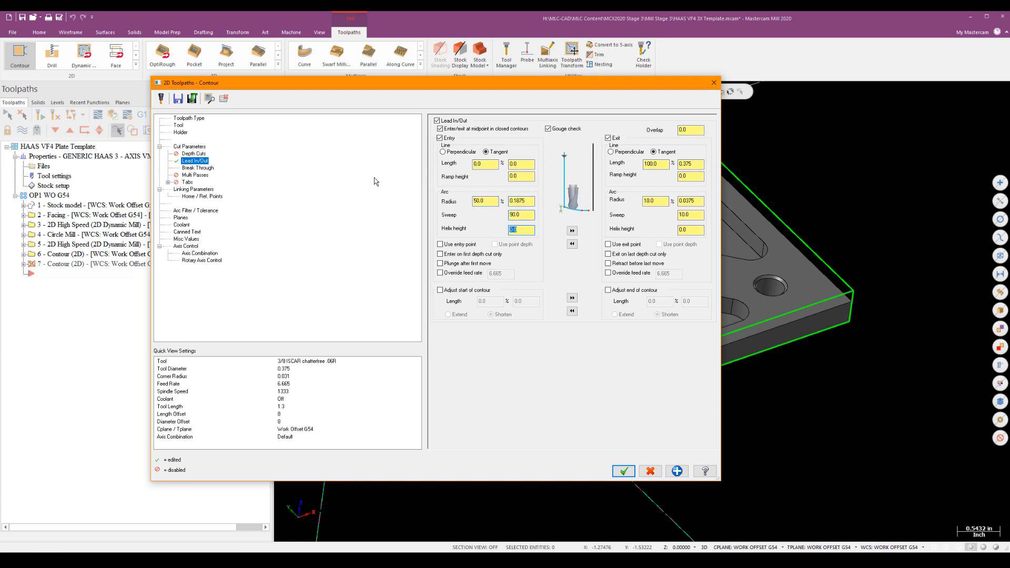
Set entry helix height 0.2 and overlap 0.1, then turn off Break through.
text(0.2)
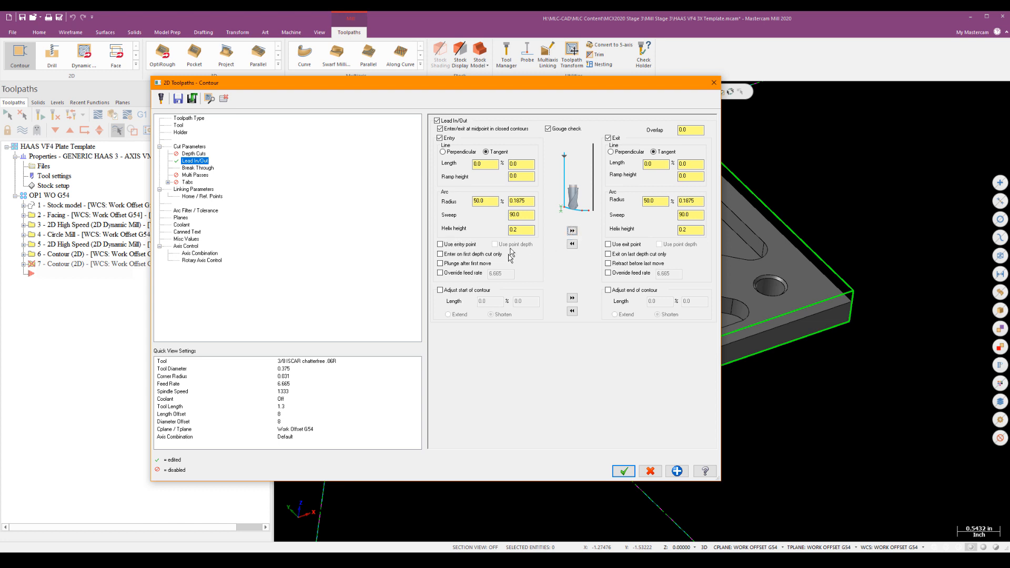
mouse_move(610, 116)
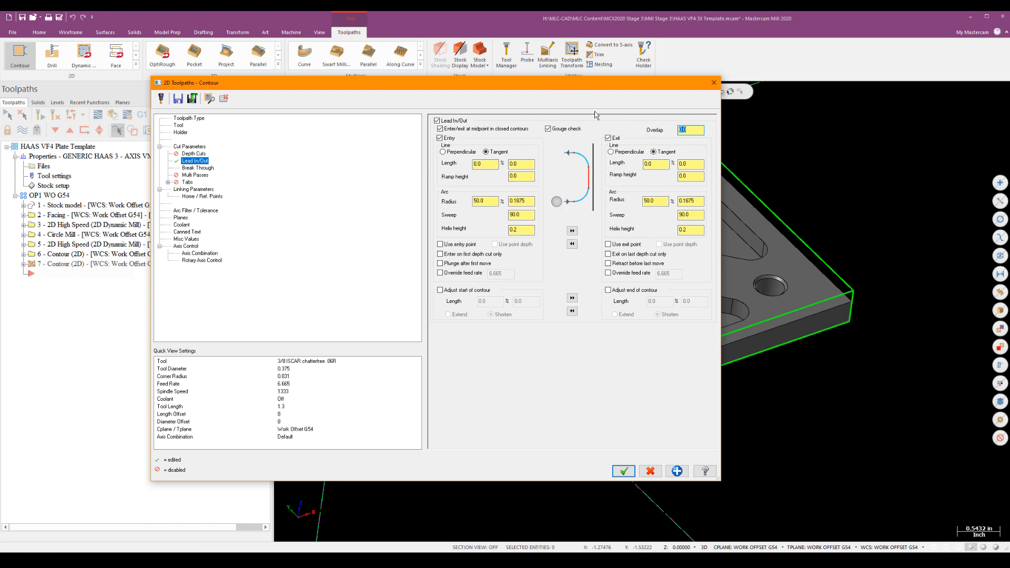
text(0.1)
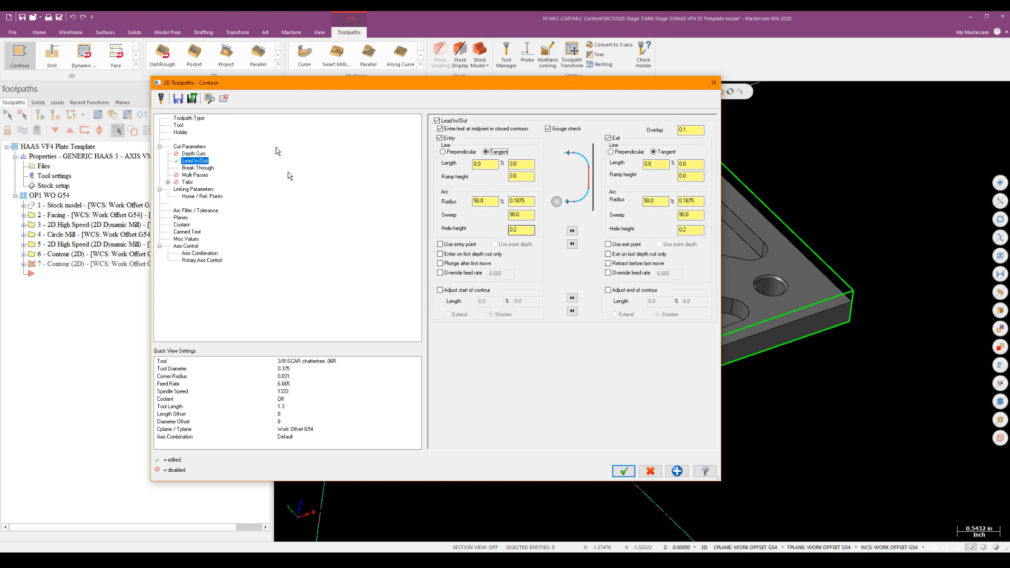
click(198, 167)
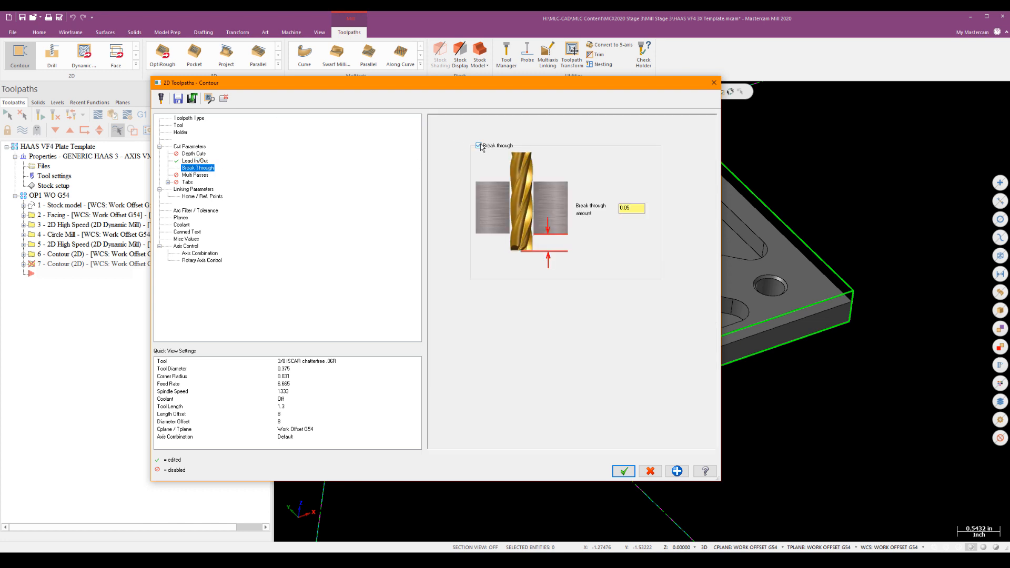
click(480, 146)
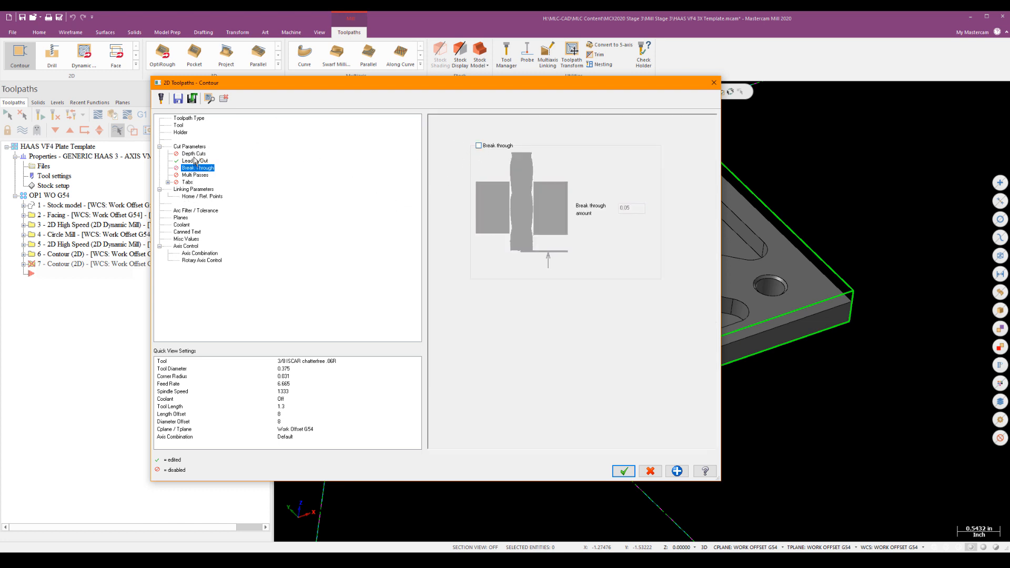
Set Linking Parameters depth to Incremental 0.0 and accept the chamfer contour.
click(194, 189)
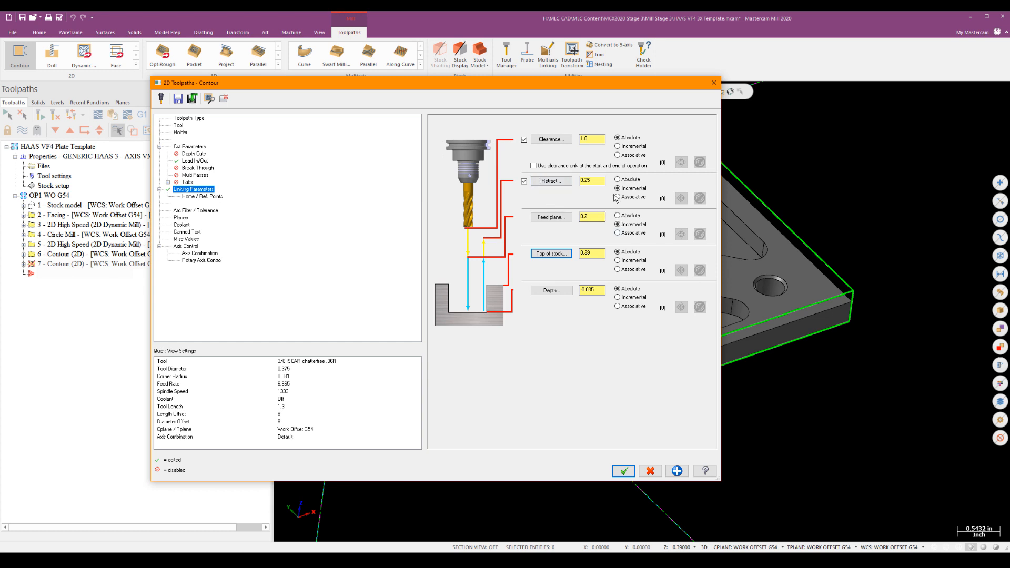
click(617, 188)
text(0)
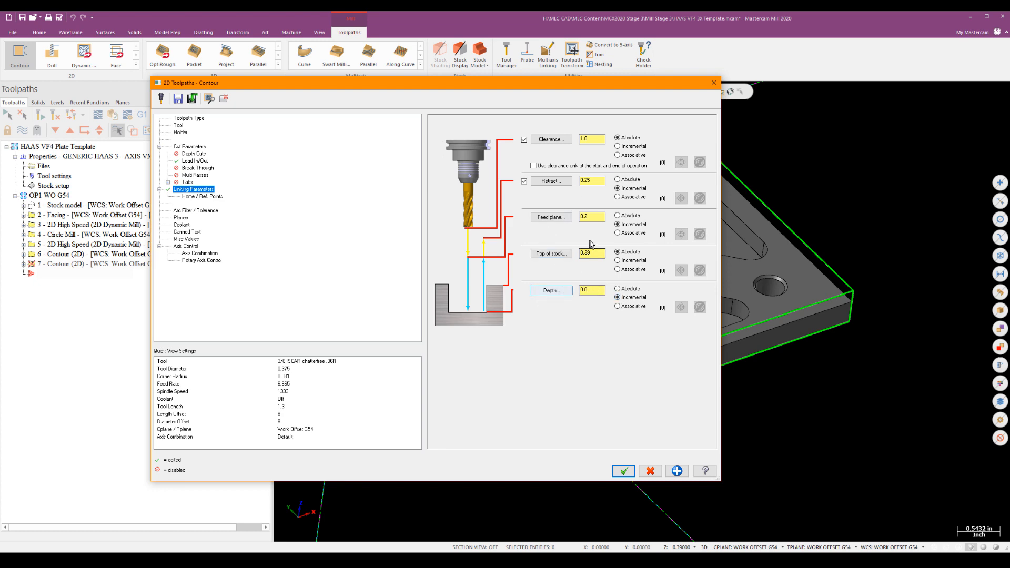
click(622, 472)
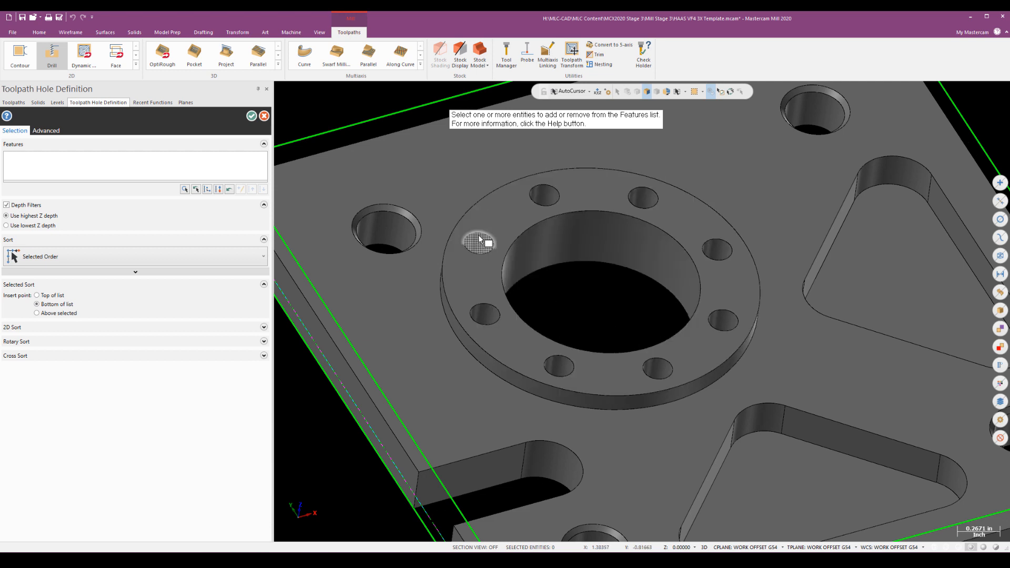
Select all eight bolt-circle holes, sort them Point to Point and pick the starting hole.
click(478, 240)
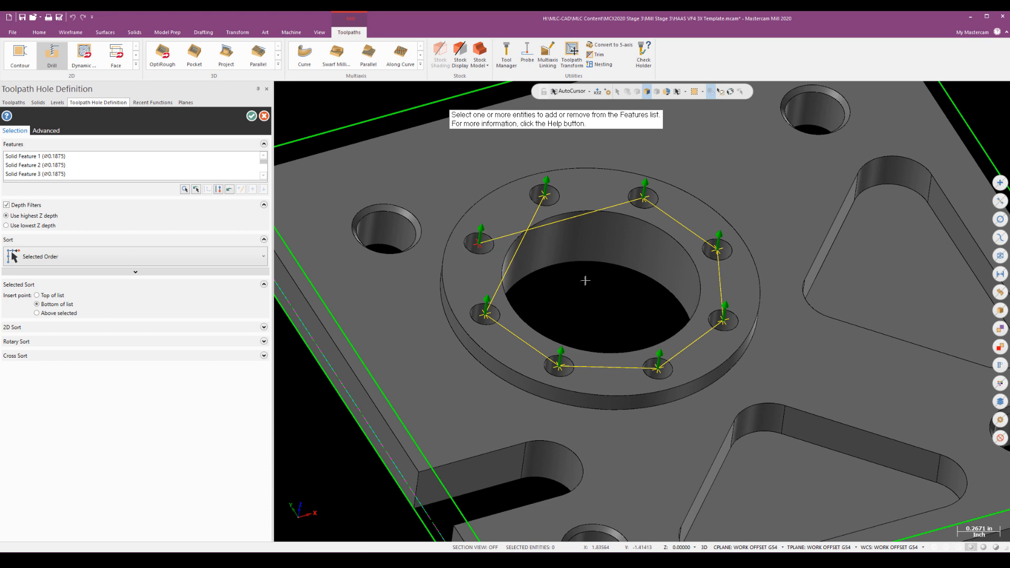
mouse_move(570, 300)
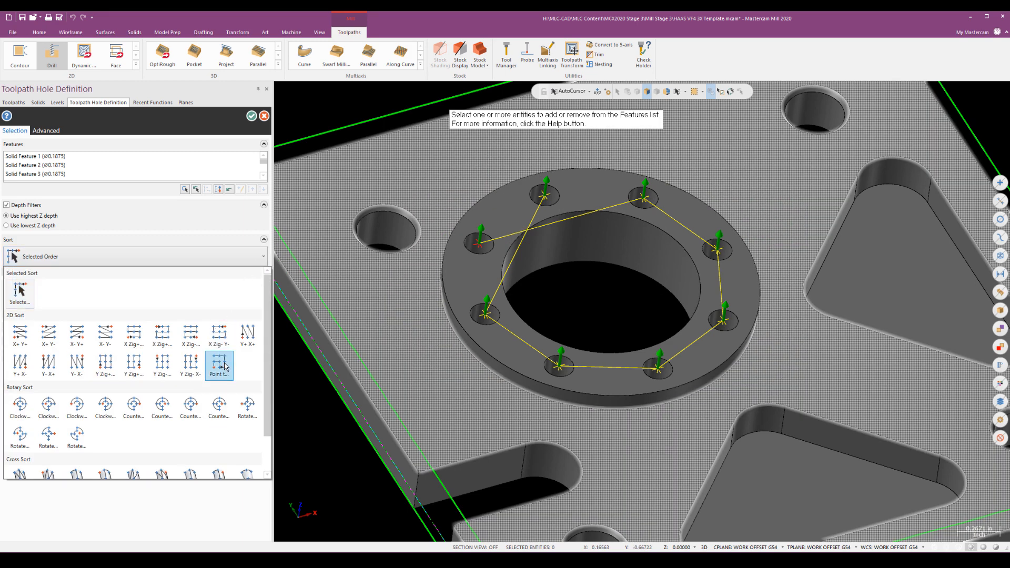
click(219, 365)
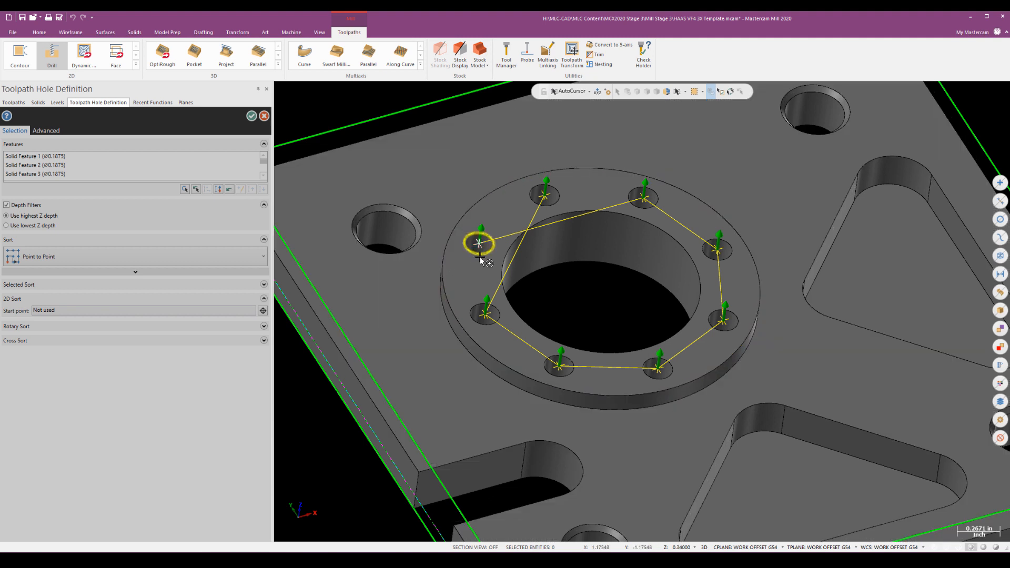
click(480, 245)
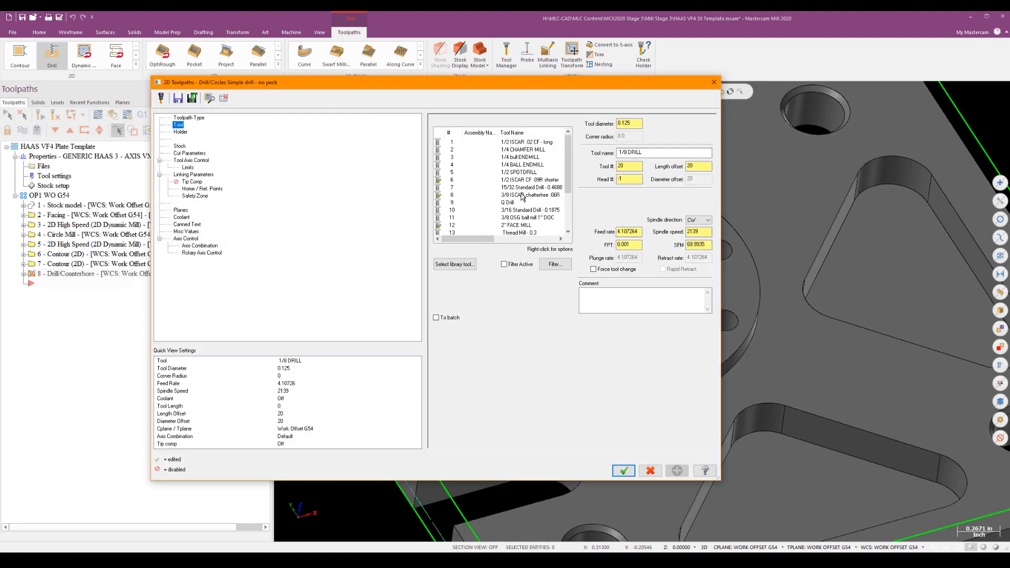
mouse_move(544, 168)
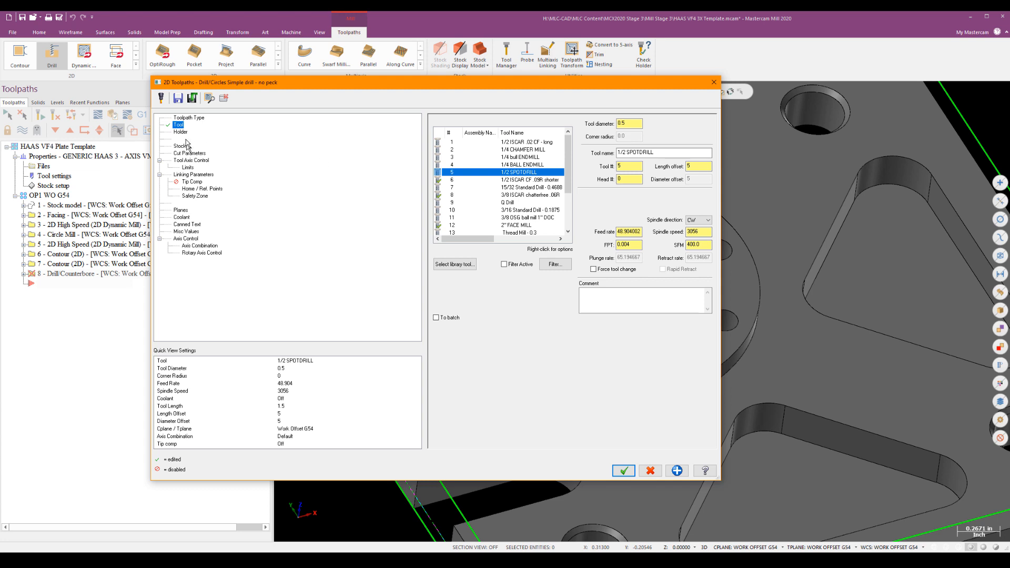
Open Cut Parameters showing the Drill/Counterbore cycle for the 1/2 SPOTDRILL.
click(190, 154)
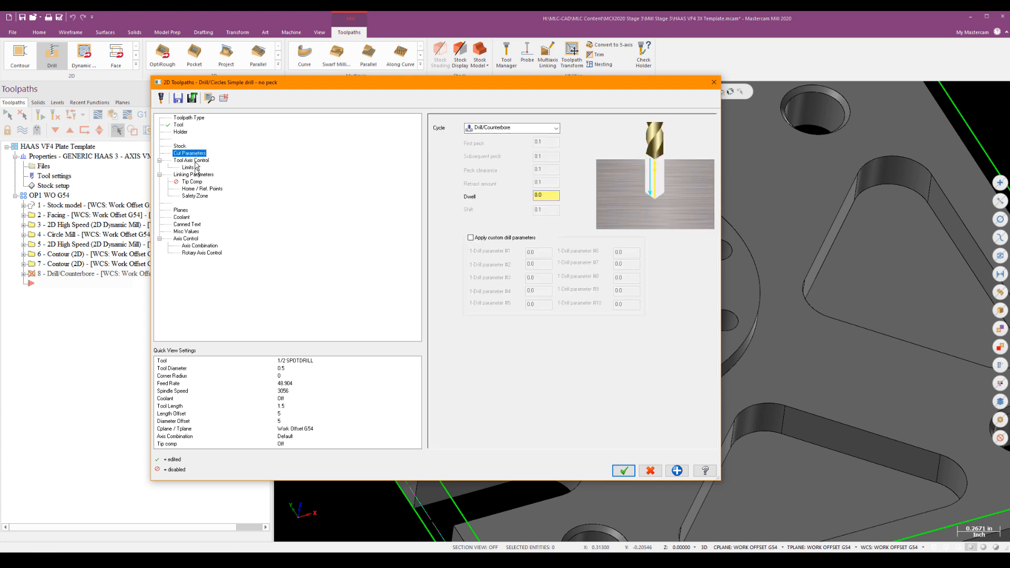
Set an absolute clearance height of 1.0, used only at start and end of the operation.
click(194, 174)
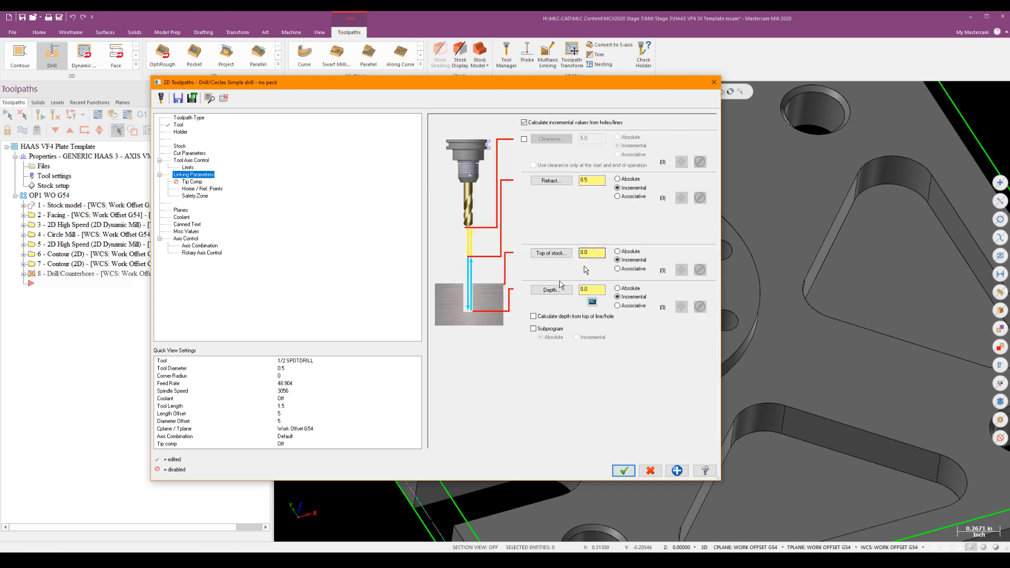
click(524, 139)
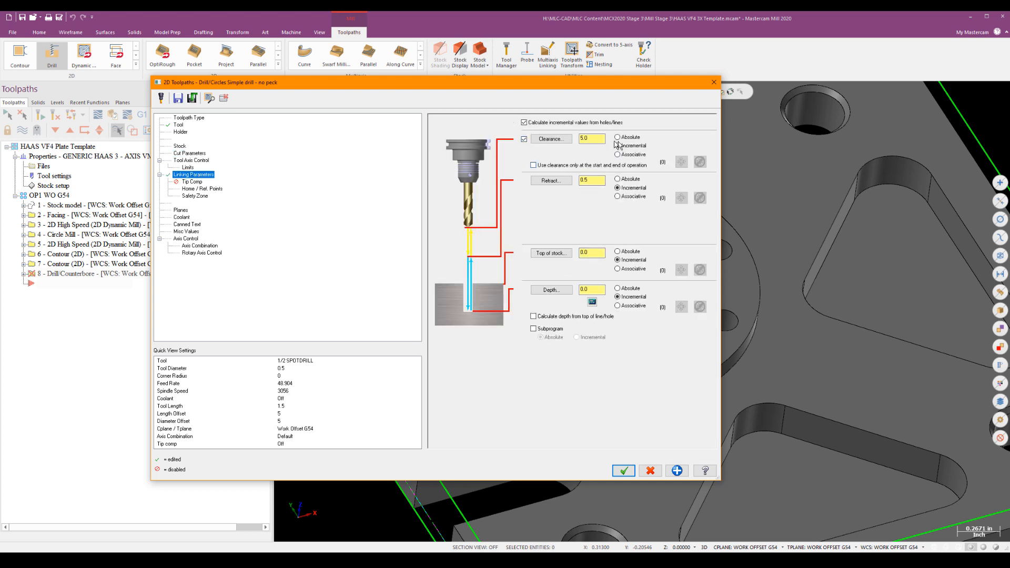
click(617, 137)
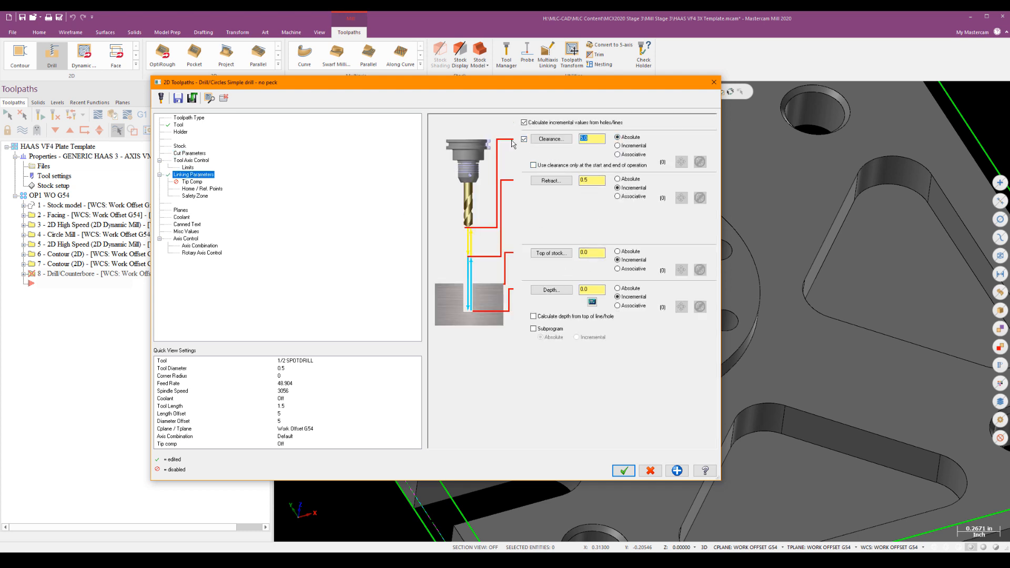
text(1.0)
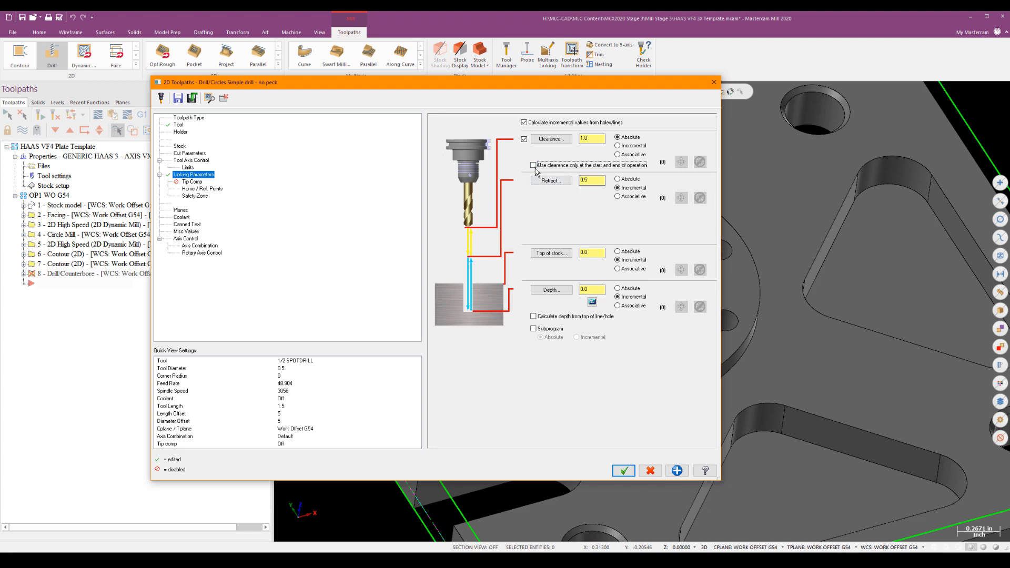
click(533, 165)
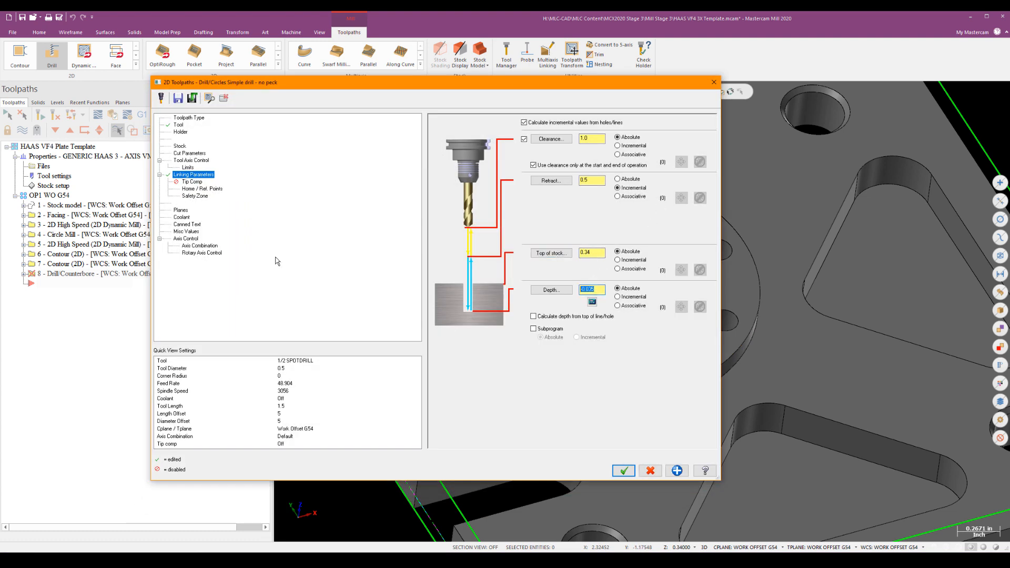
mouse_move(305, 270)
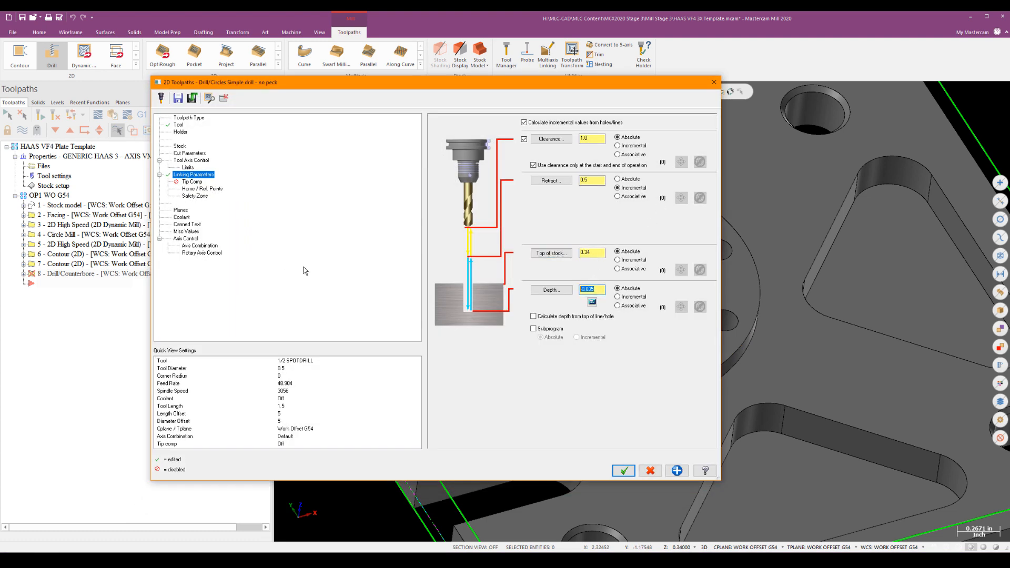
Set top of stock 0.34 and depth 0.29, review Tip Comp, and accept the spot drill.
text(34-)
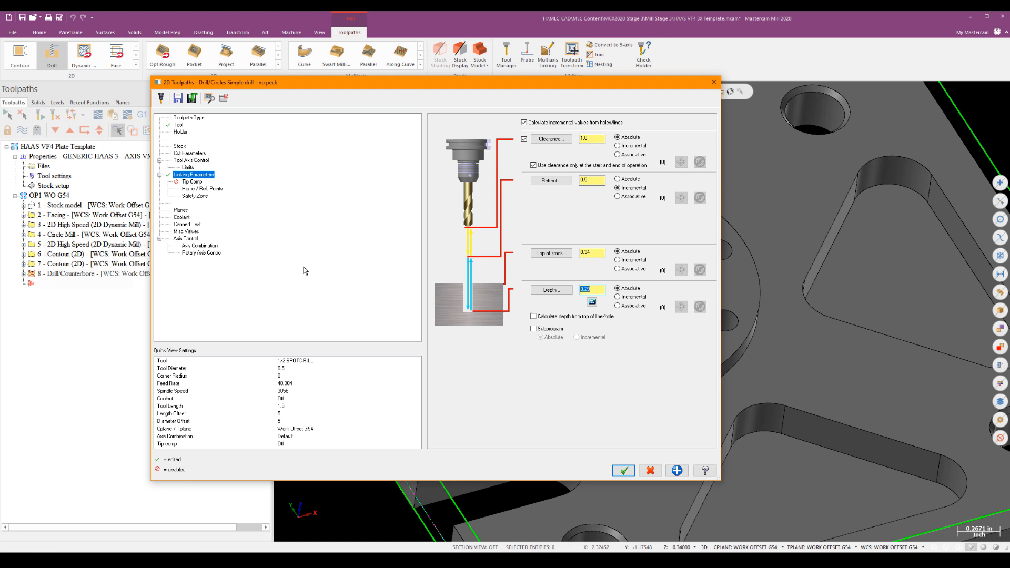
text(0.29)
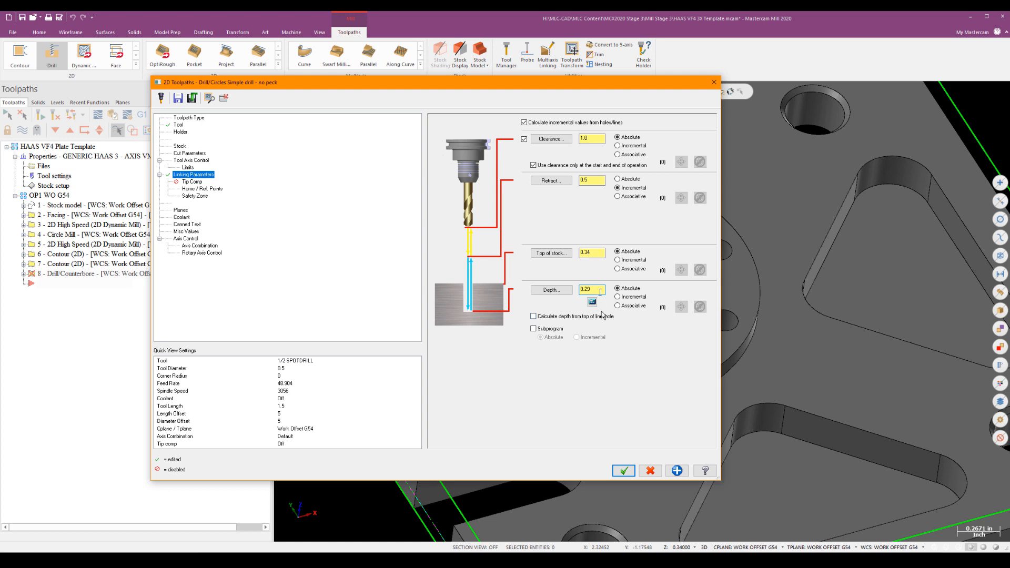
click(191, 181)
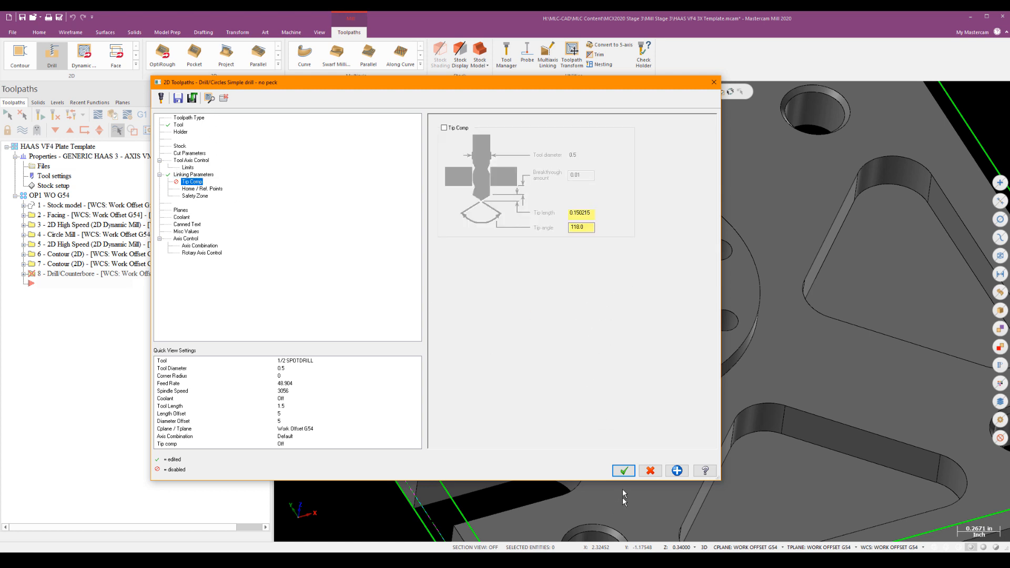
click(194, 174)
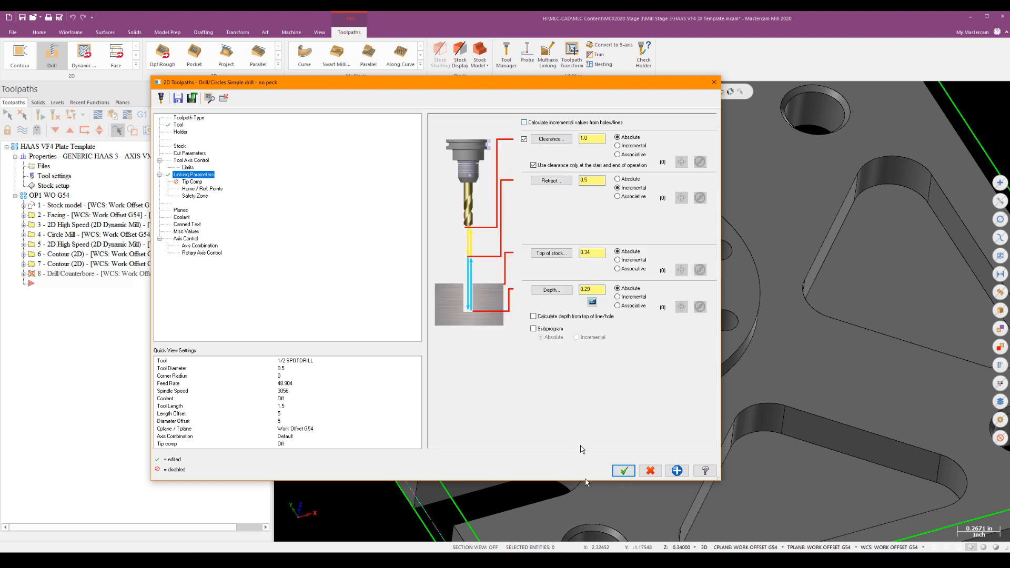
click(622, 472)
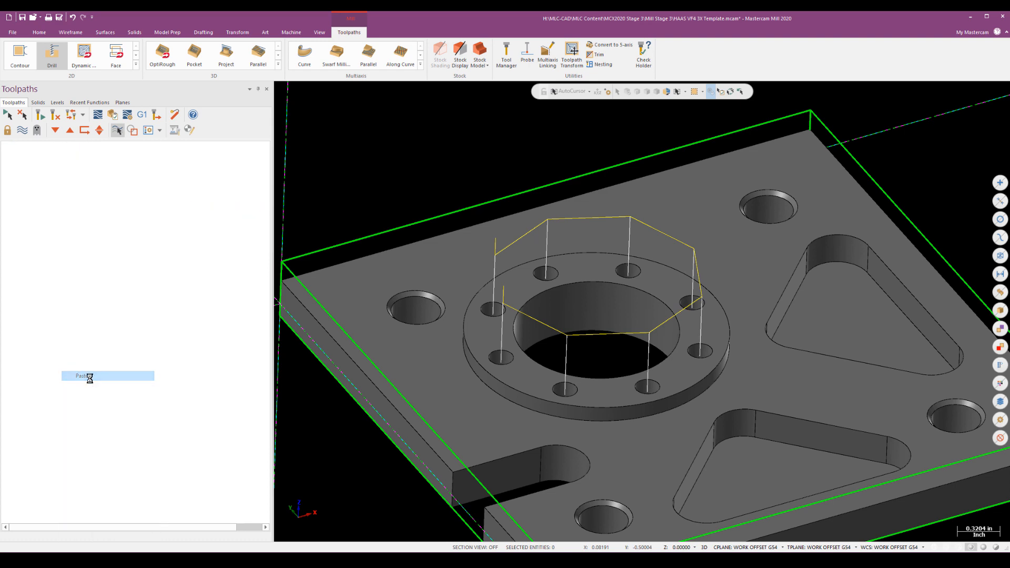
Paste a copy of the spot drill operation and assign it tool 10, the 3/16 Standard Drill.
click(81, 376)
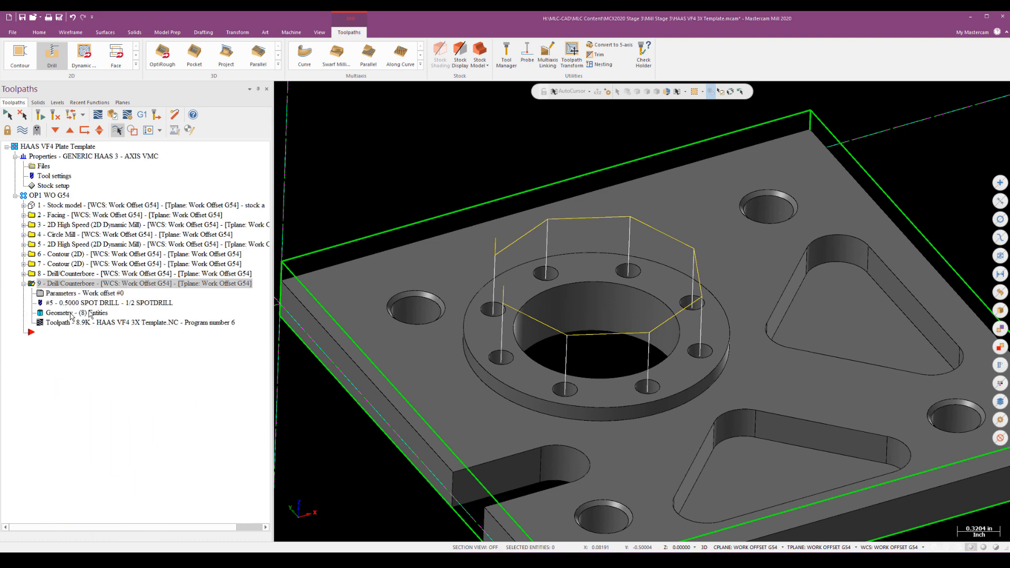
double_click(70, 294)
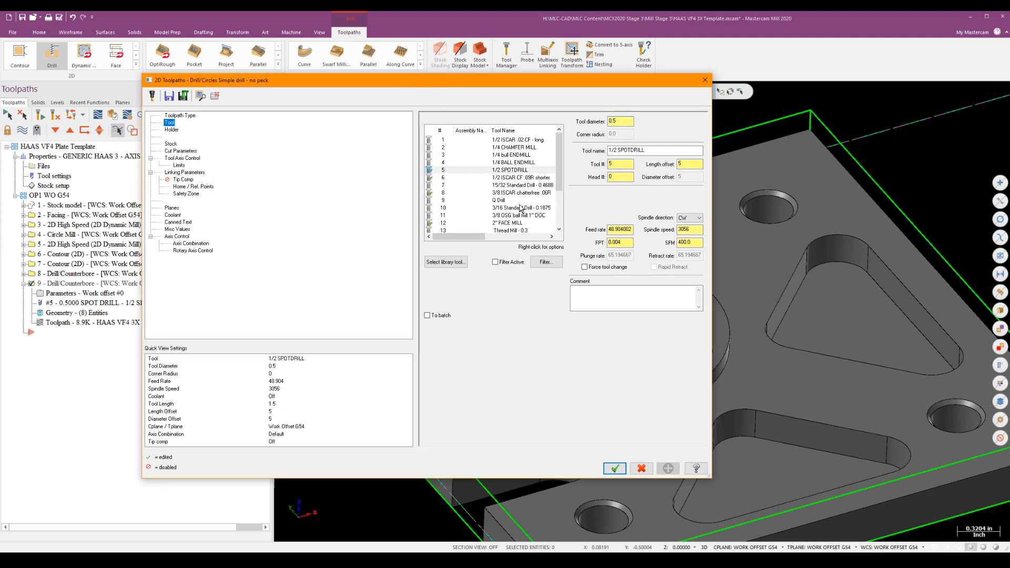
scroll(down, 3)
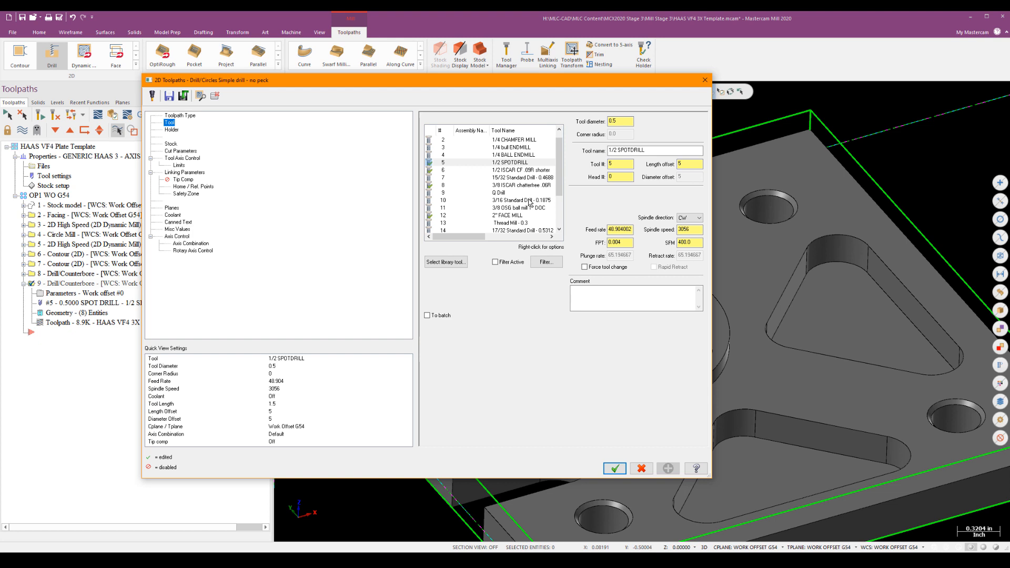
mouse_move(509, 215)
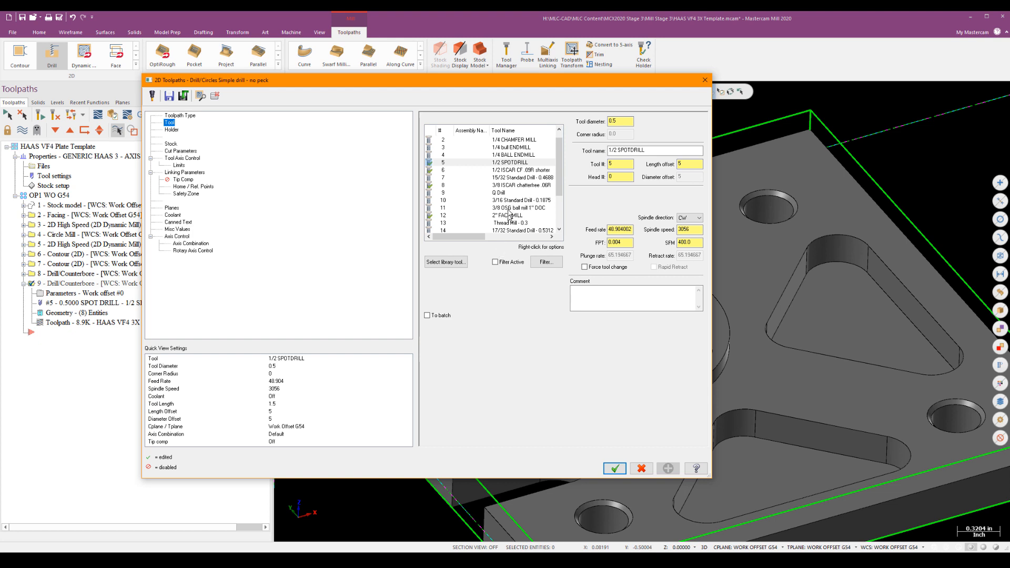
click(510, 200)
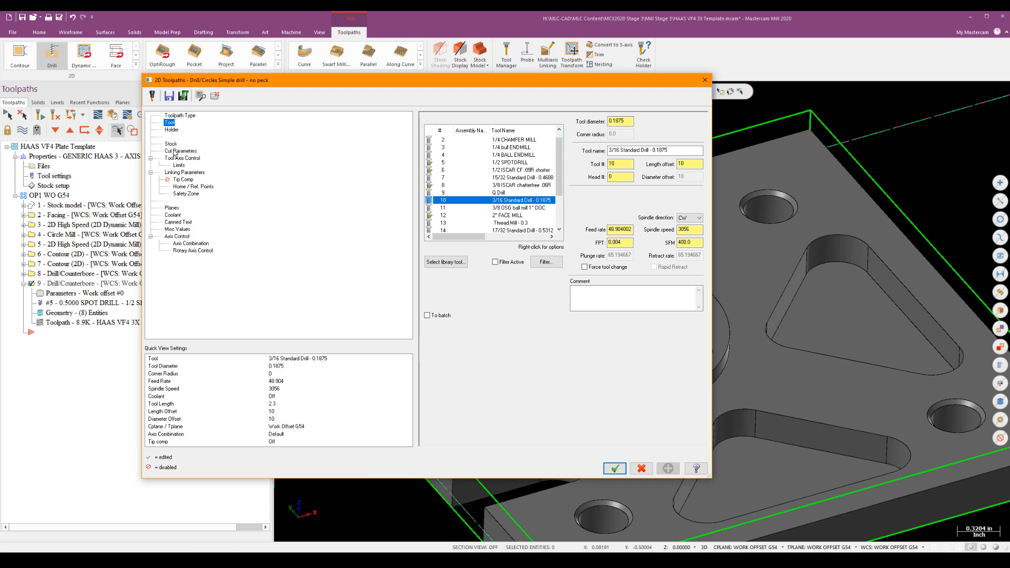
Change the drilling cycle to Peck Drill with a 0.125 peck.
click(181, 151)
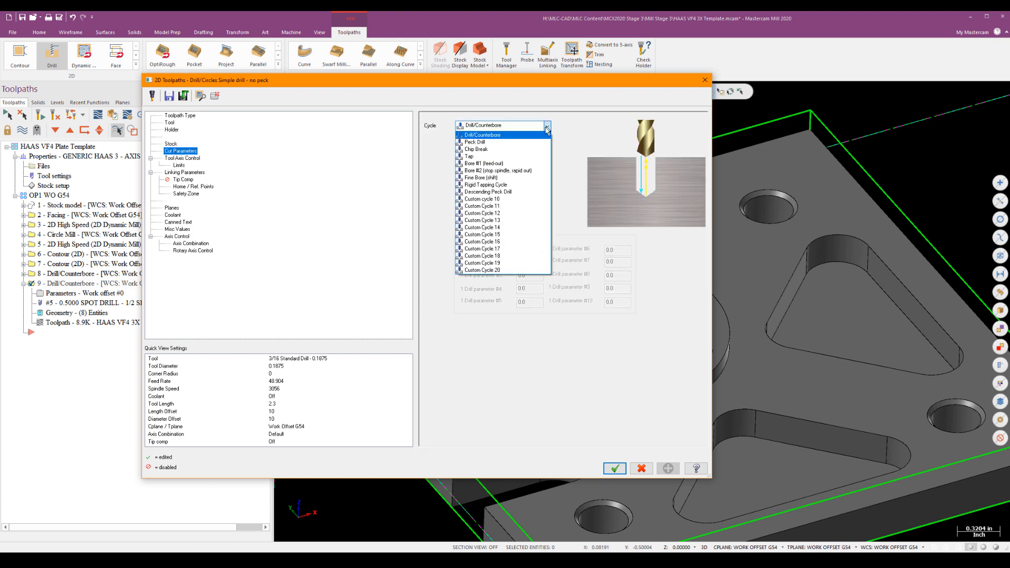
click(475, 143)
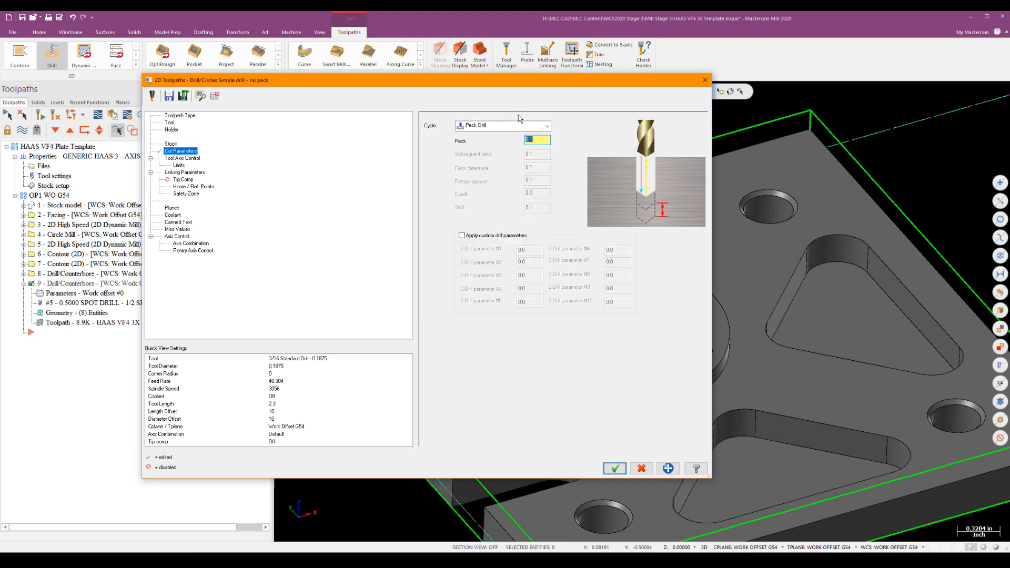
text(0.125)
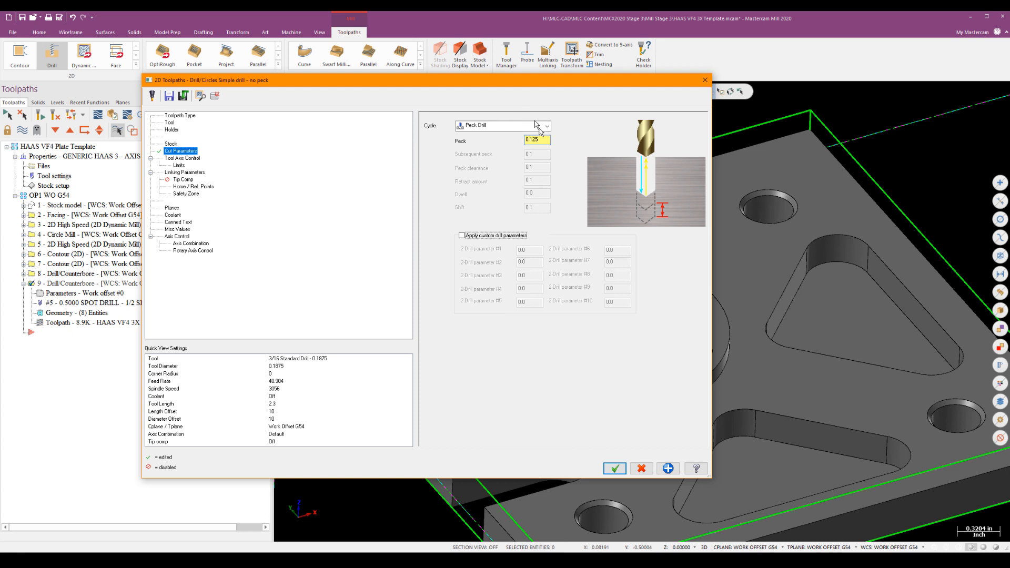
Set retract 0.02 with clearance between every hole and pick the drill depth from the model.
click(185, 172)
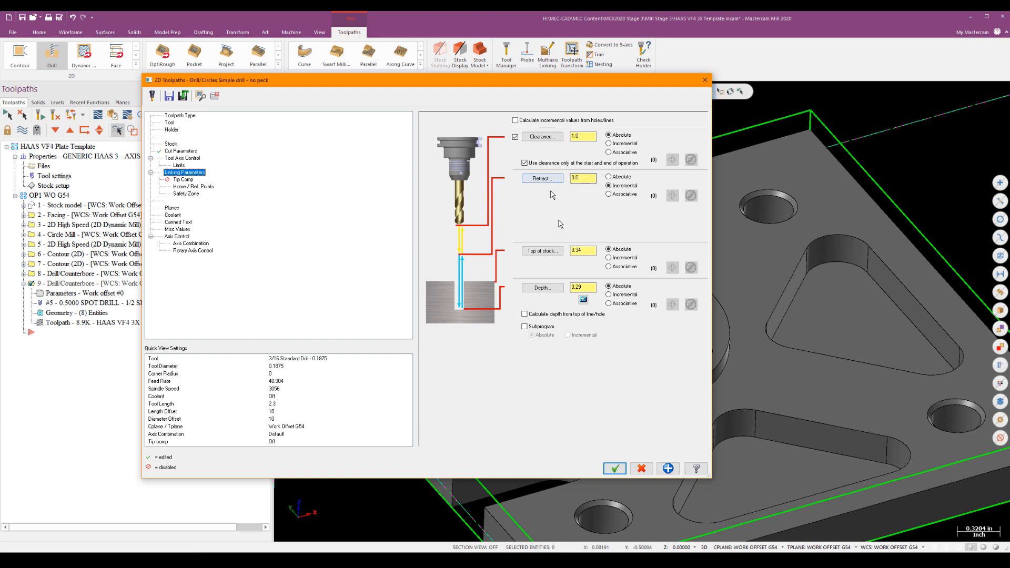
click(581, 178)
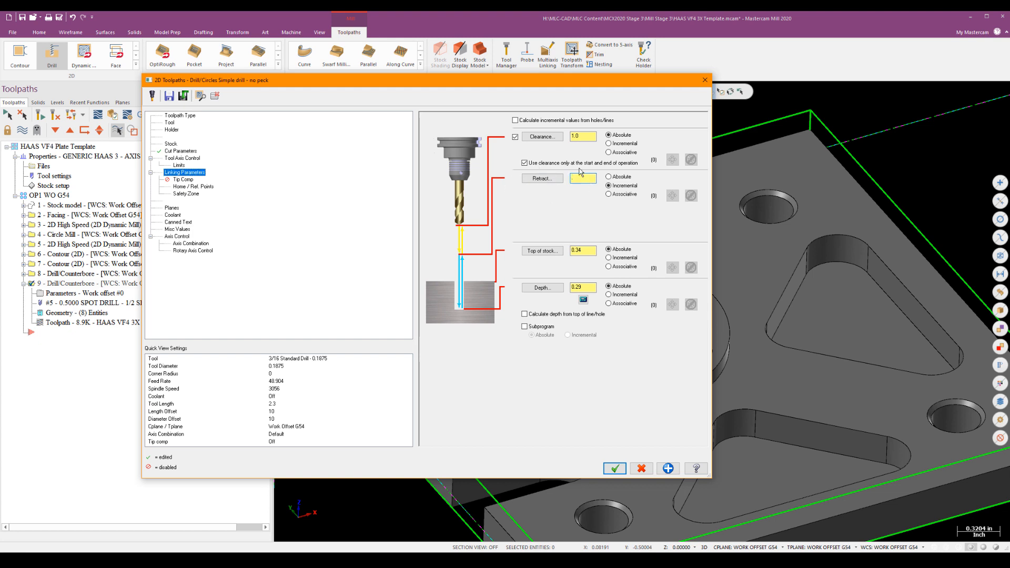
text(0.02)
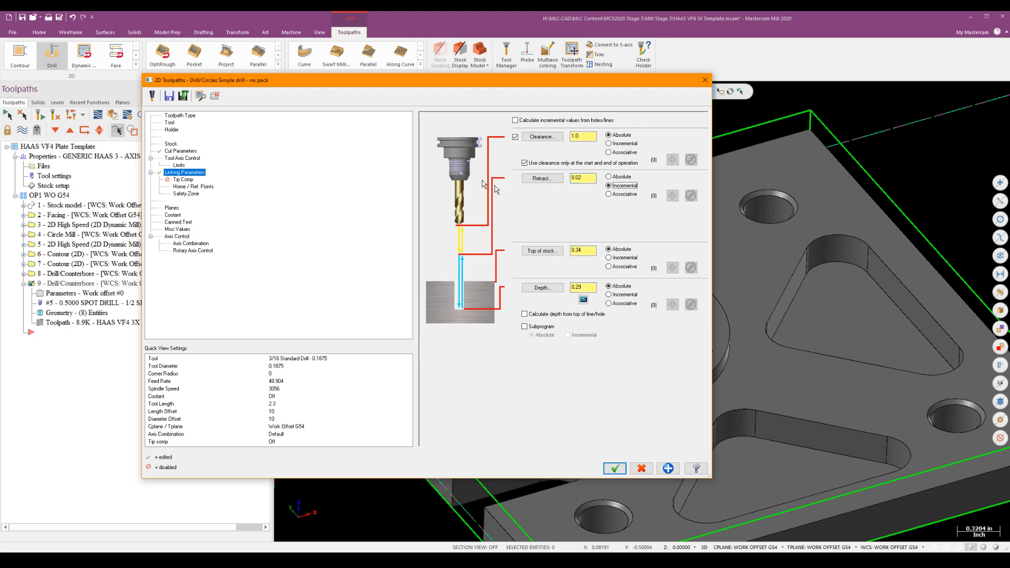
click(526, 162)
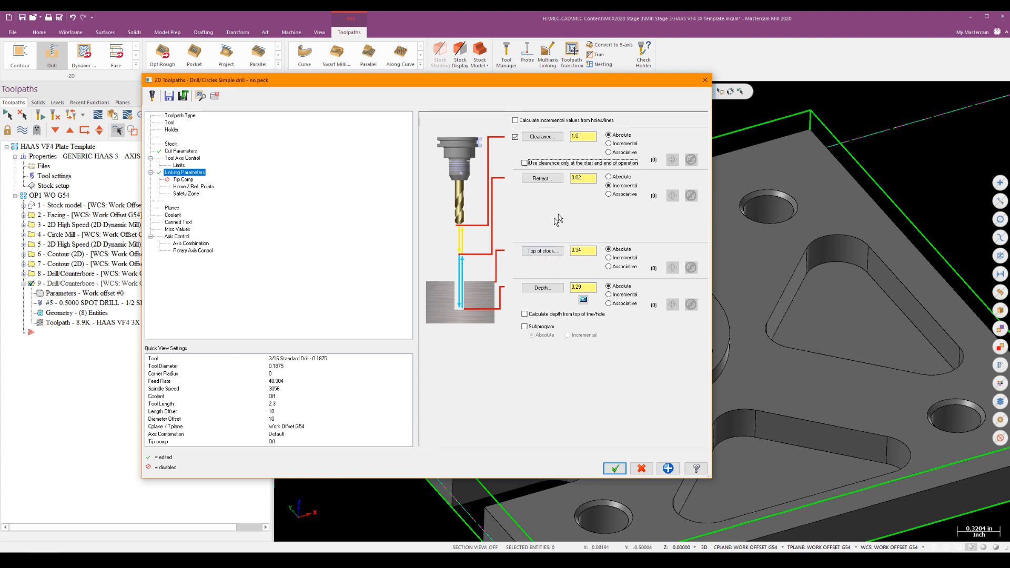
click(614, 469)
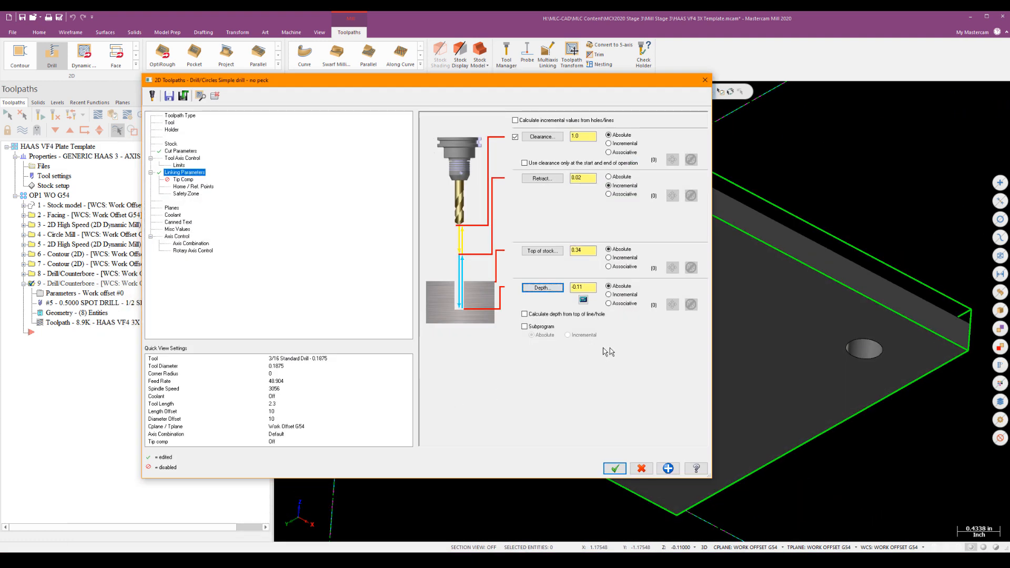
Enable tip compensation and accept the peck drill operation.
click(183, 179)
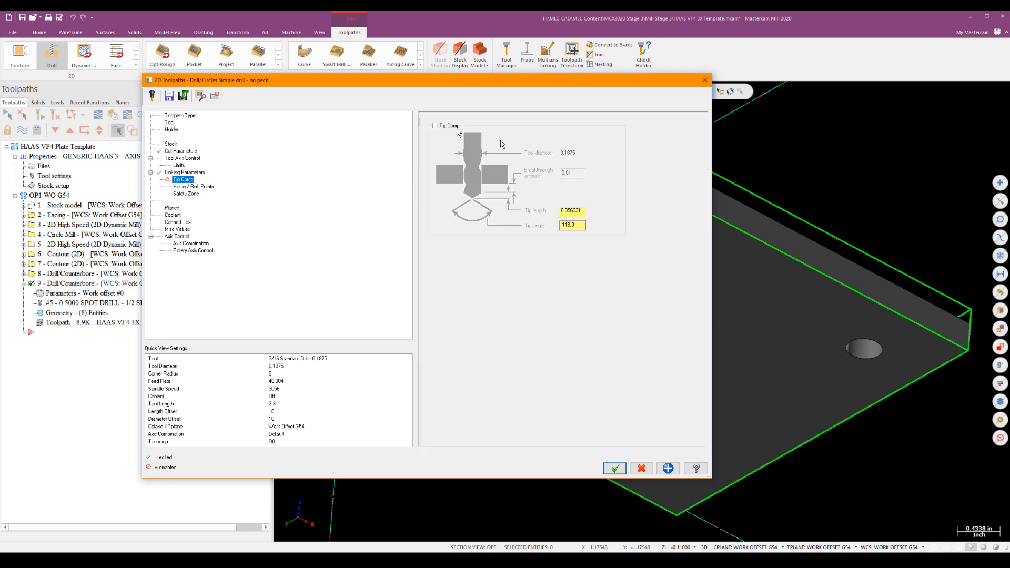
click(436, 125)
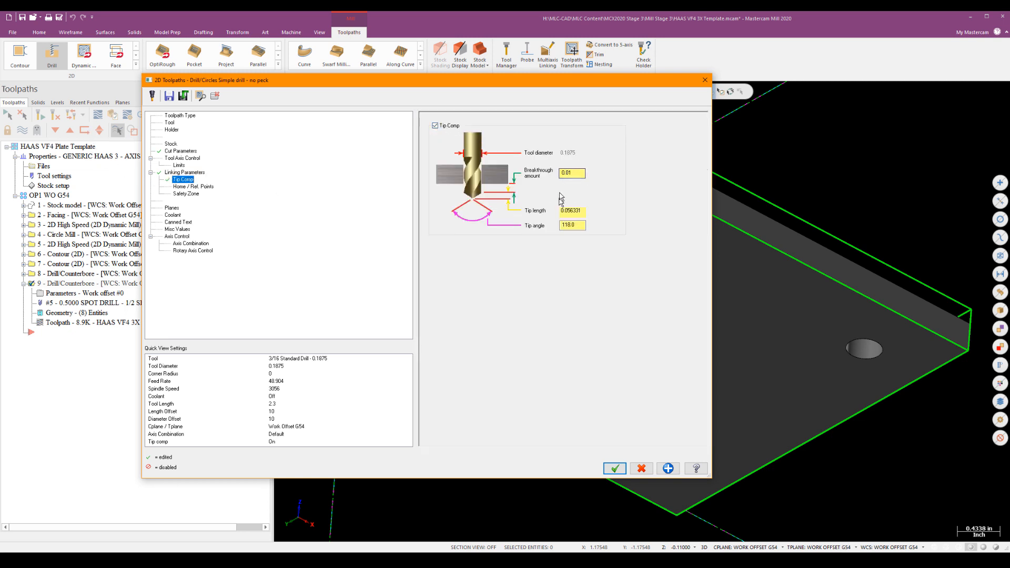
click(614, 468)
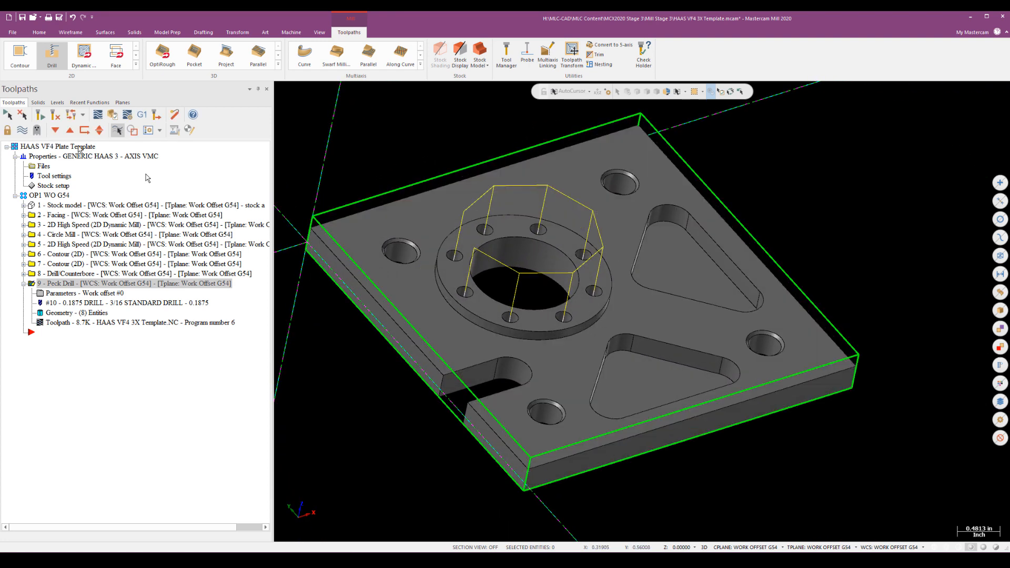
Hide the toolpath lines and fit the whole plate in view.
click(25, 283)
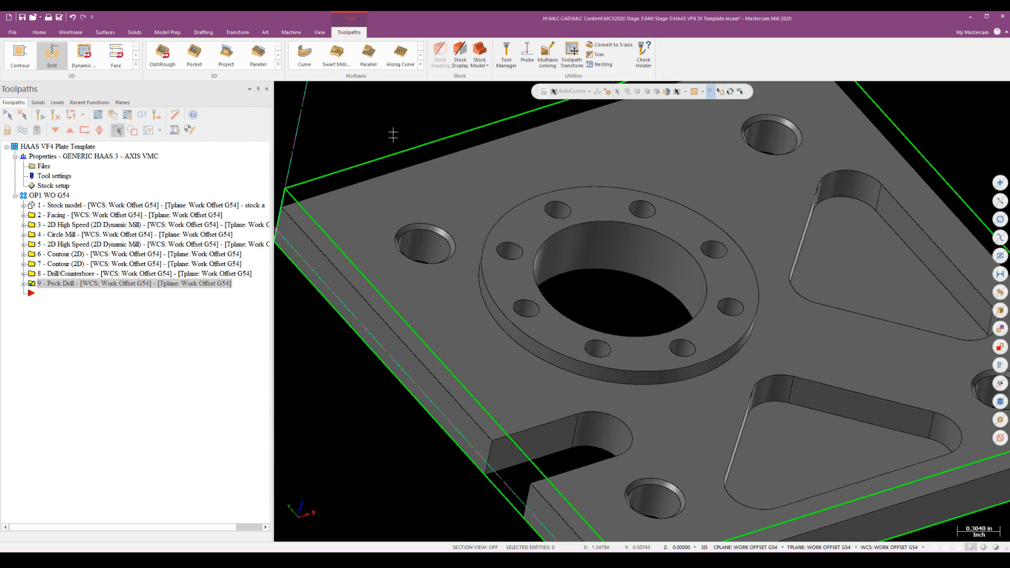
click(419, 248)
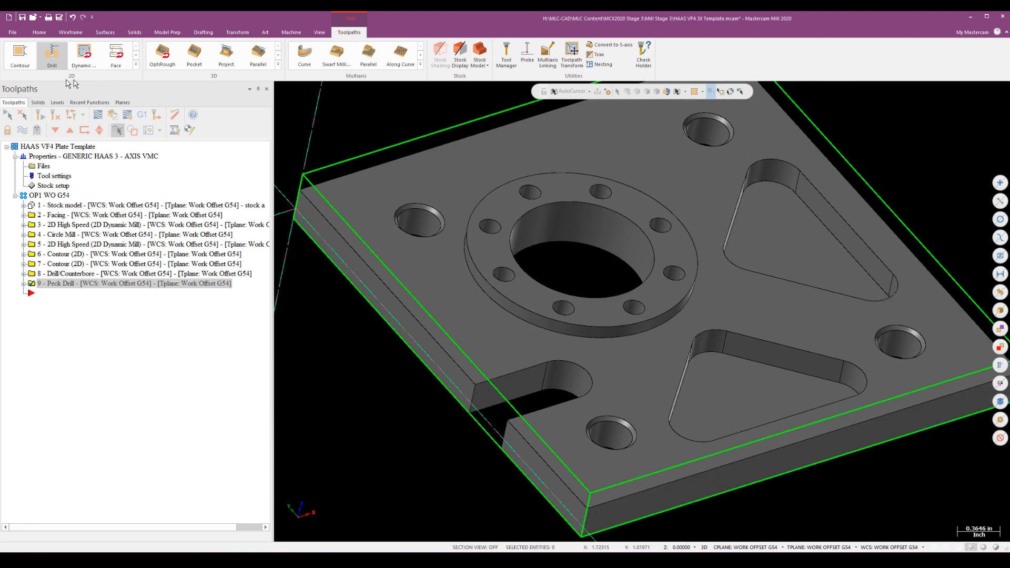
Start a Helix Bore from the 2D gallery and confirm the four selected hole features.
click(51, 55)
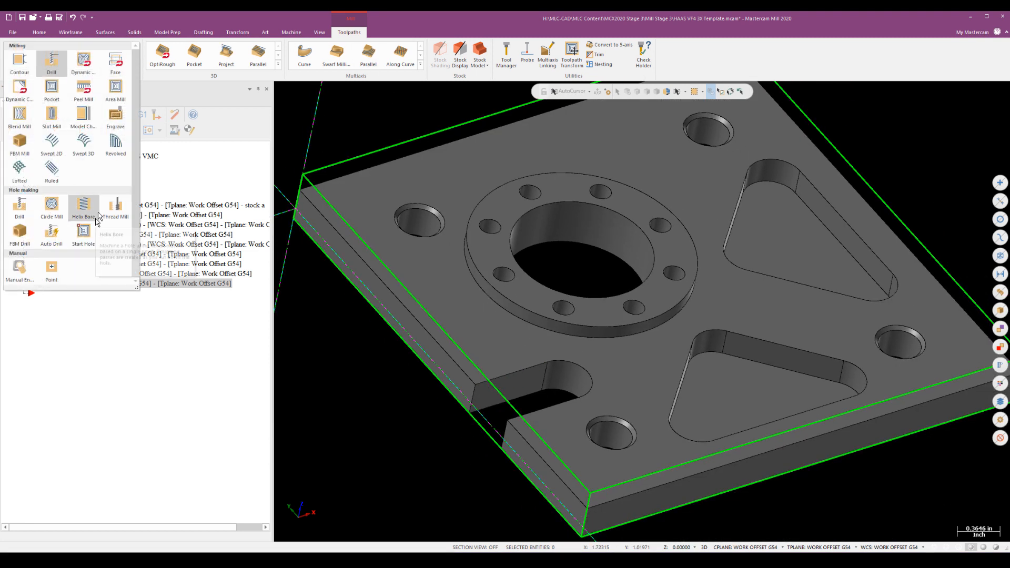
click(82, 208)
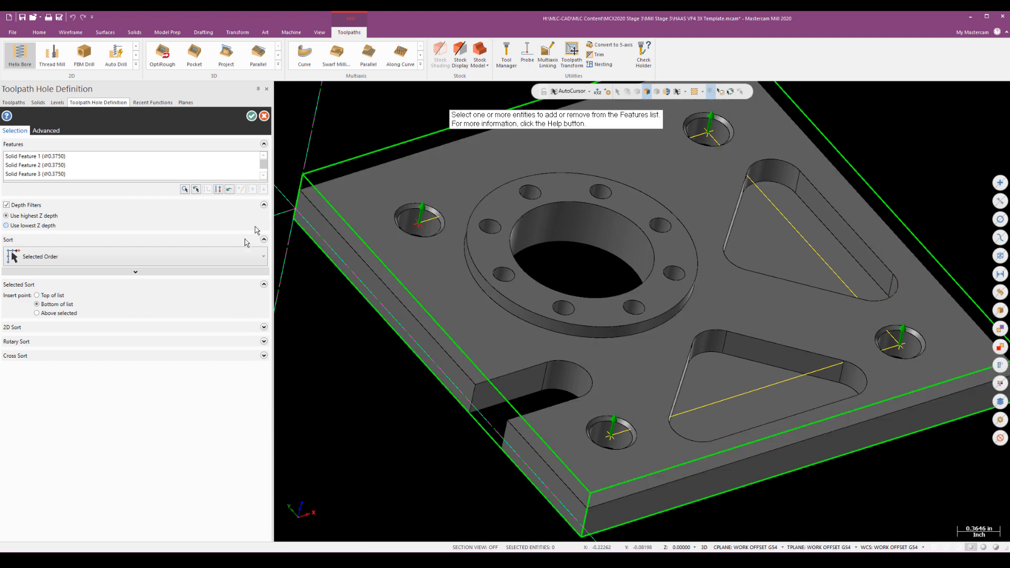
click(252, 116)
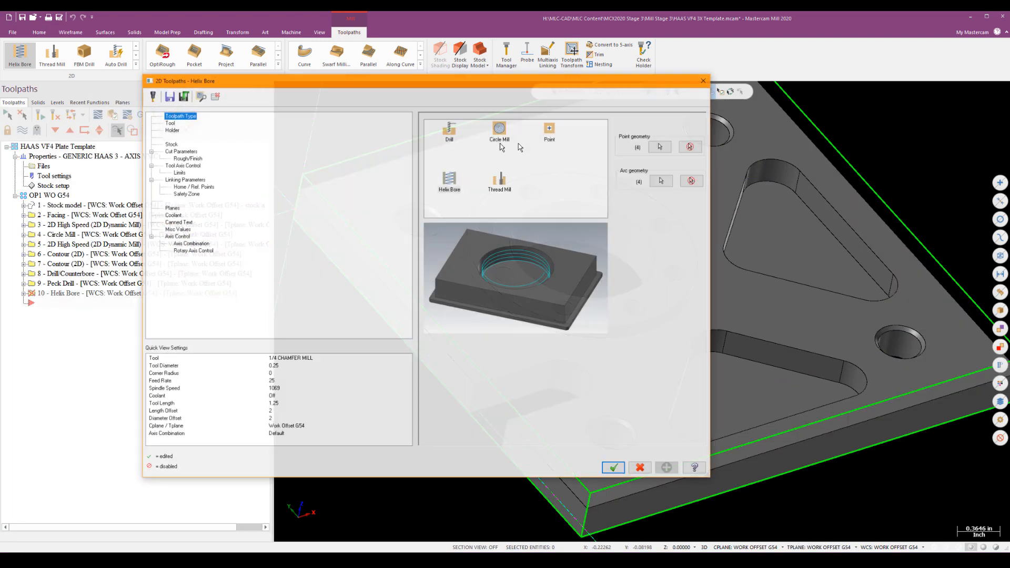
Assign the 1/4 bull endmill to the helix bore.
click(169, 122)
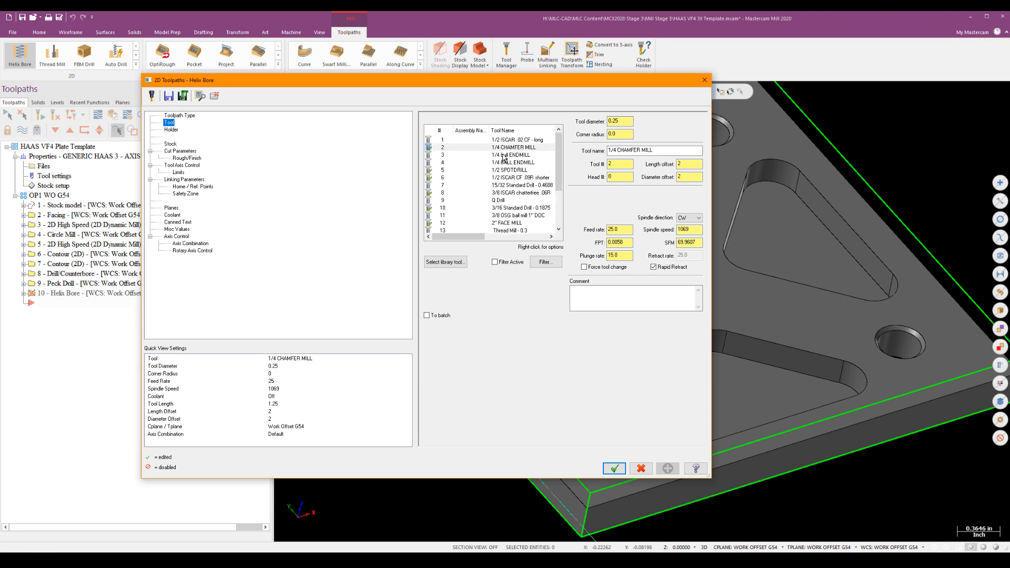
click(511, 155)
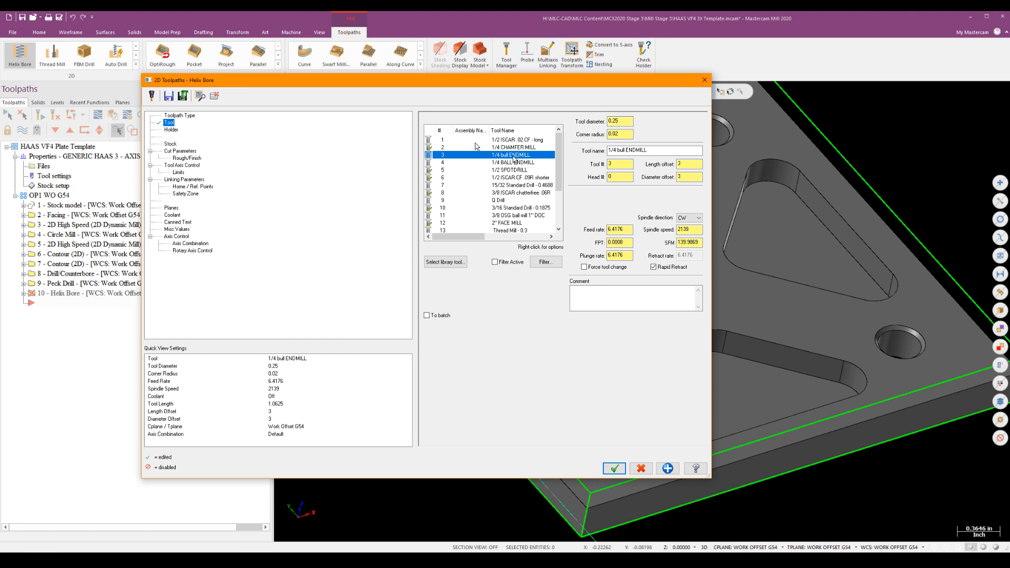
click(181, 151)
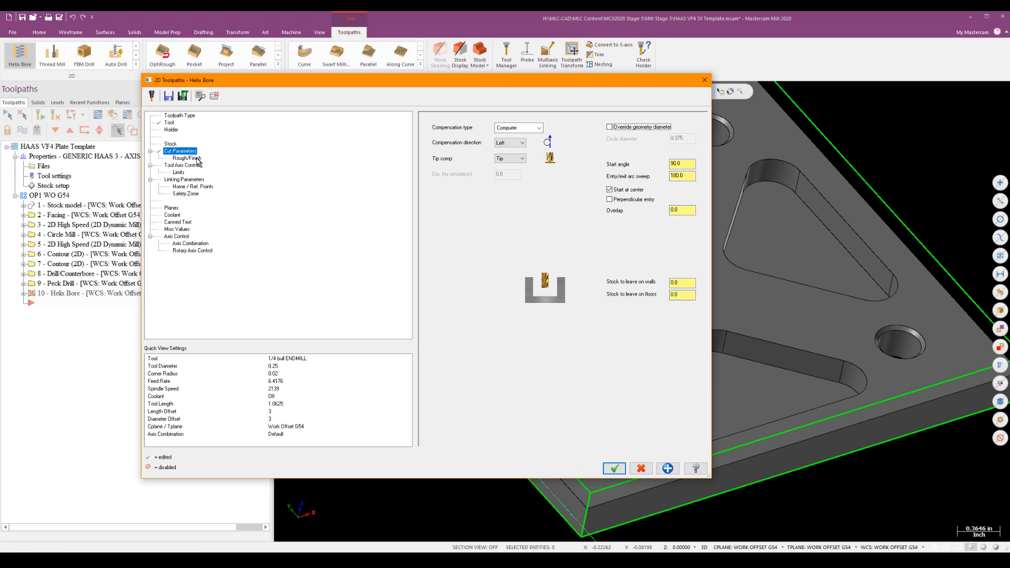
Set the rough pitch to .04 and enable a circle finish pass.
click(186, 157)
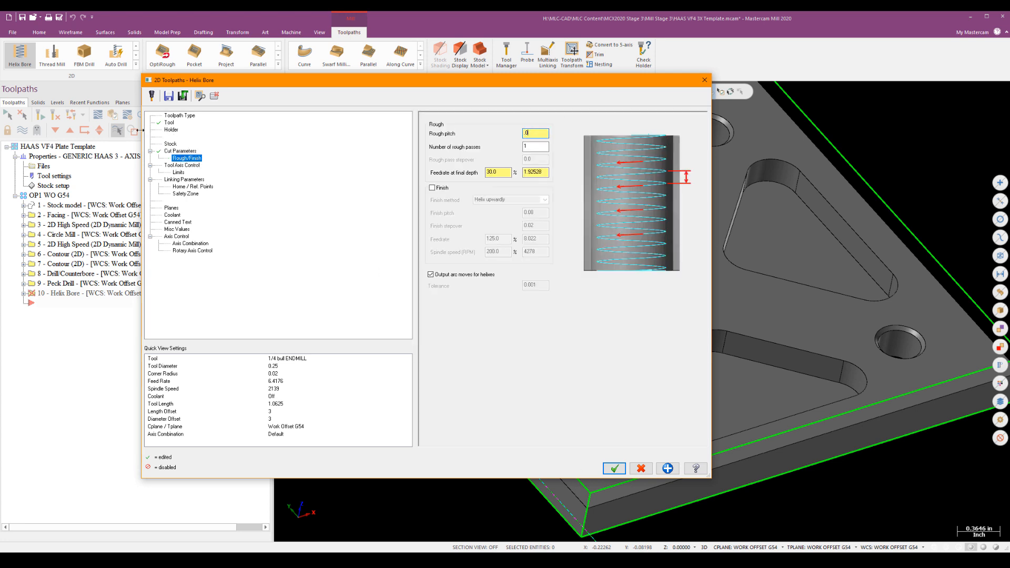
text(.04)
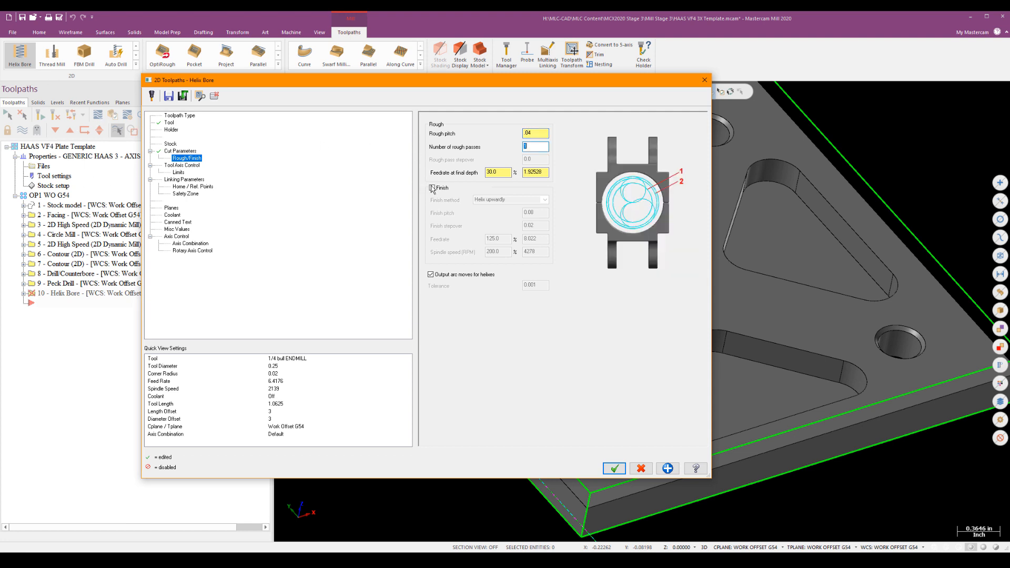
click(431, 187)
text(.005)
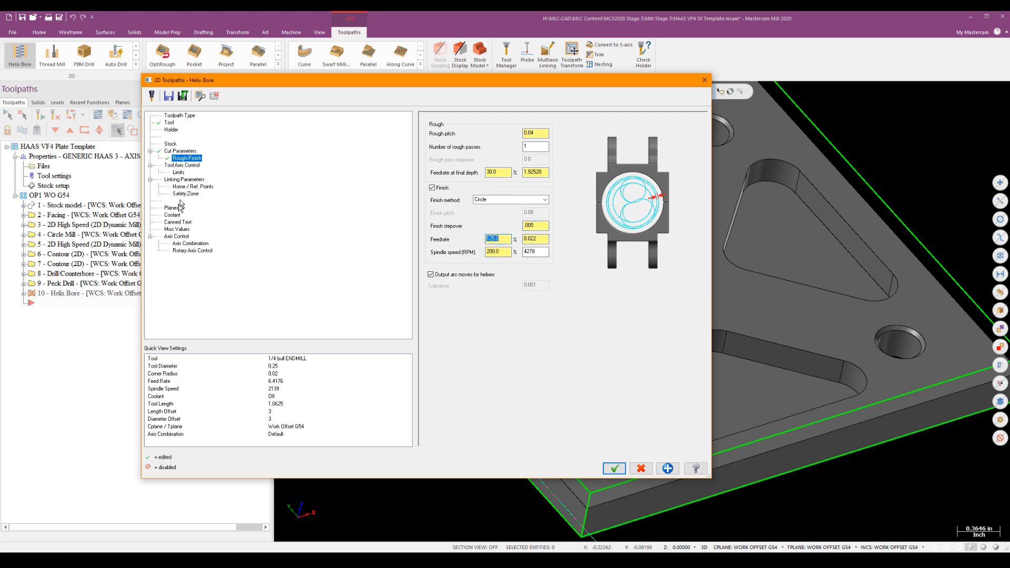
Set clearance 1.0 at start/end only, absolute top of stock, edit the hole depth and accept the helix bore.
click(183, 179)
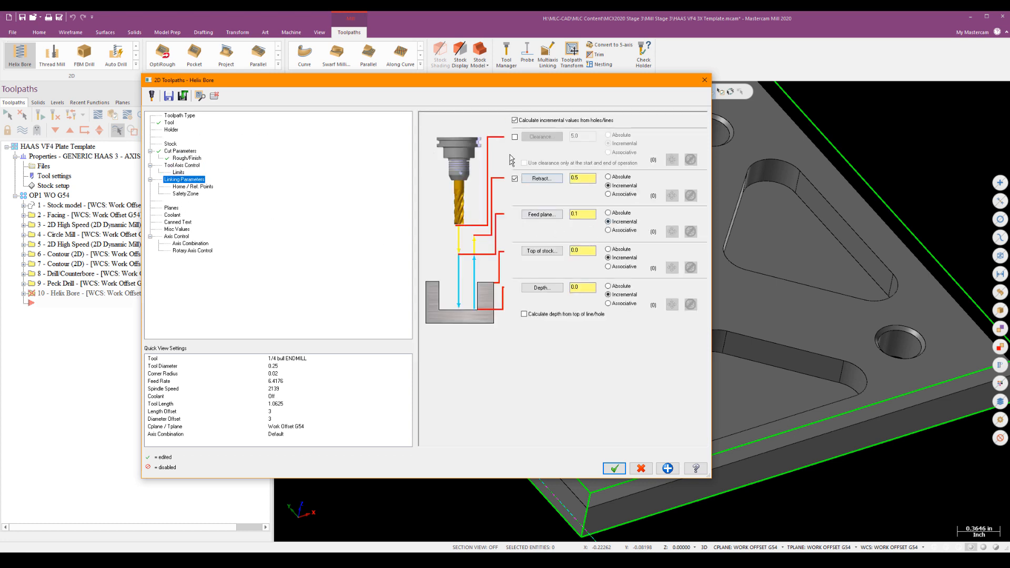
click(515, 137)
text(1)
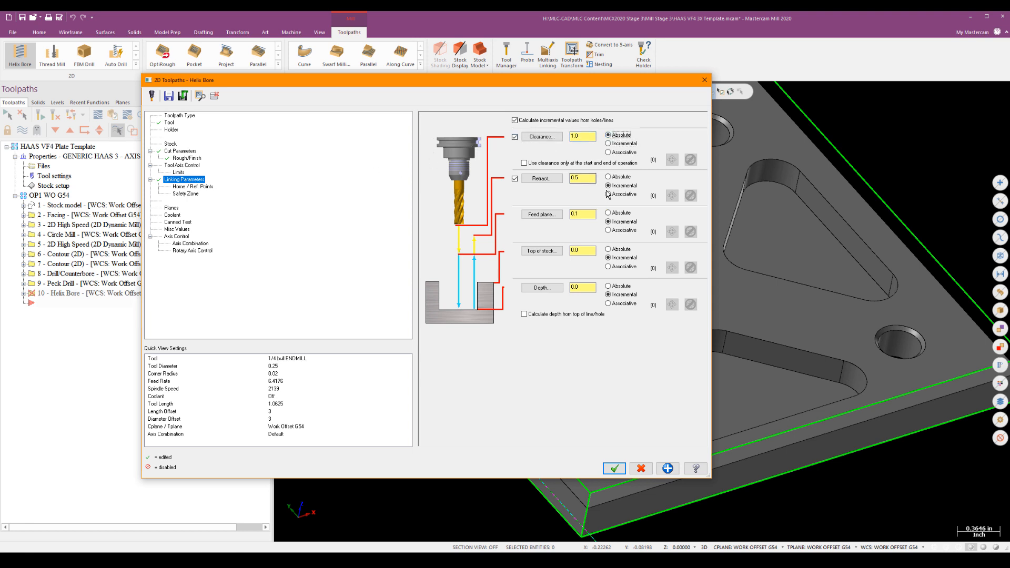
click(525, 162)
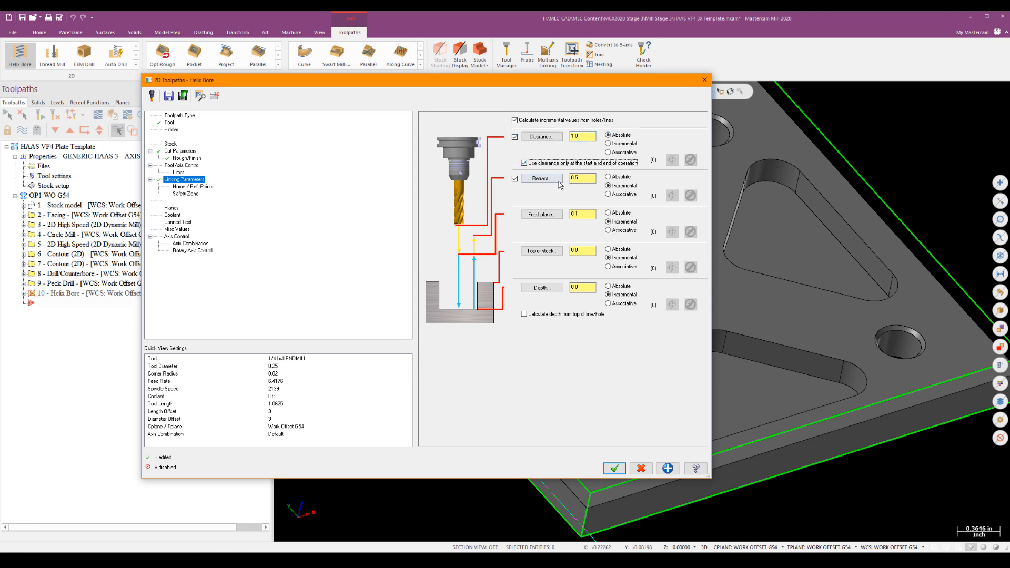
click(542, 250)
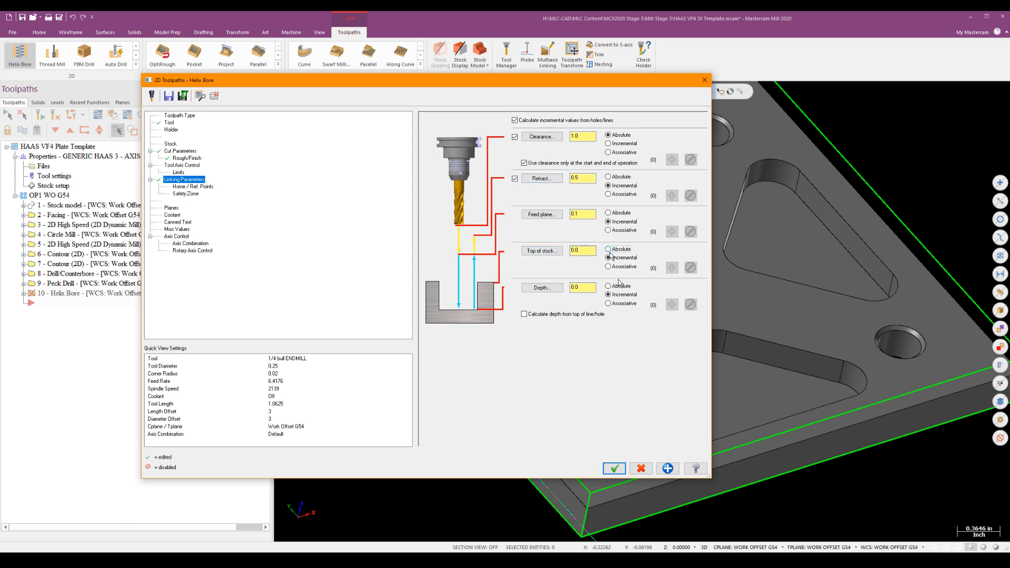
click(612, 468)
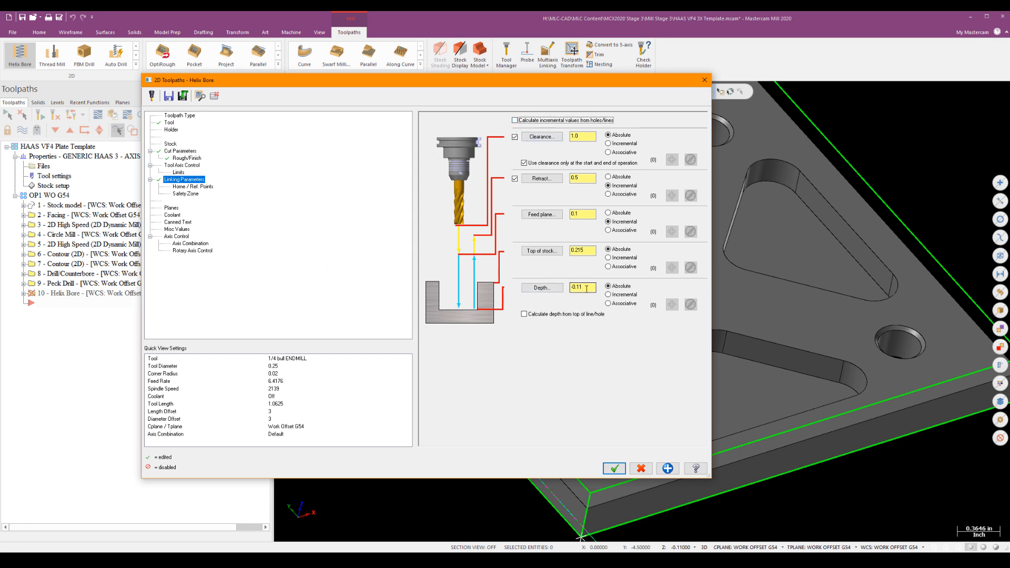
click(581, 288)
text(-0.16)
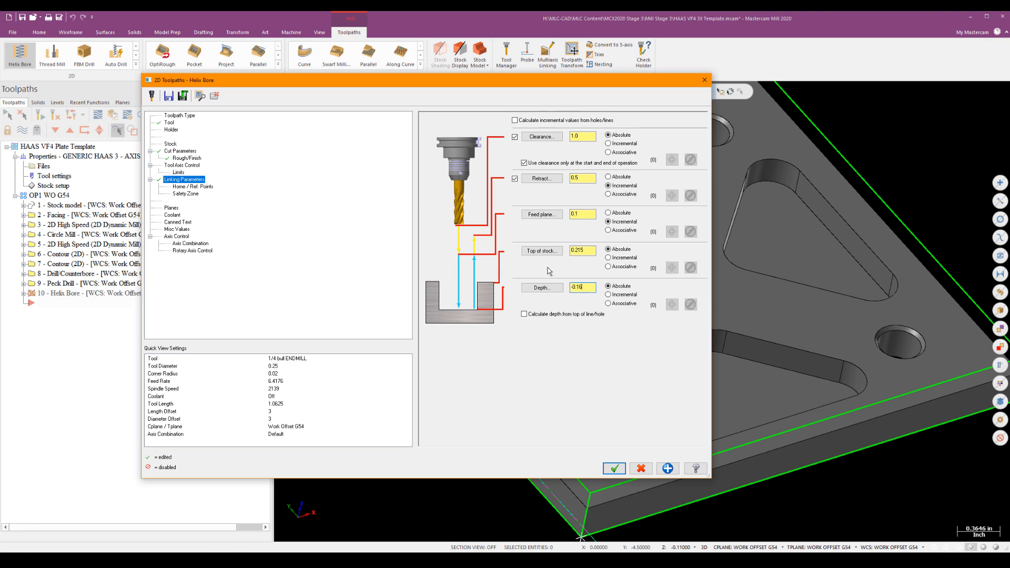
click(614, 468)
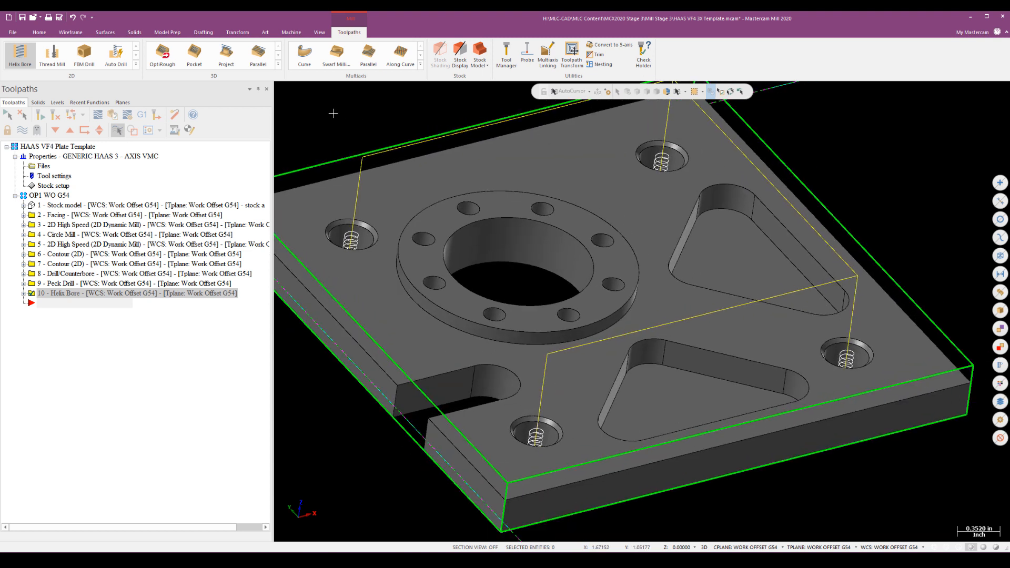
mouse_move(334, 113)
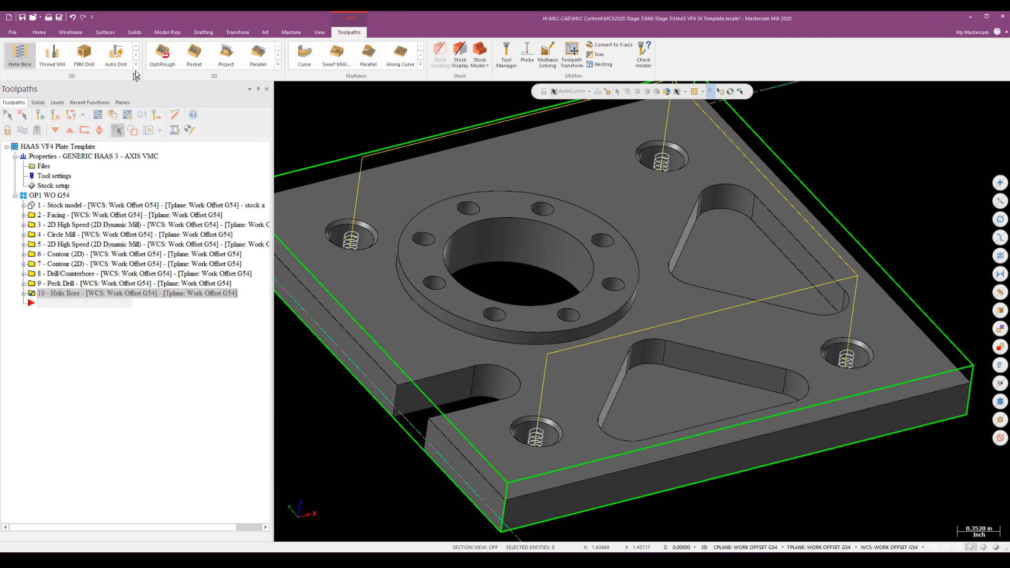
Expand the 2D toolpath gallery to begin a new contour operation.
click(19, 54)
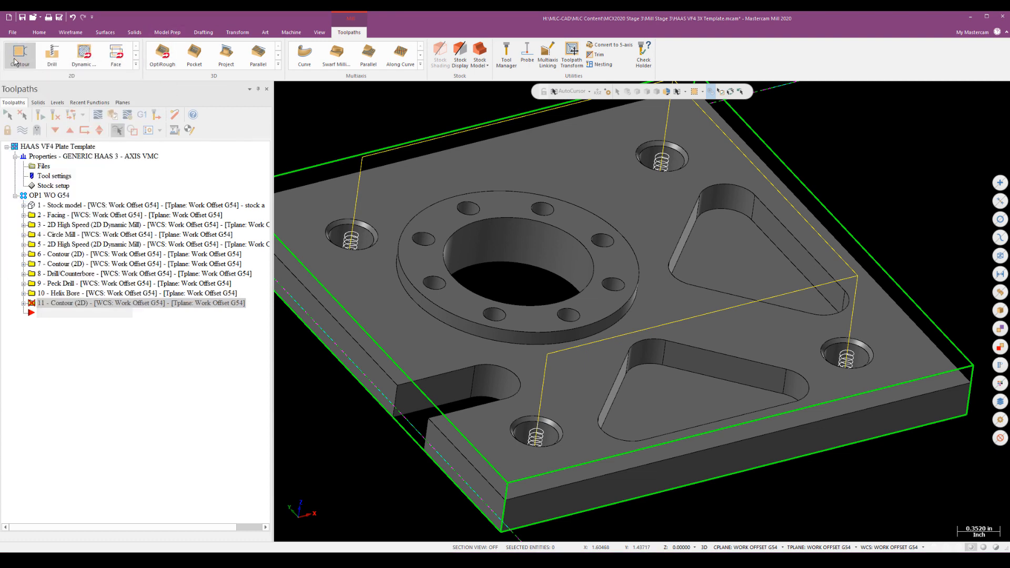
Start a 2D Contour and chain the four corner hole top edges using loop selection.
click(19, 55)
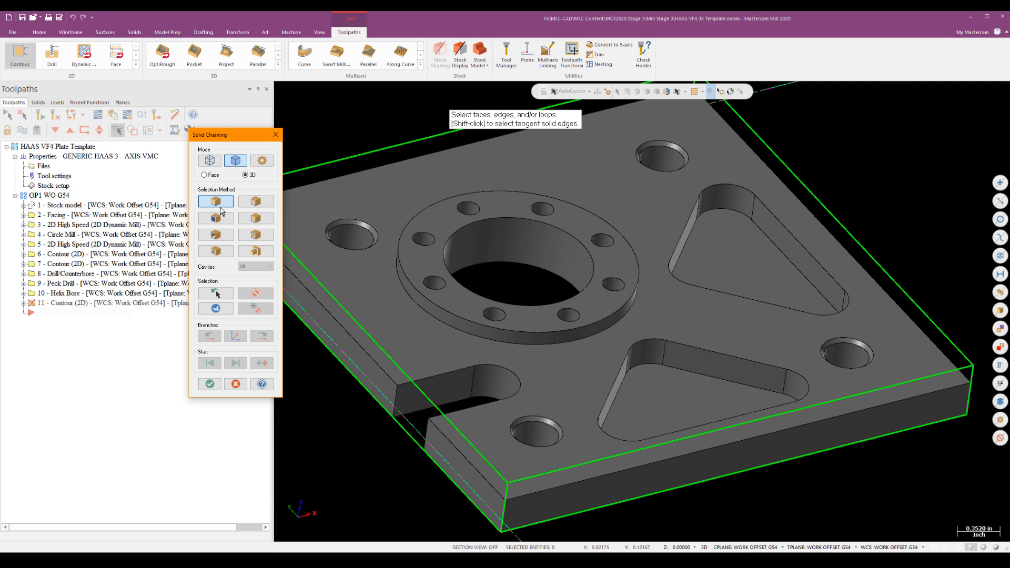
click(354, 232)
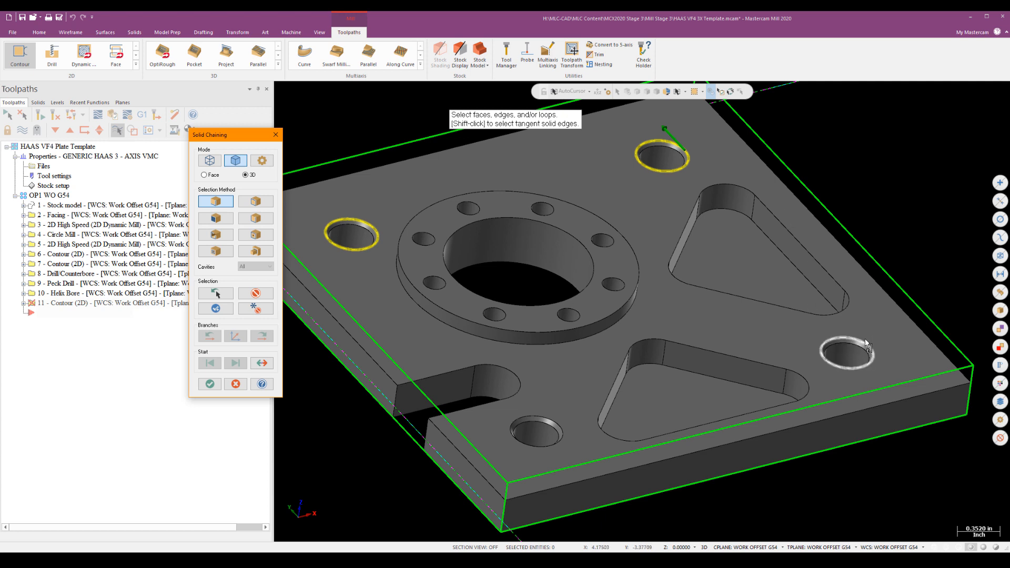
click(850, 353)
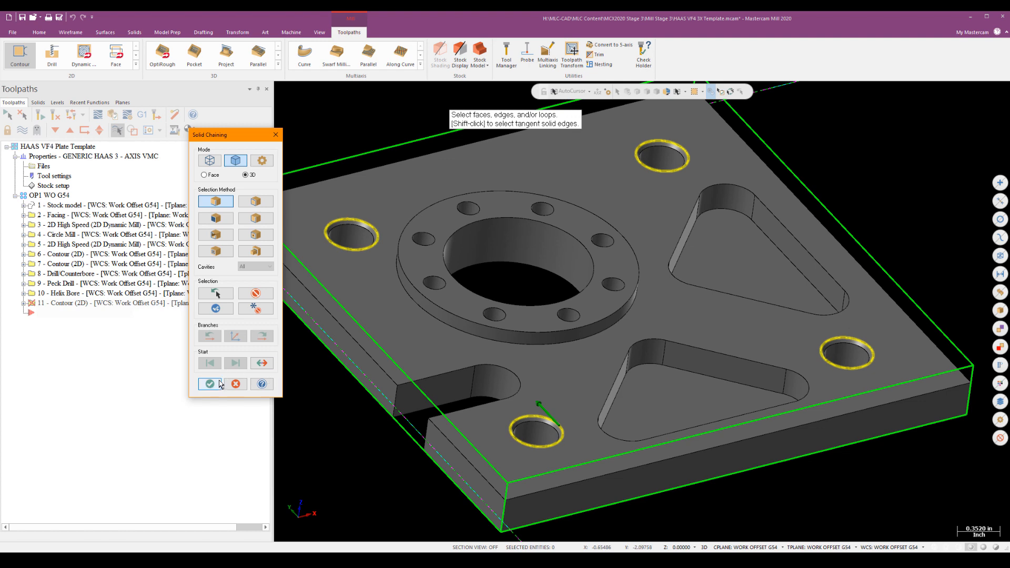
click(208, 384)
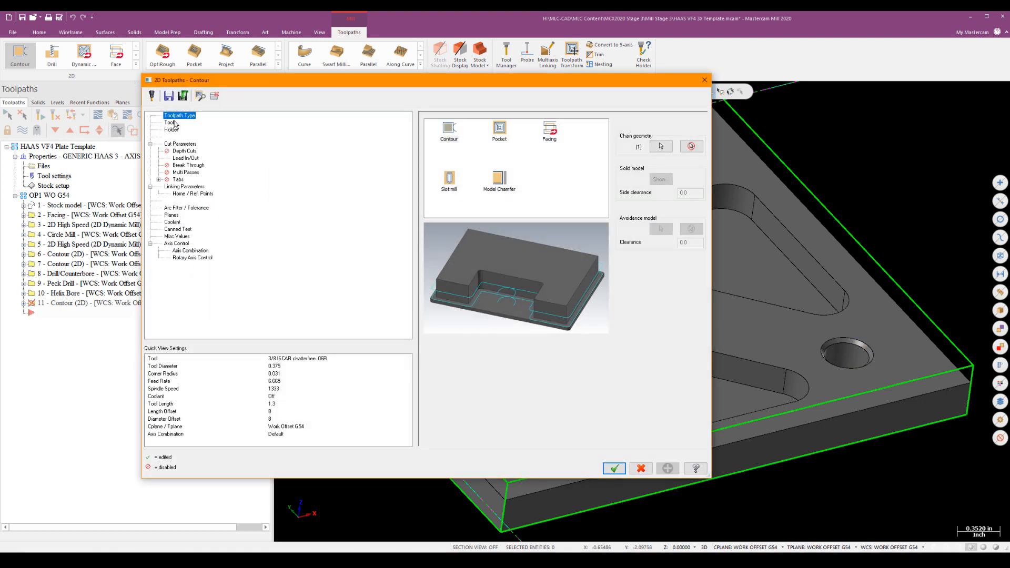
Assign the 1/4 CHAMFER MILL and make the contour type 2D chamfer.
click(168, 123)
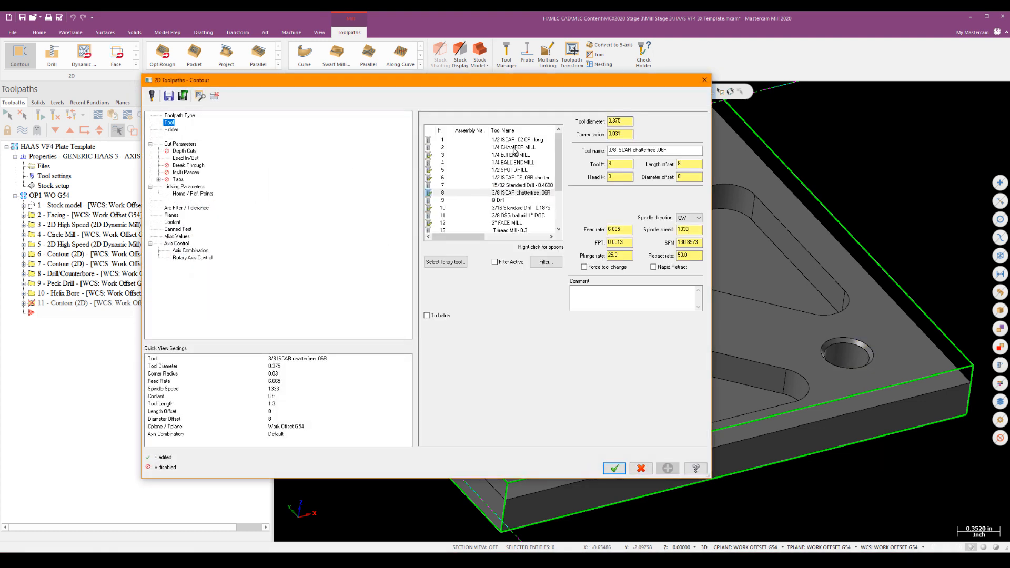
click(516, 148)
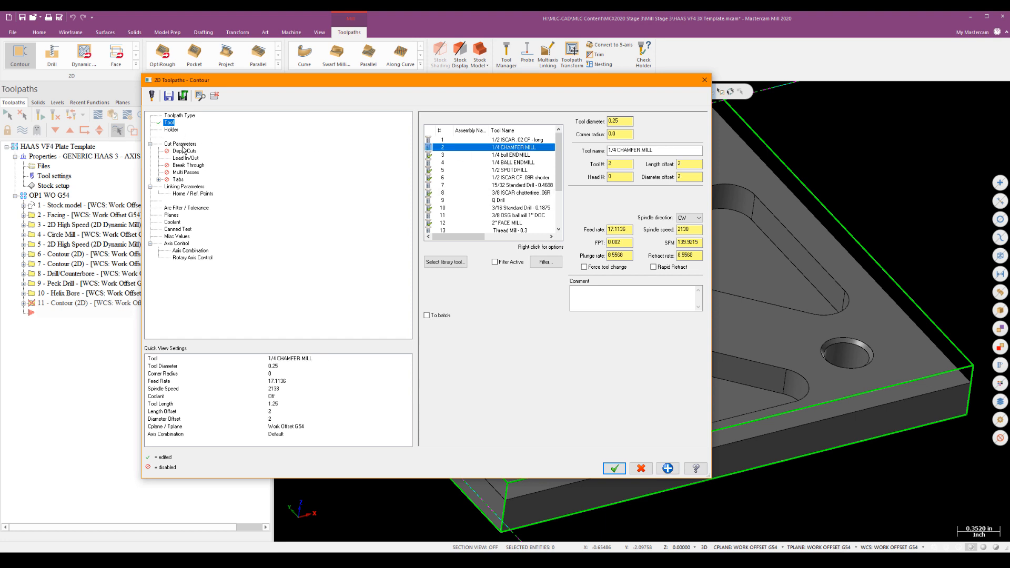
click(181, 143)
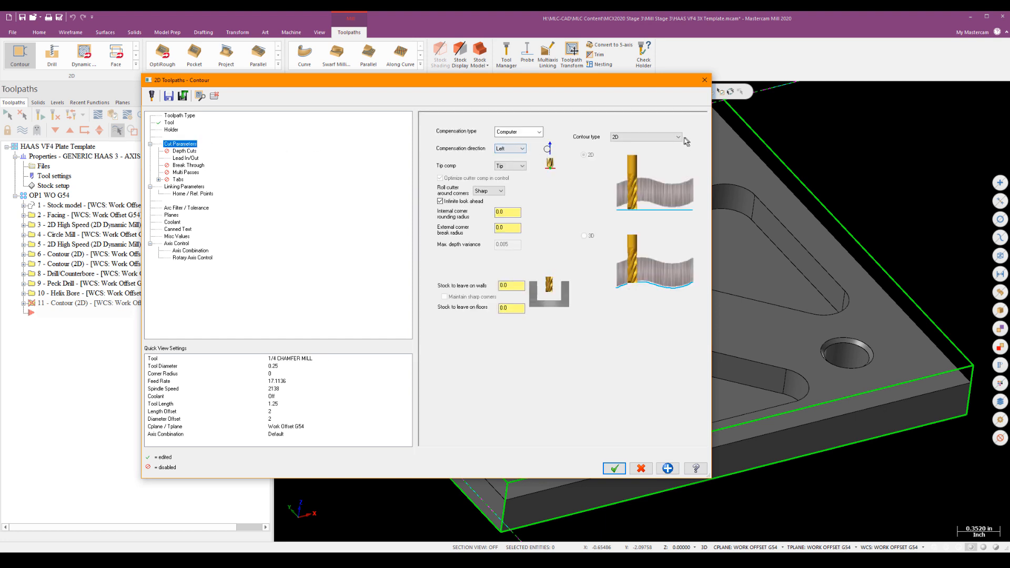
click(644, 137)
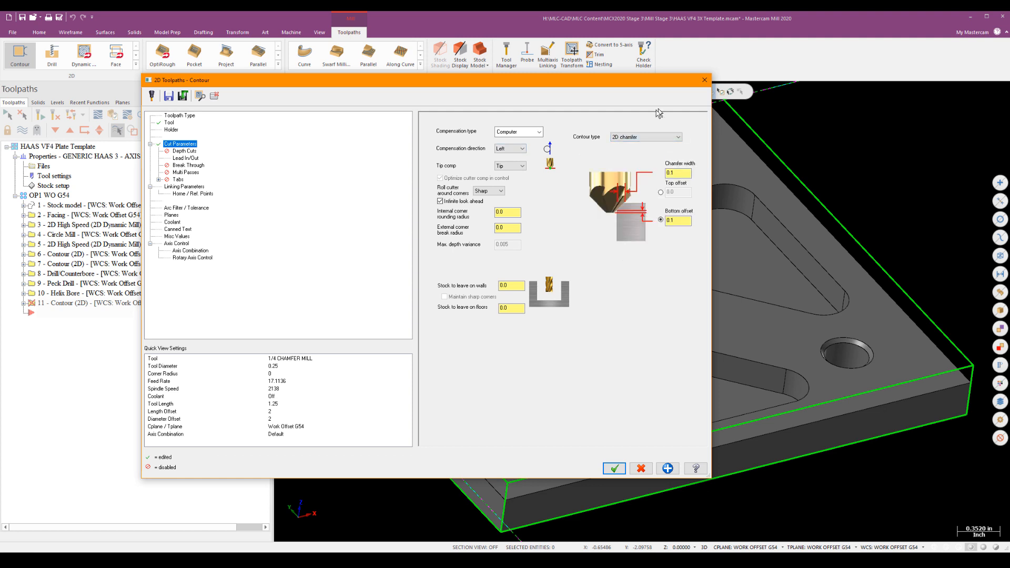
Enter chamfer width 0.03125, bottom offset .025 and wall stock .03125.
click(678, 173)
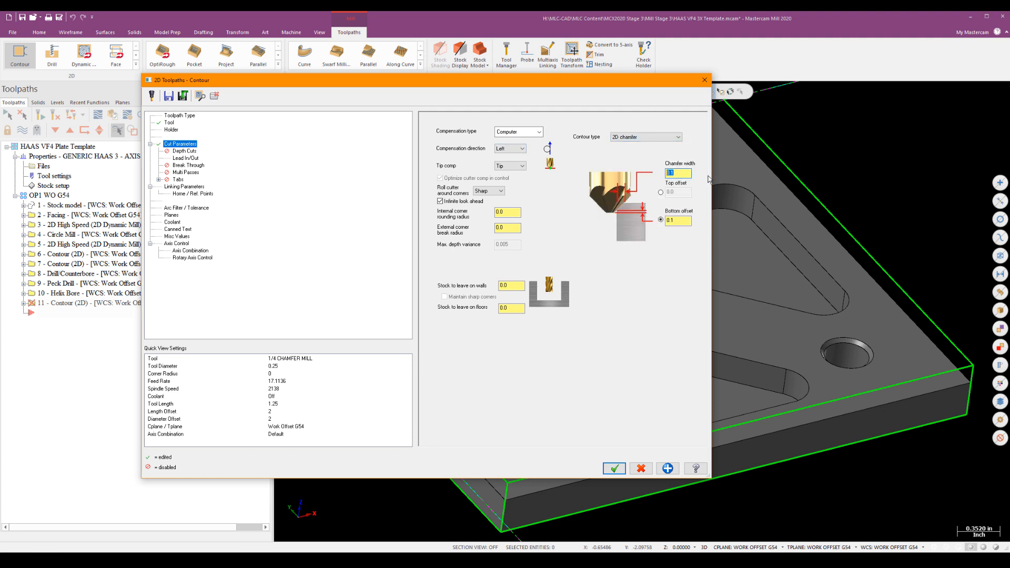
text(.03)
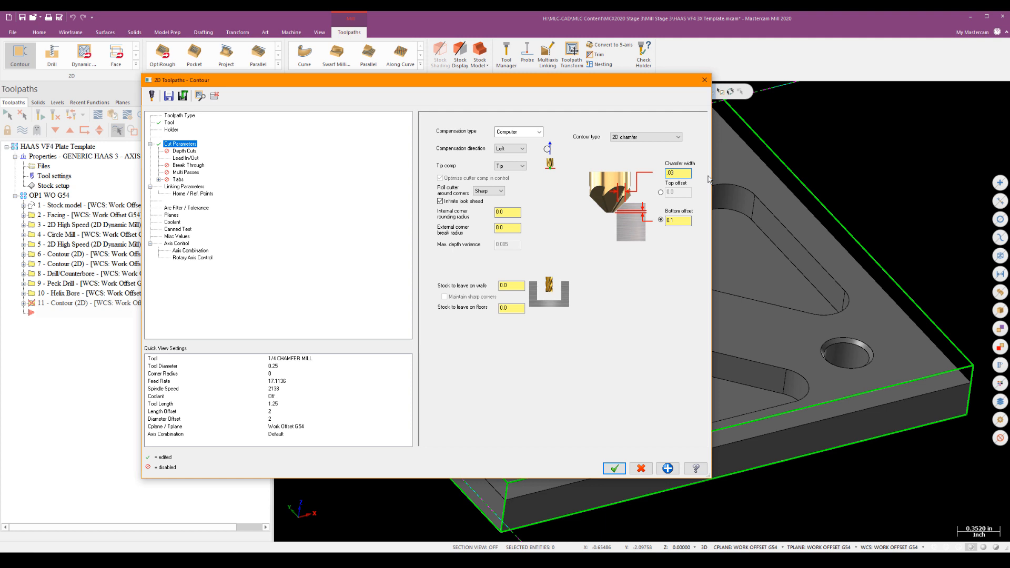
text(0.03125)
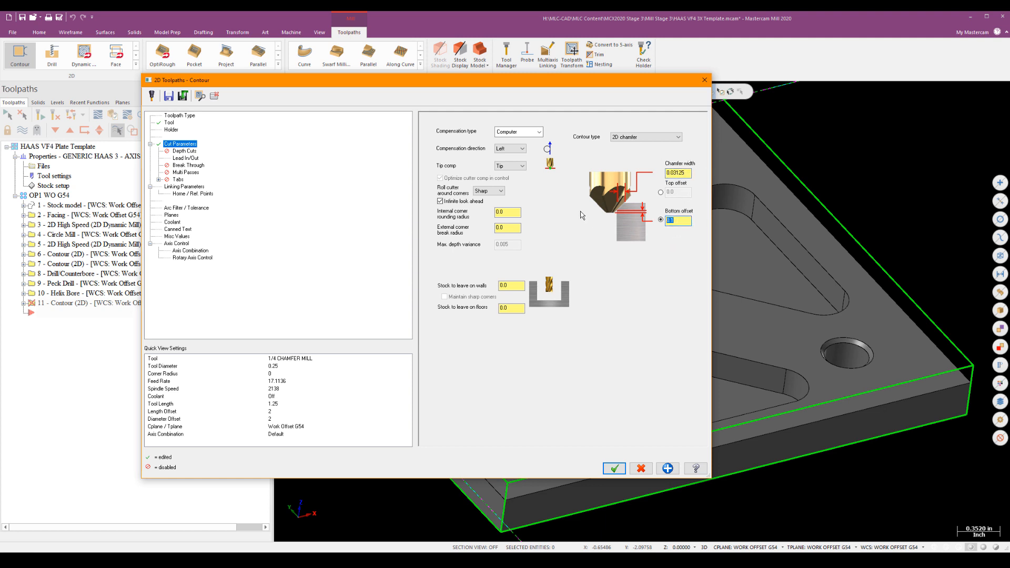
text(.25)
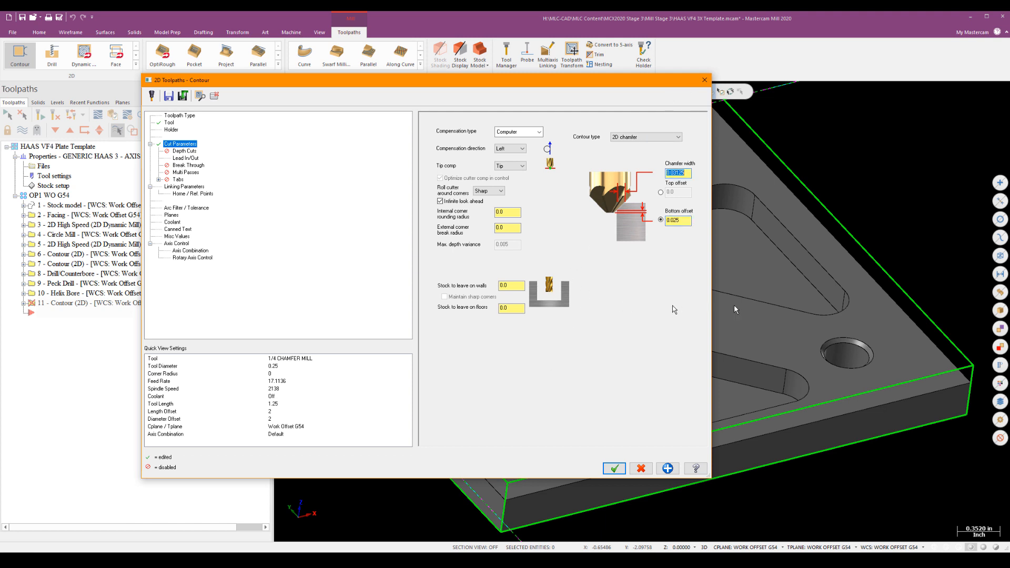
mouse_move(874, 352)
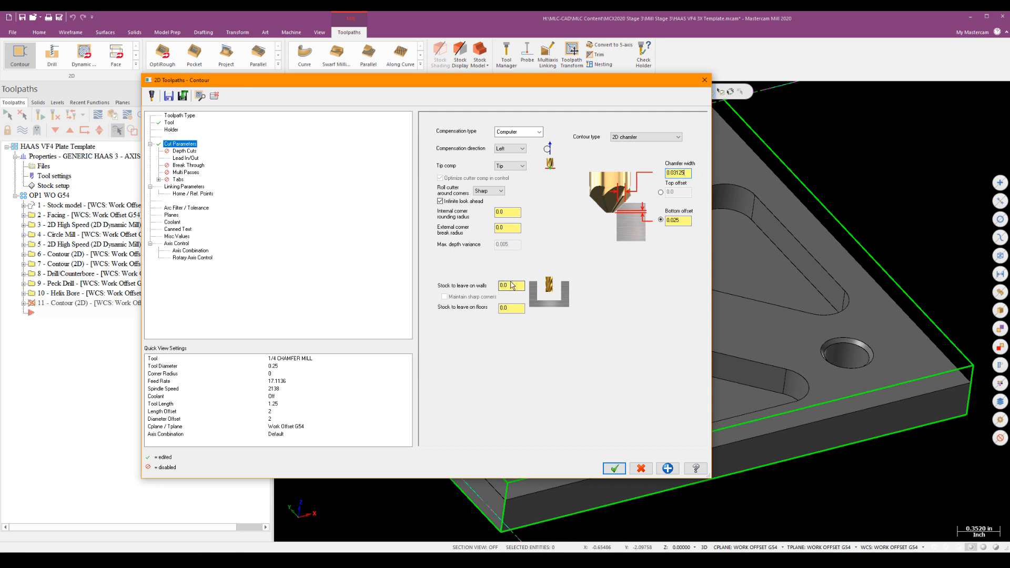
text(.03125)
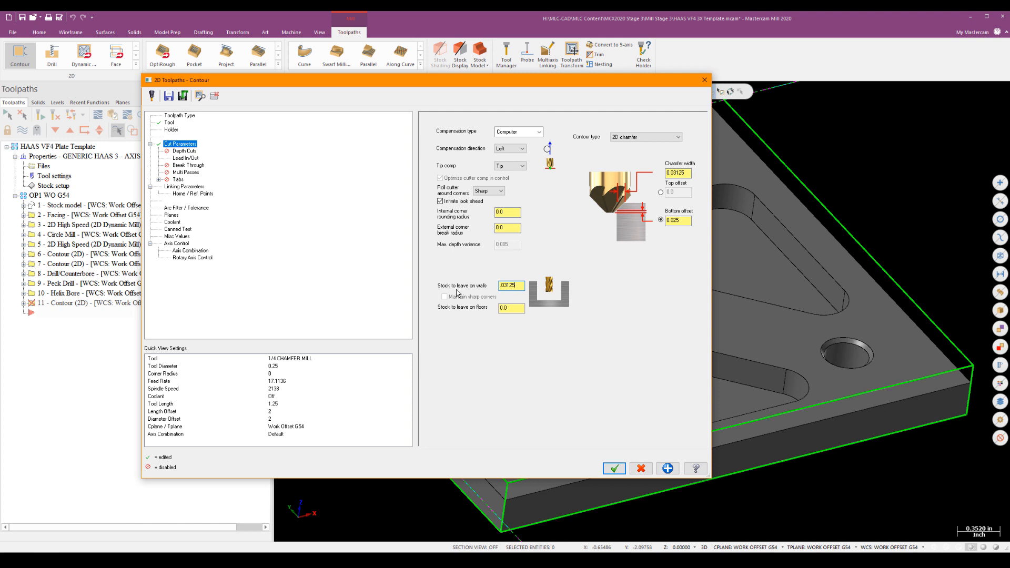
mouse_move(863, 356)
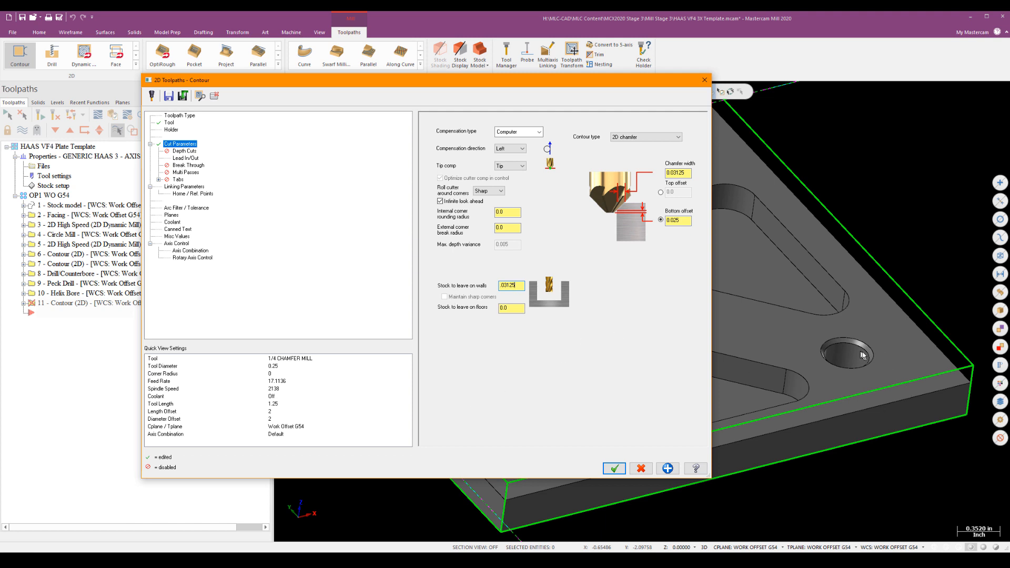
mouse_move(475, 354)
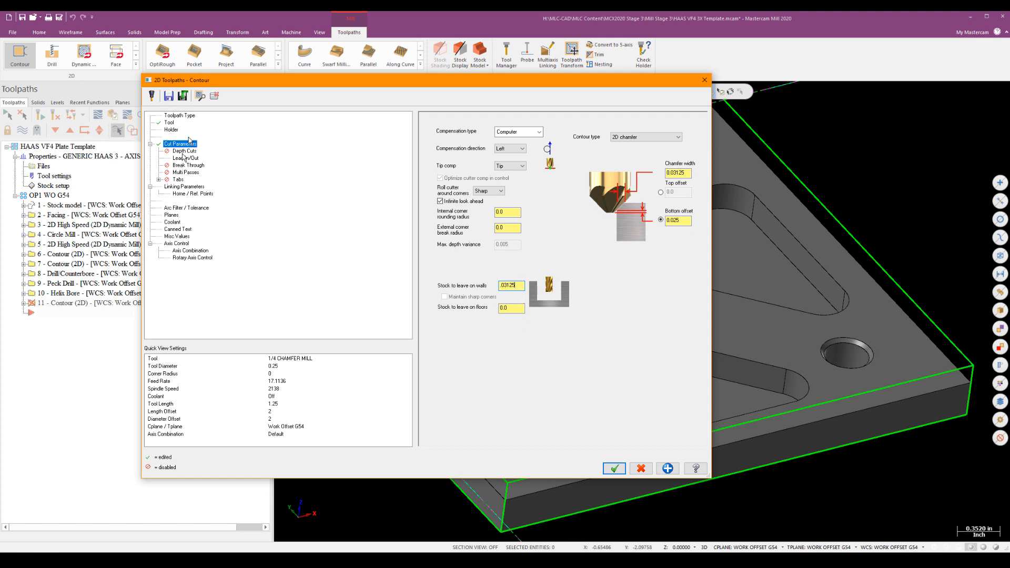
Give the lead in/out arcs a 120° sweep with 0.025 overlap.
click(183, 150)
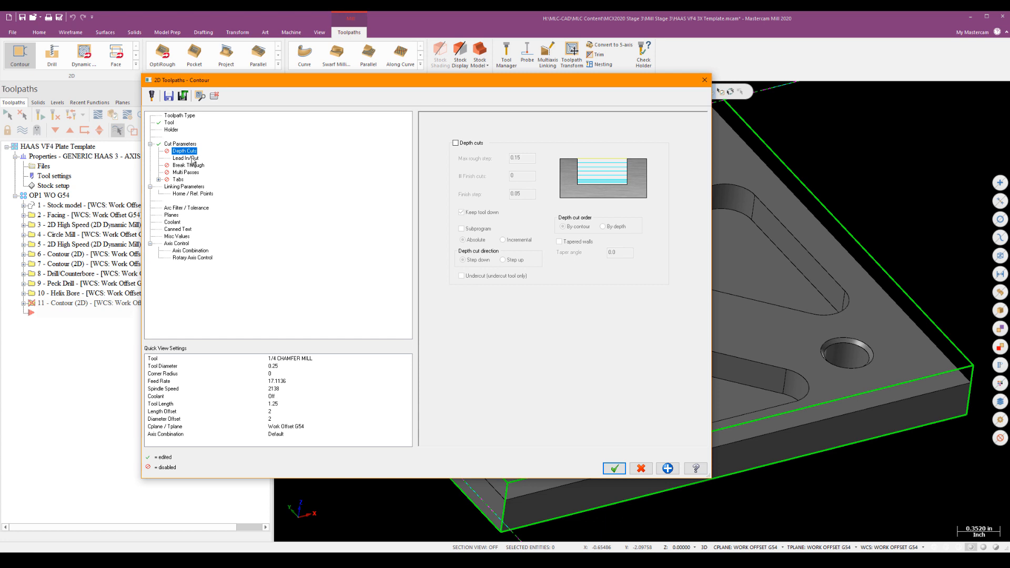
click(186, 158)
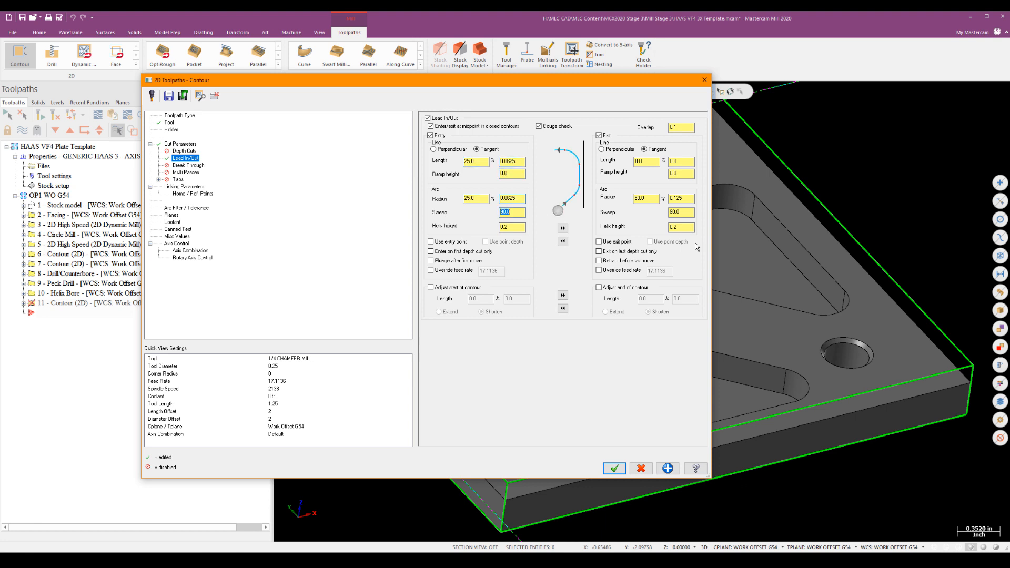
text(120.0)
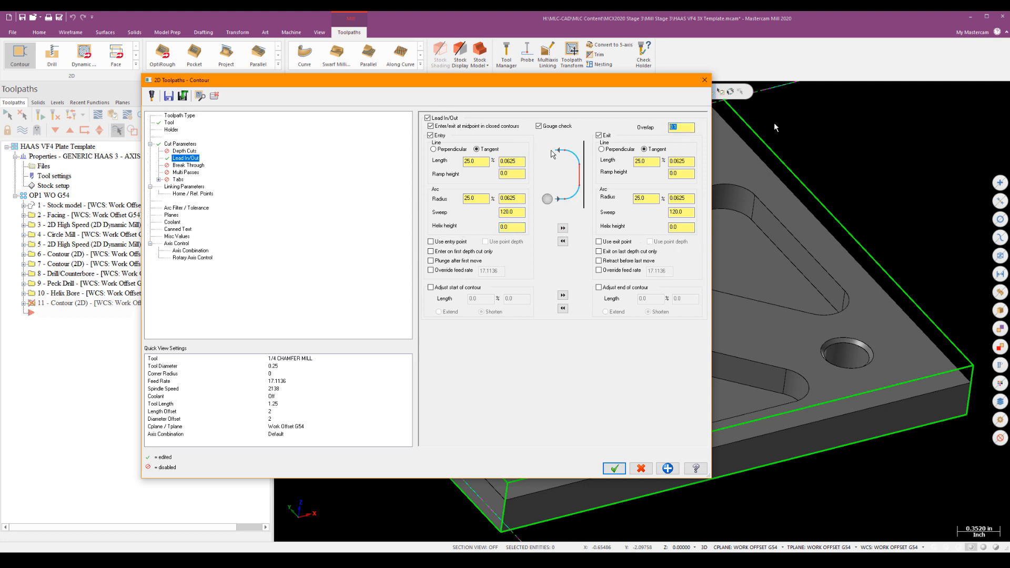
text(0.025)
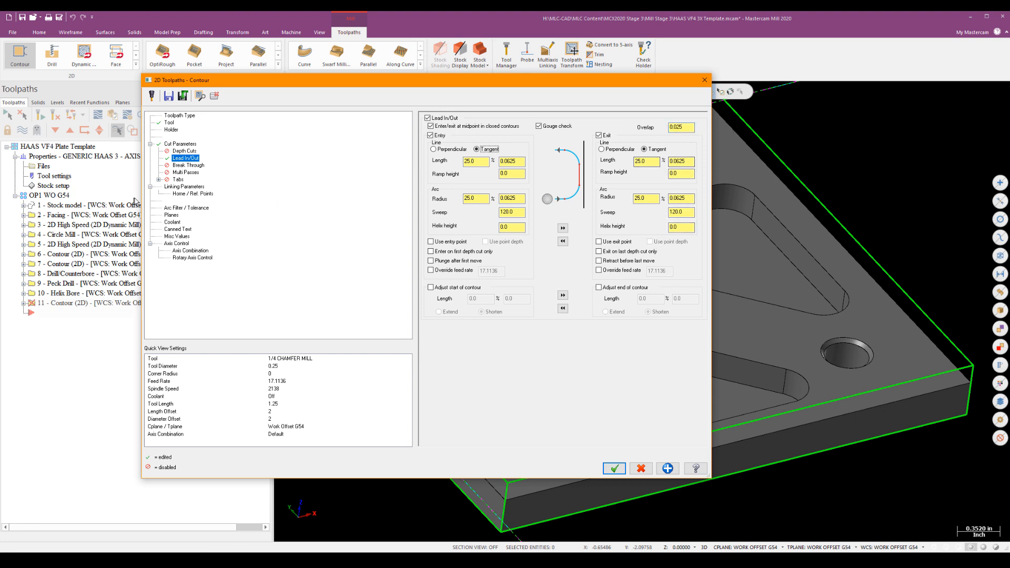
Set top of stock and depth to 0.215 absolute in Linking Parameters.
click(185, 186)
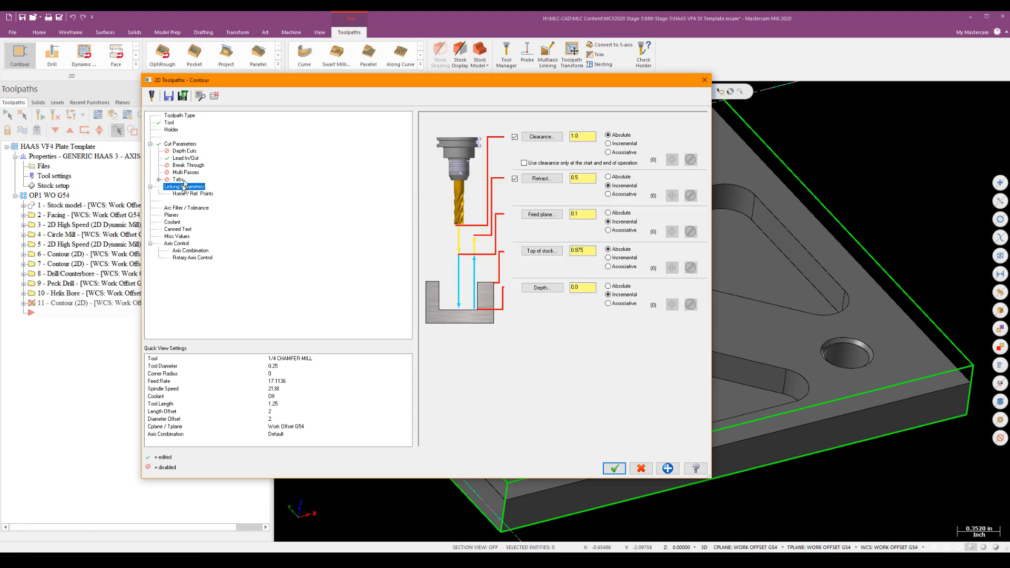
click(613, 468)
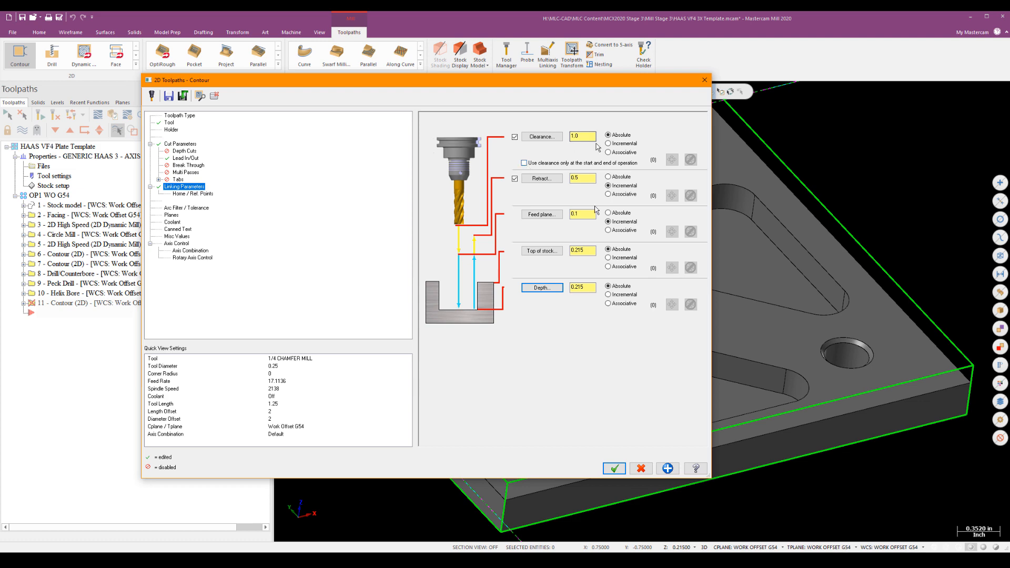
Generate the 2D chamfer contour toolpath and show all eleven operations' toolpaths on the plate.
click(613, 468)
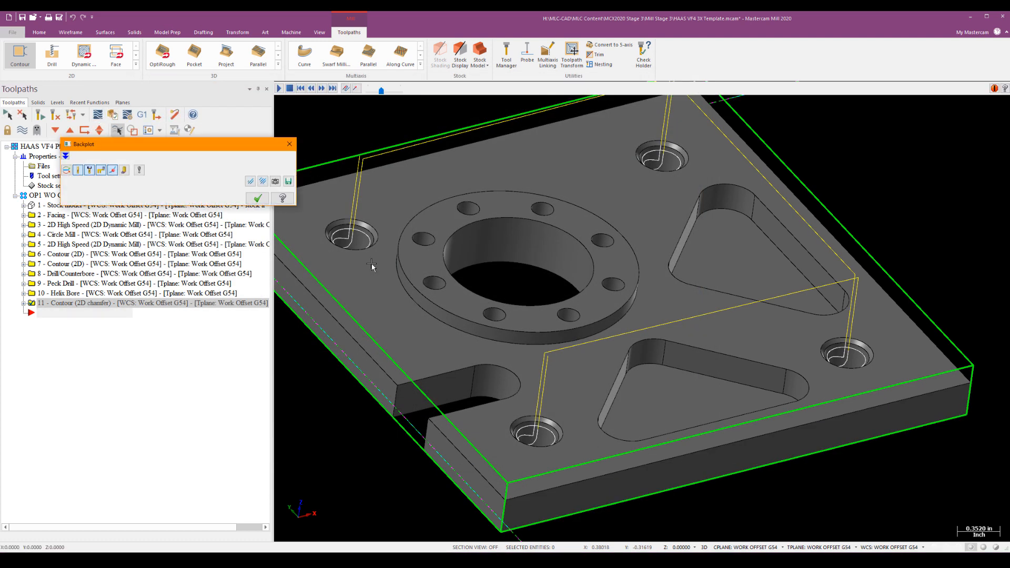
click(277, 88)
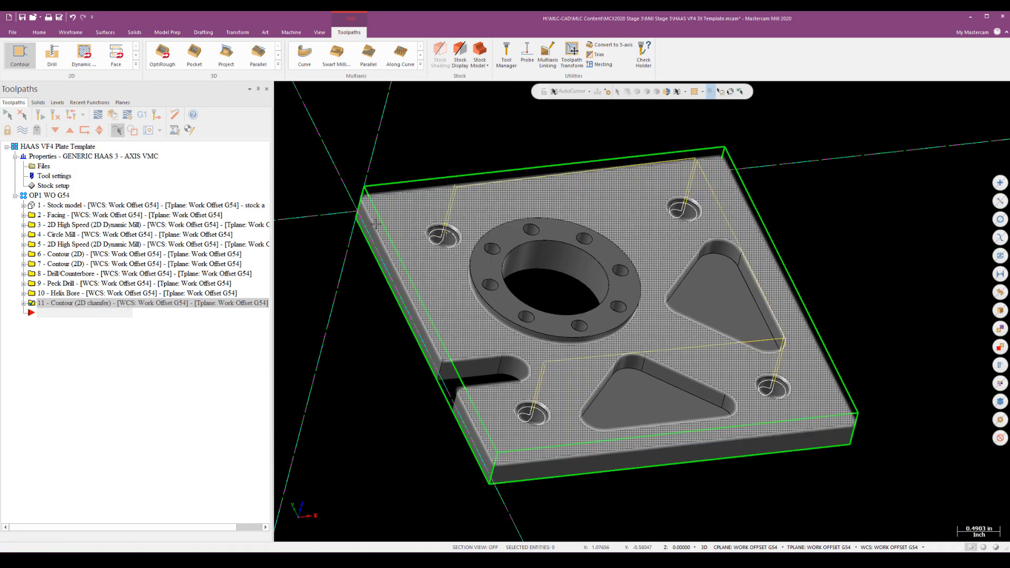
click(57, 214)
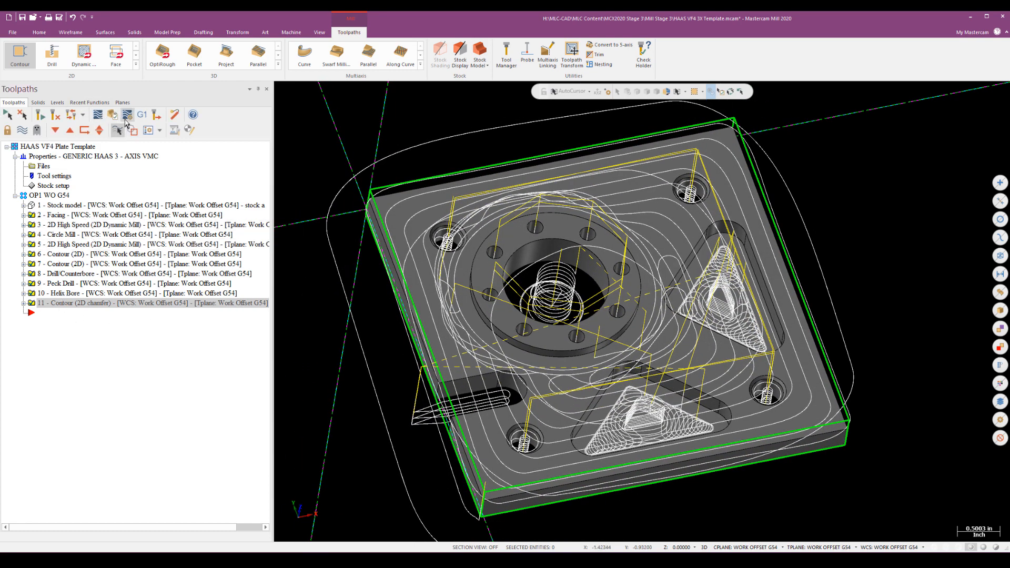
Set simulation stock to the stock model with 1-5/8 Parallels and Kurt 3600V Vise levels as fixtures.
click(118, 129)
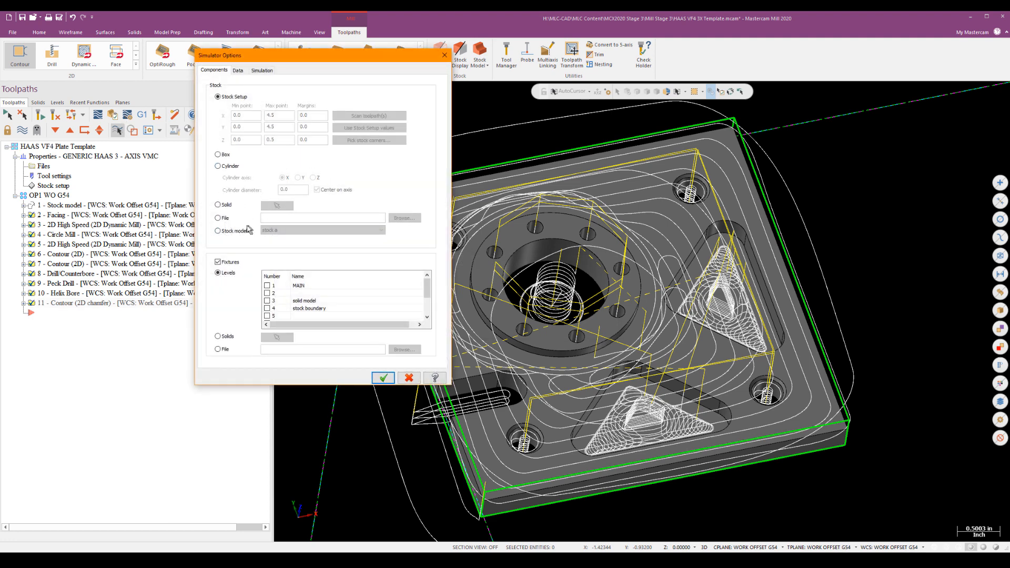
click(219, 231)
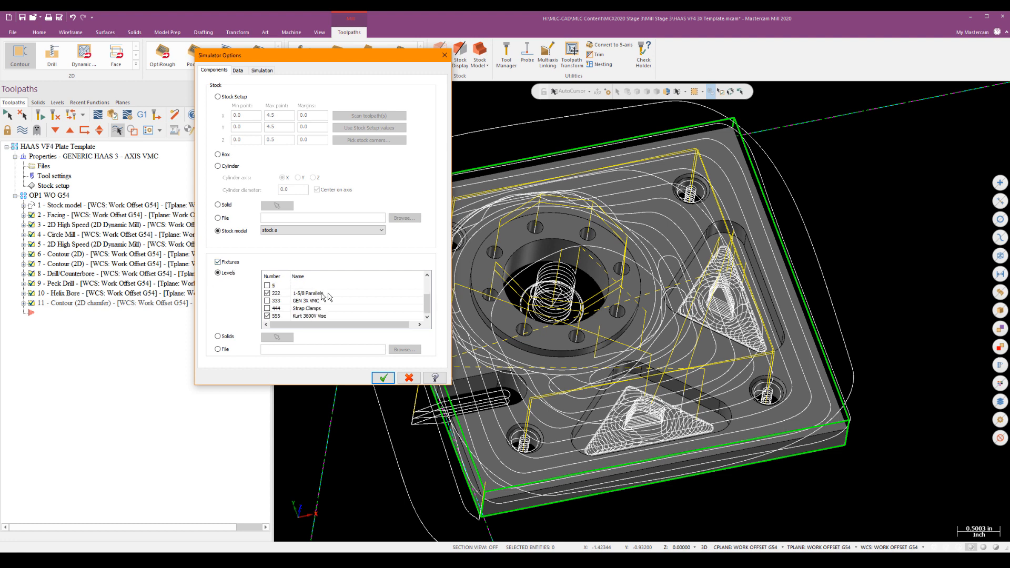
click(266, 316)
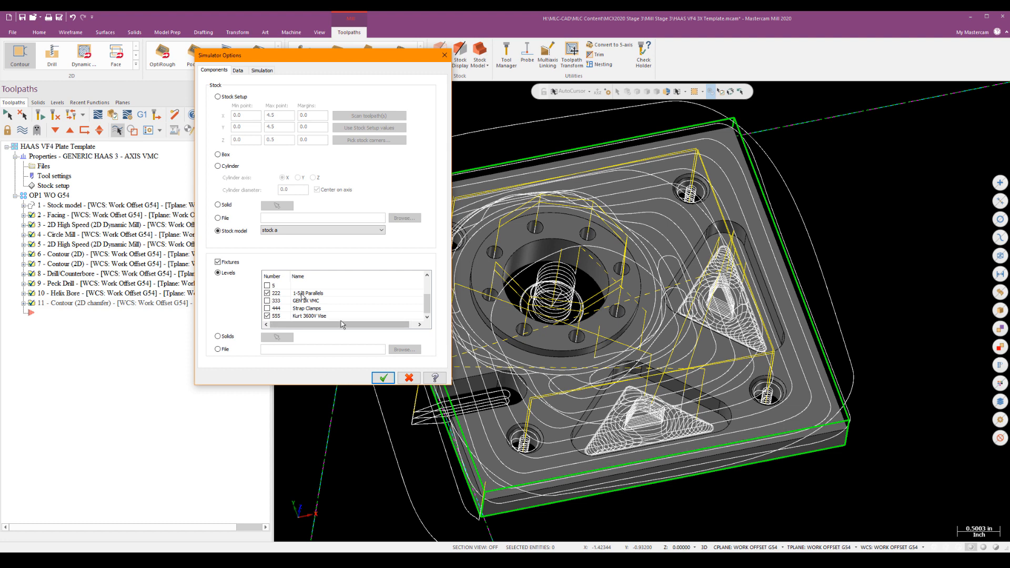
click(383, 378)
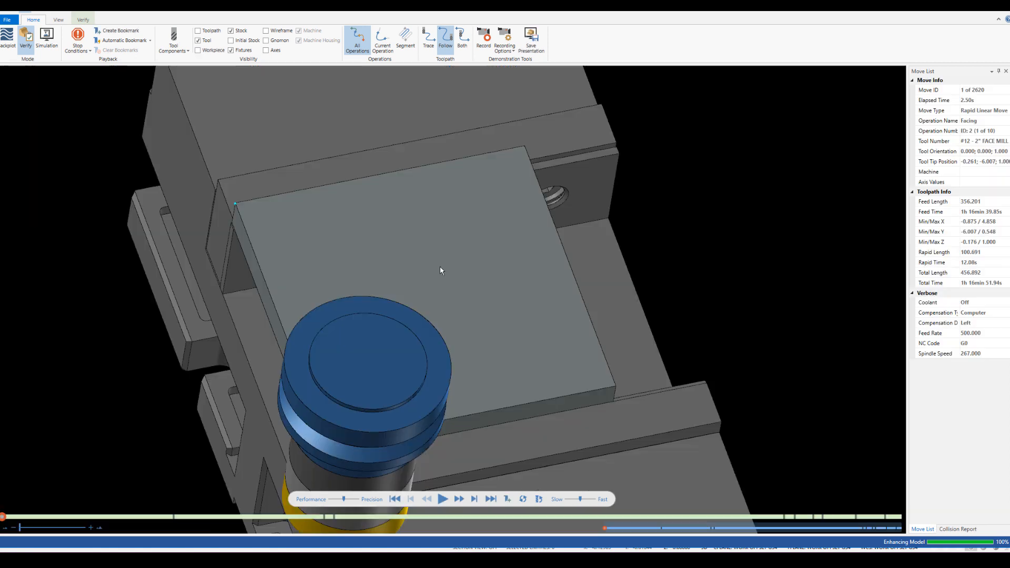
Fit the vise setup in view, show the axes and adjust the verification playback speed.
click(1005, 71)
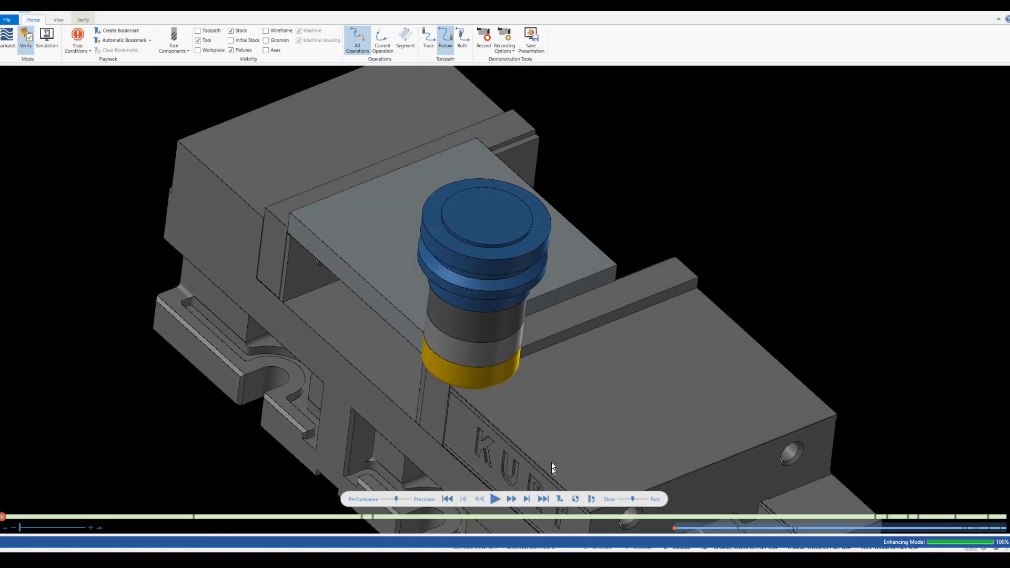
click(265, 50)
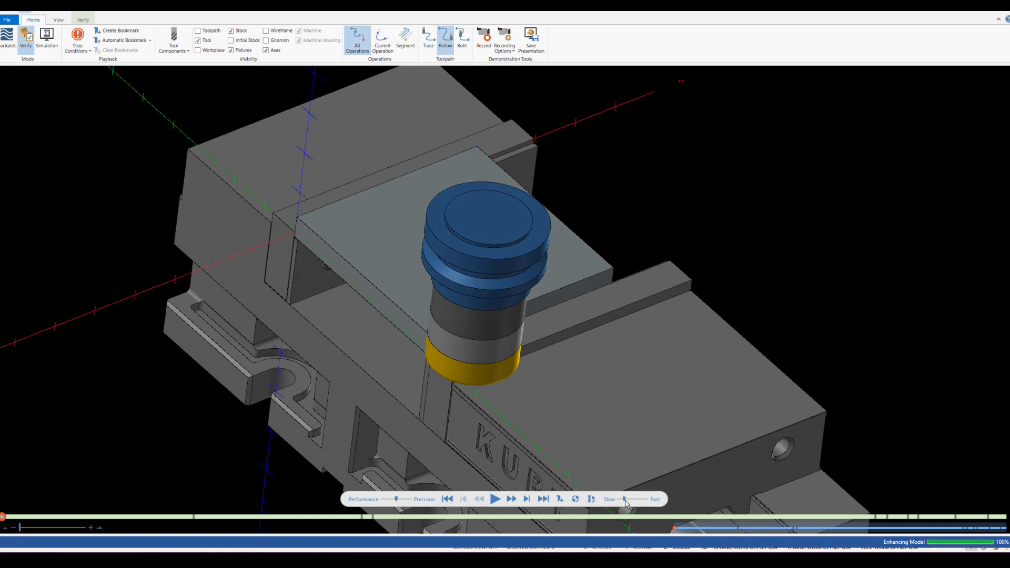
click(494, 499)
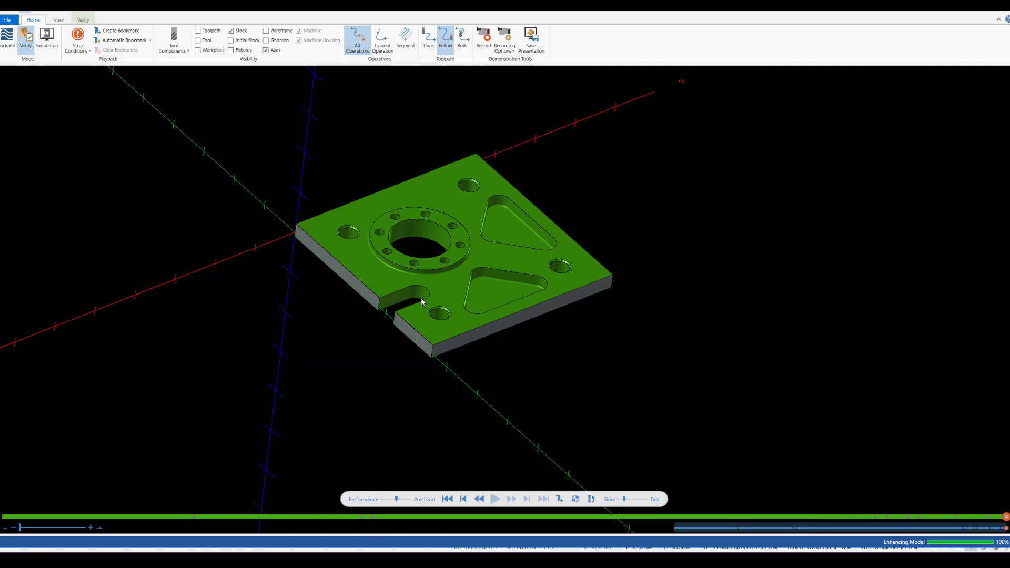
click(266, 50)
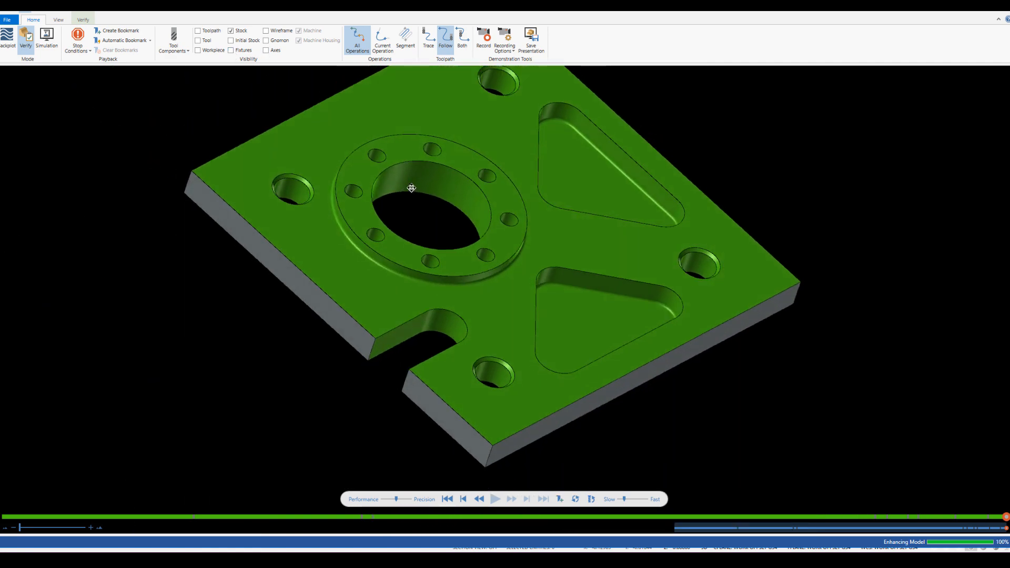
drag(412, 188, 393, 206)
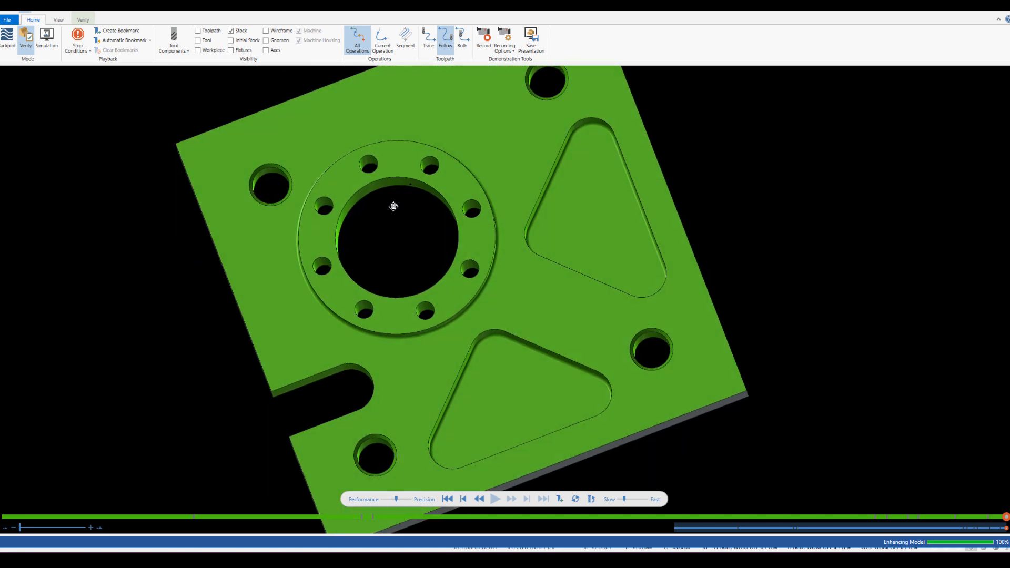
drag(394, 206, 402, 172)
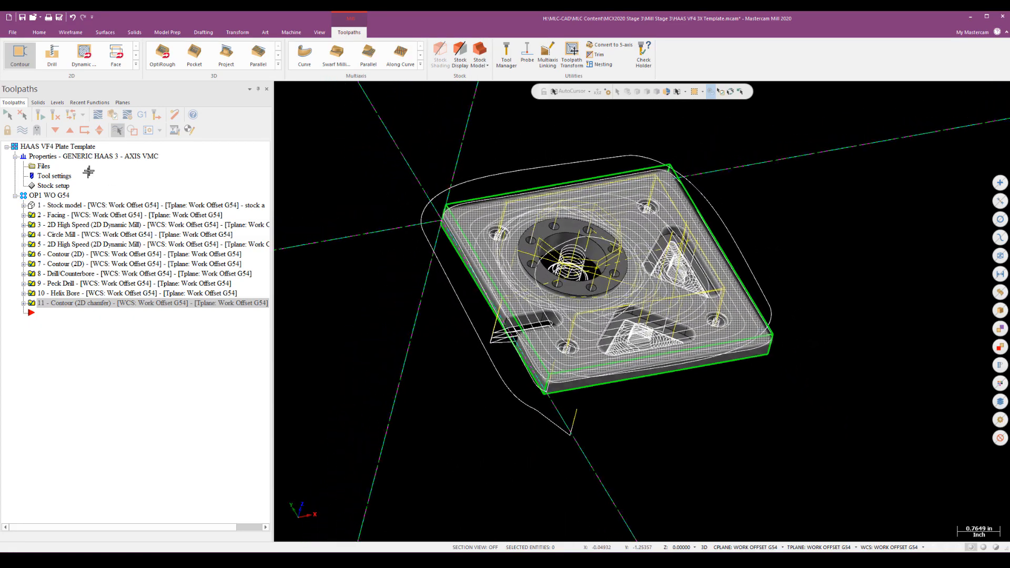
Hide the toolpath display and turn off every level in the Levels manager.
click(57, 102)
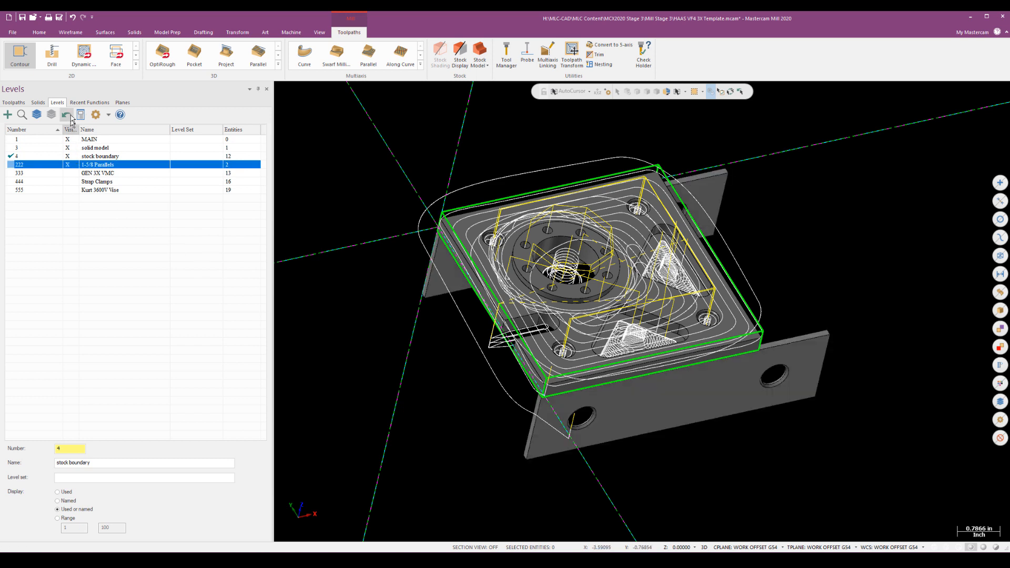
click(13, 103)
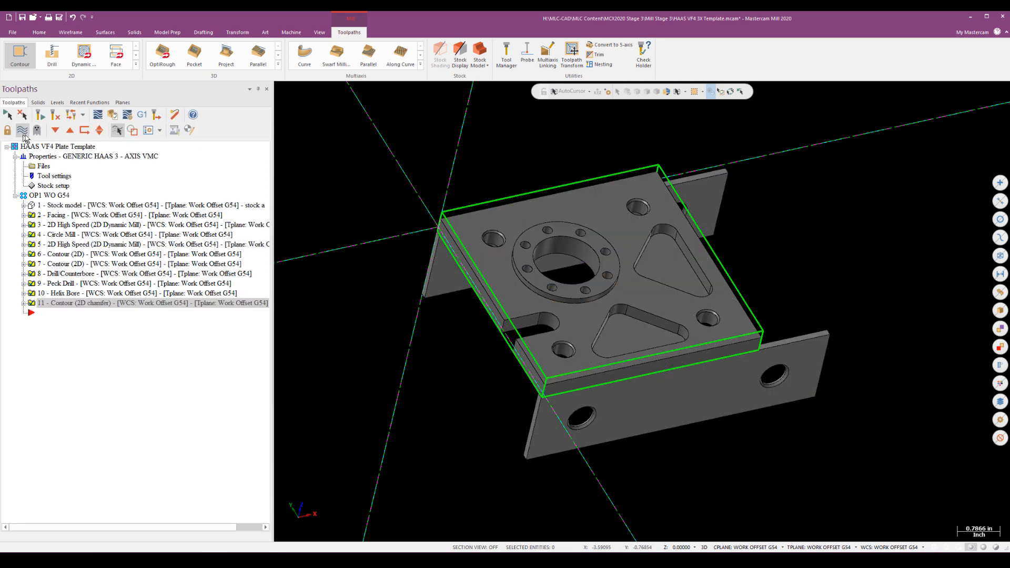
click(56, 102)
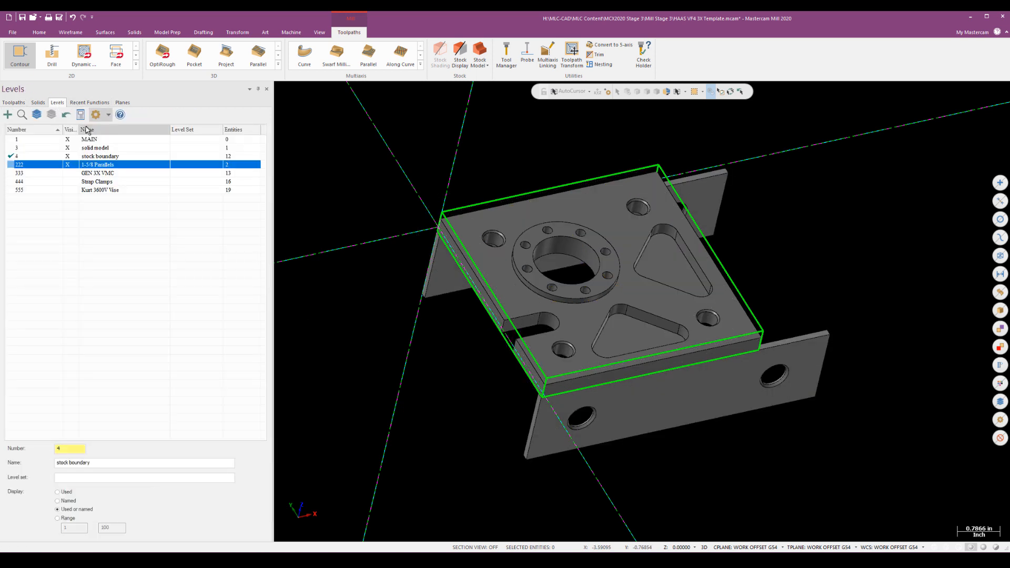
click(100, 190)
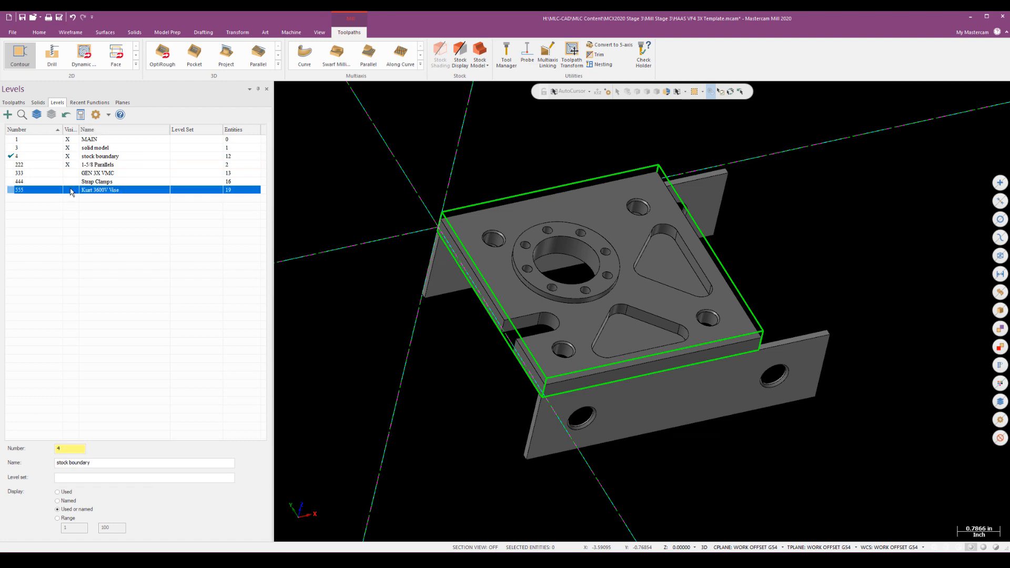
click(69, 189)
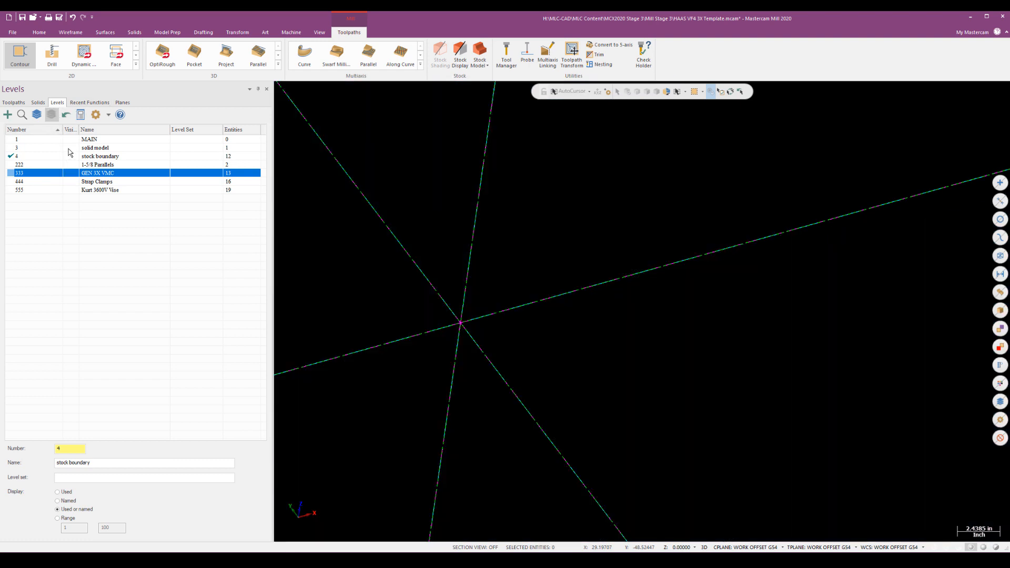
Make only the solid model and stock boundary levels visible again.
click(68, 148)
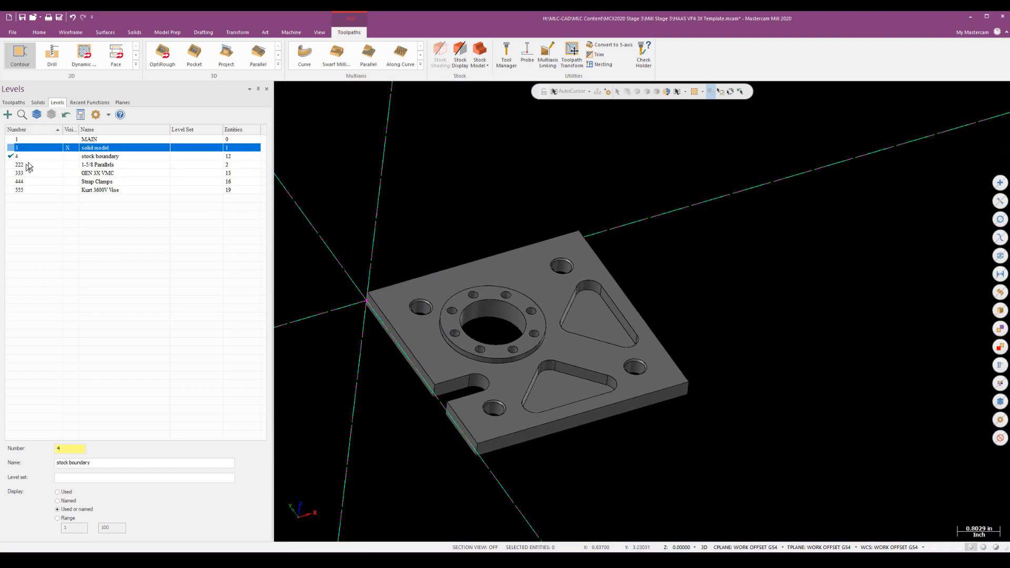
click(100, 155)
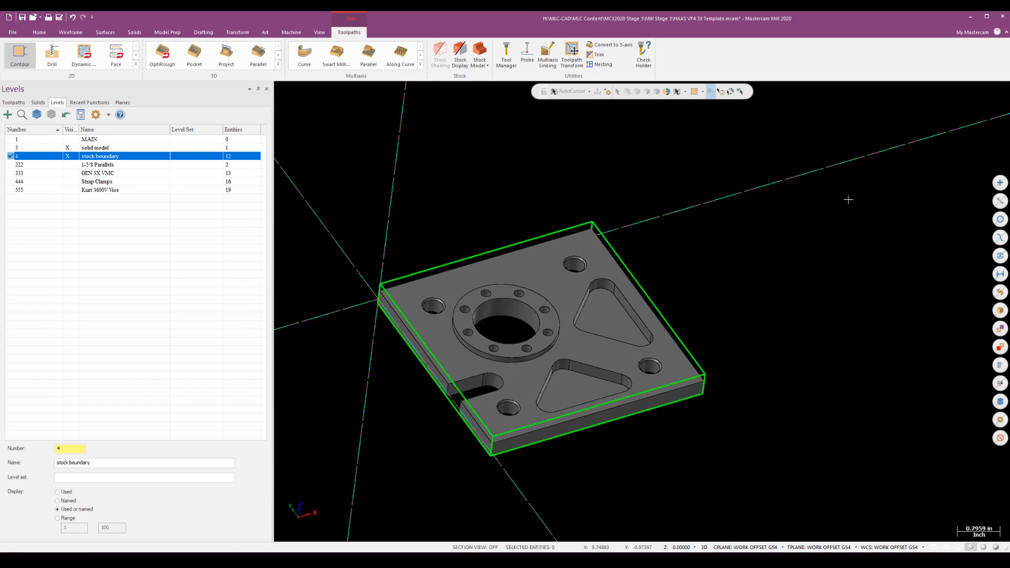